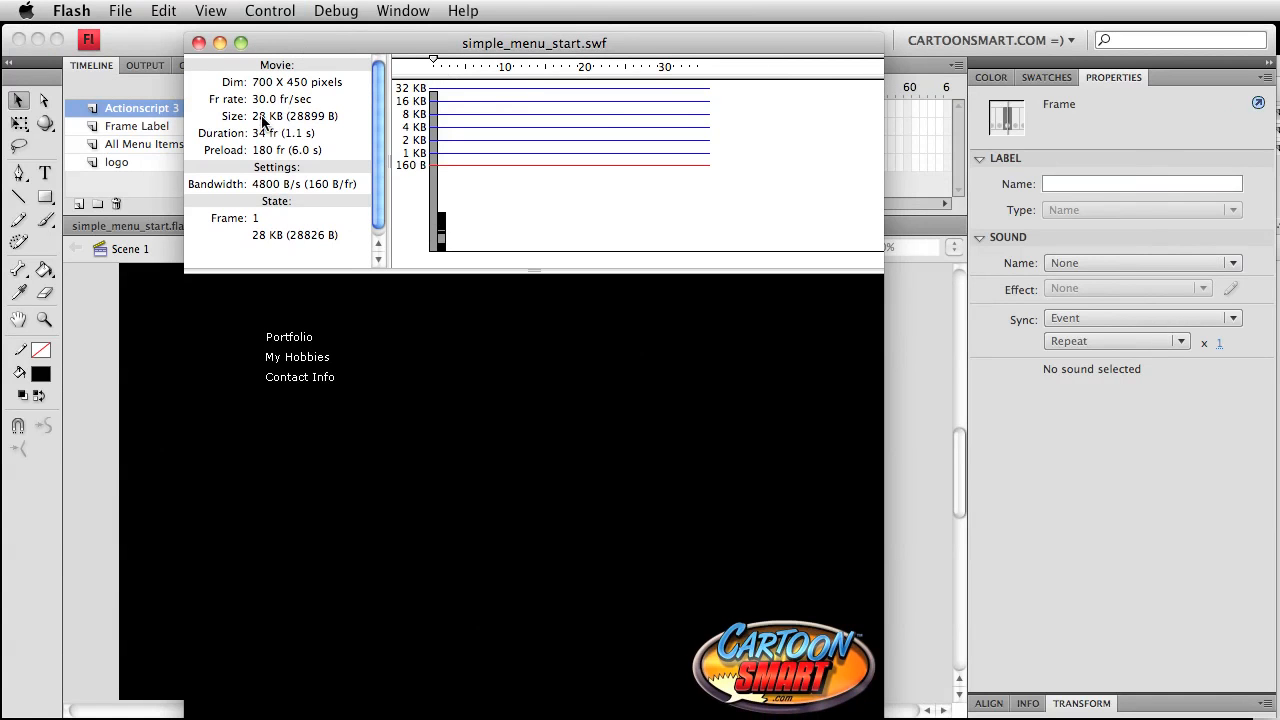
pyautogui.moveTo(268, 122)
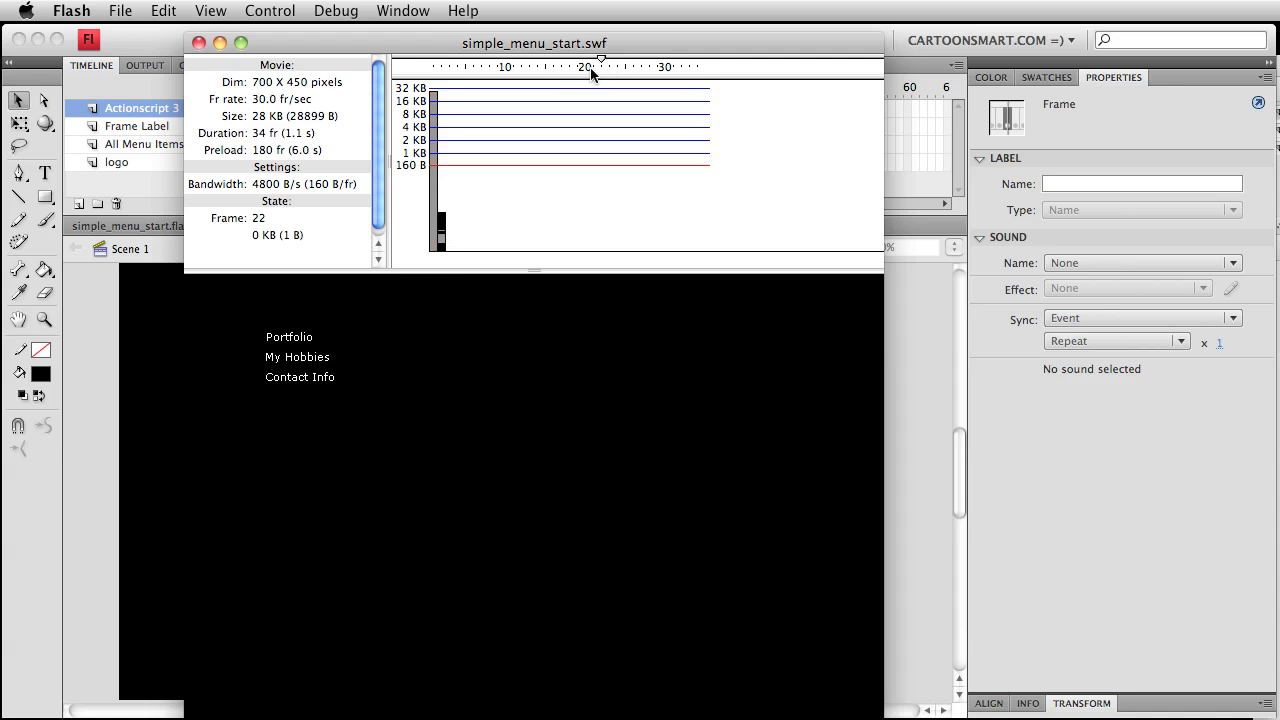
pyautogui.moveTo(380, 240)
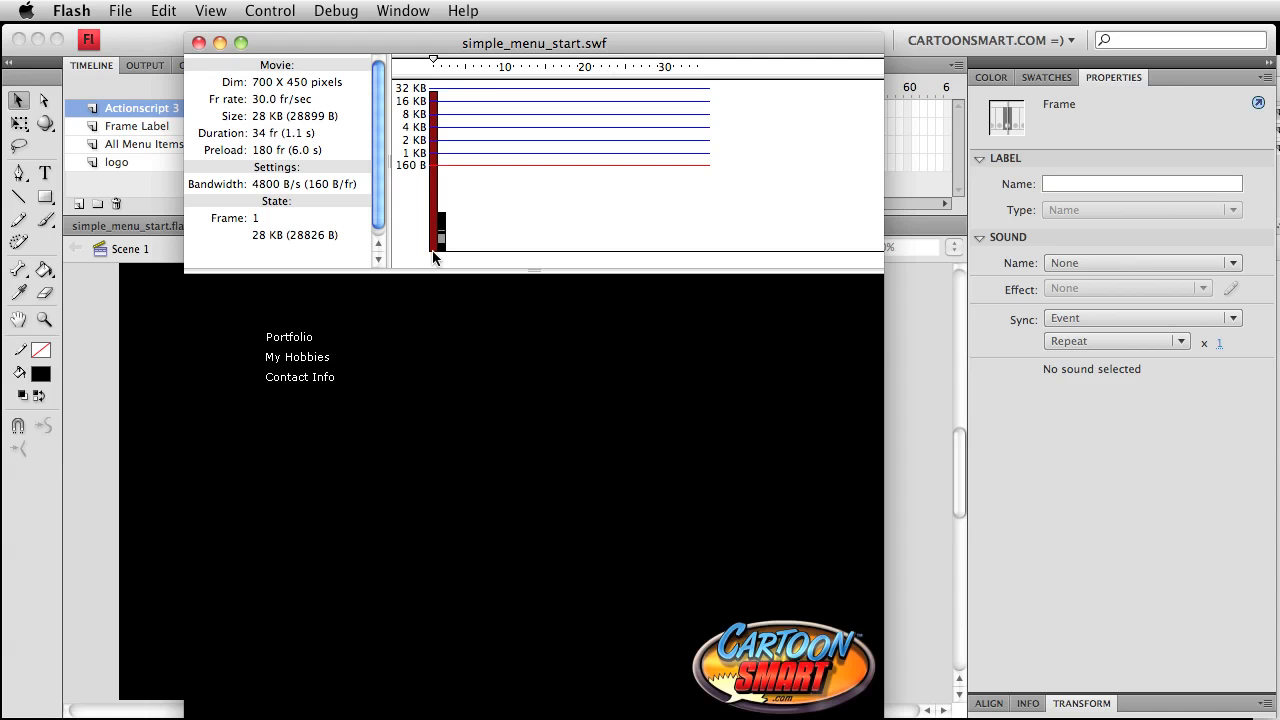
# Step: Inspect the first frame's download data in the Bandwidth Profiler
pyautogui.click(210, 12)
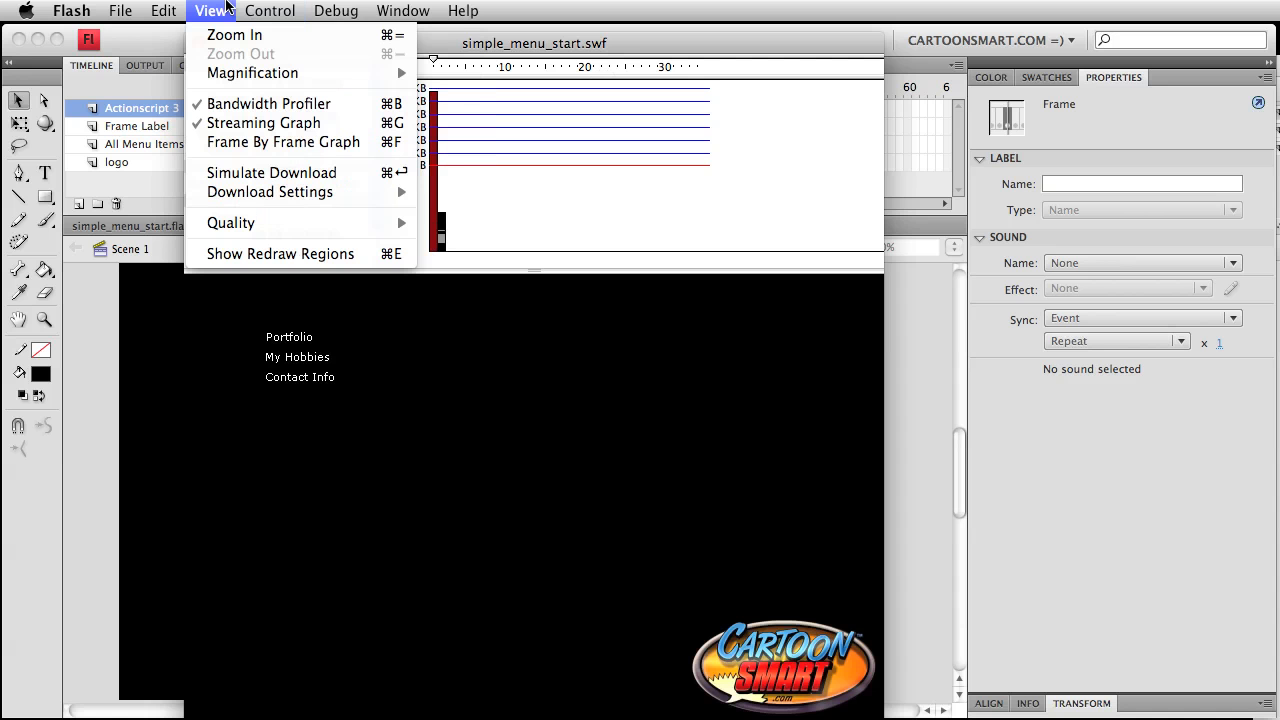
pyautogui.moveTo(268, 104)
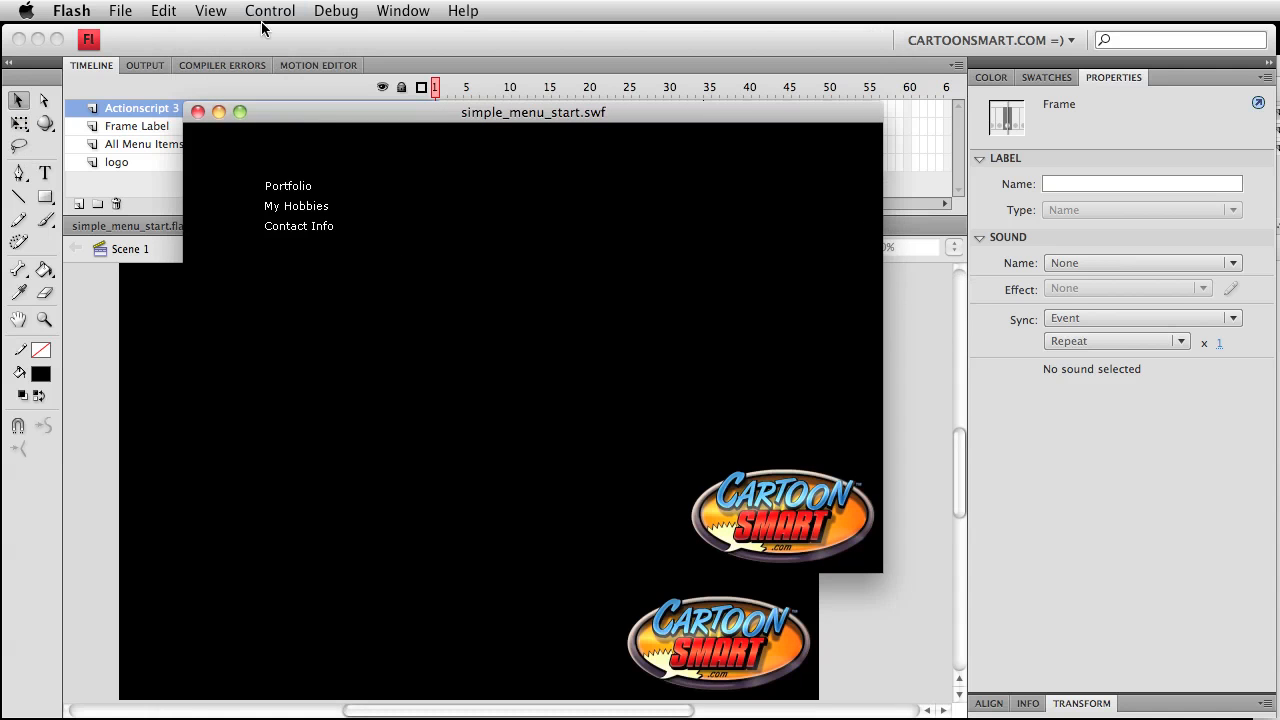
pyautogui.moveTo(610, 84)
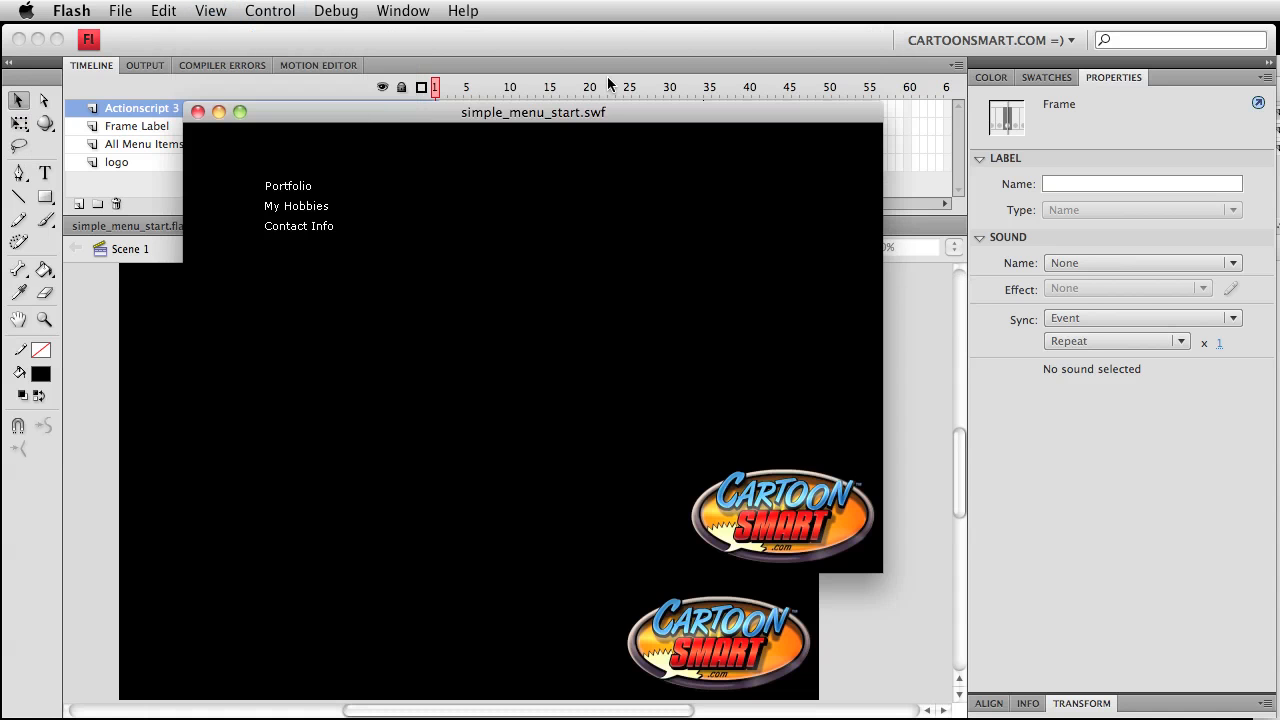
pyautogui.moveTo(308, 214)
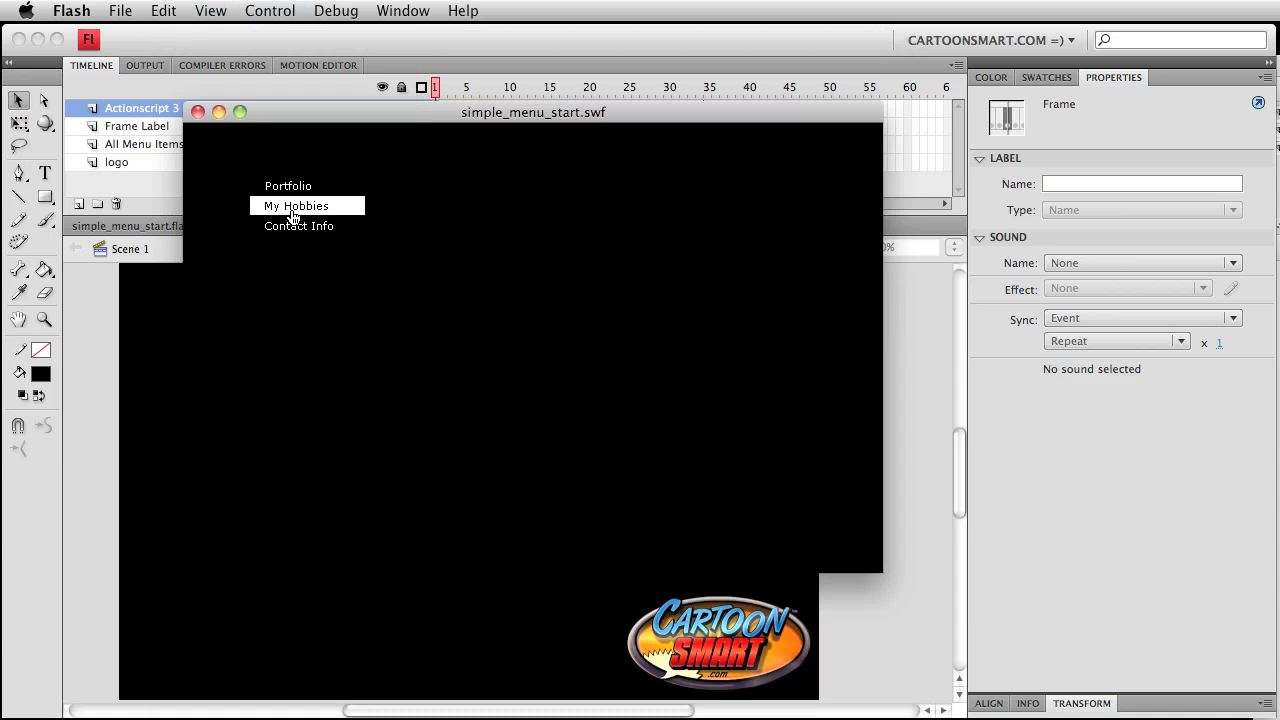
pyautogui.moveTo(784, 486)
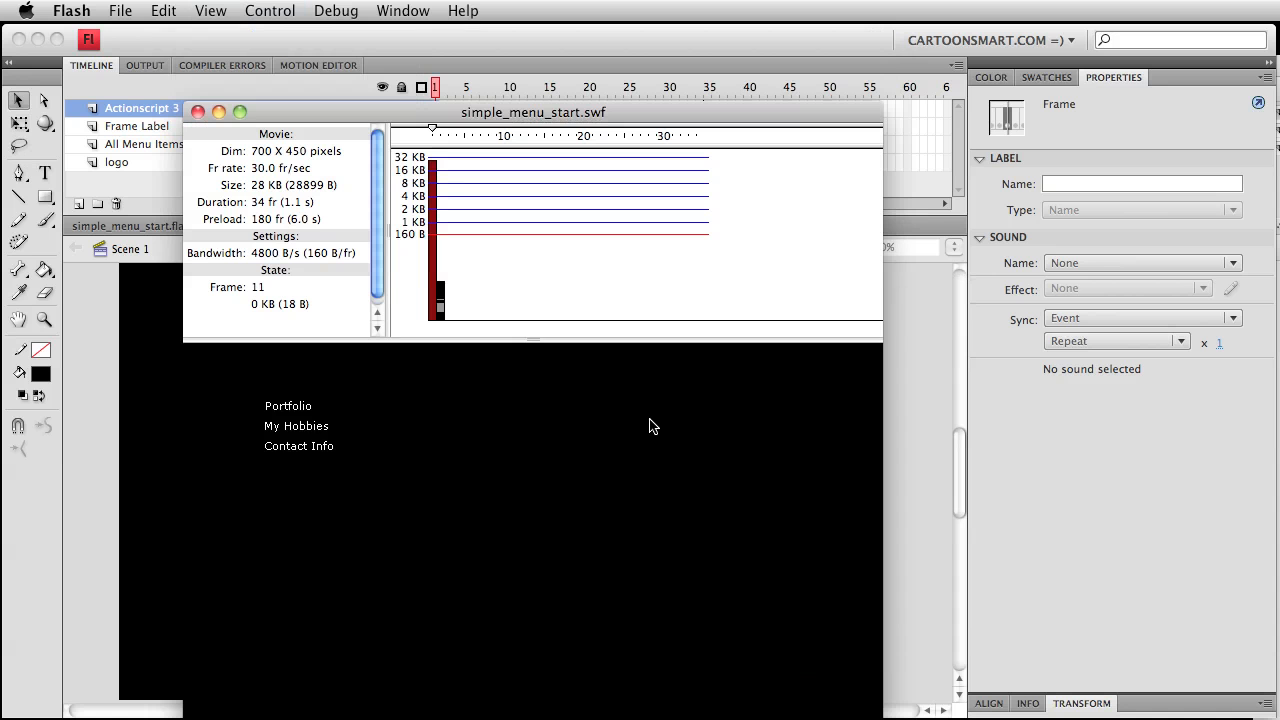
pyautogui.moveTo(580, 156)
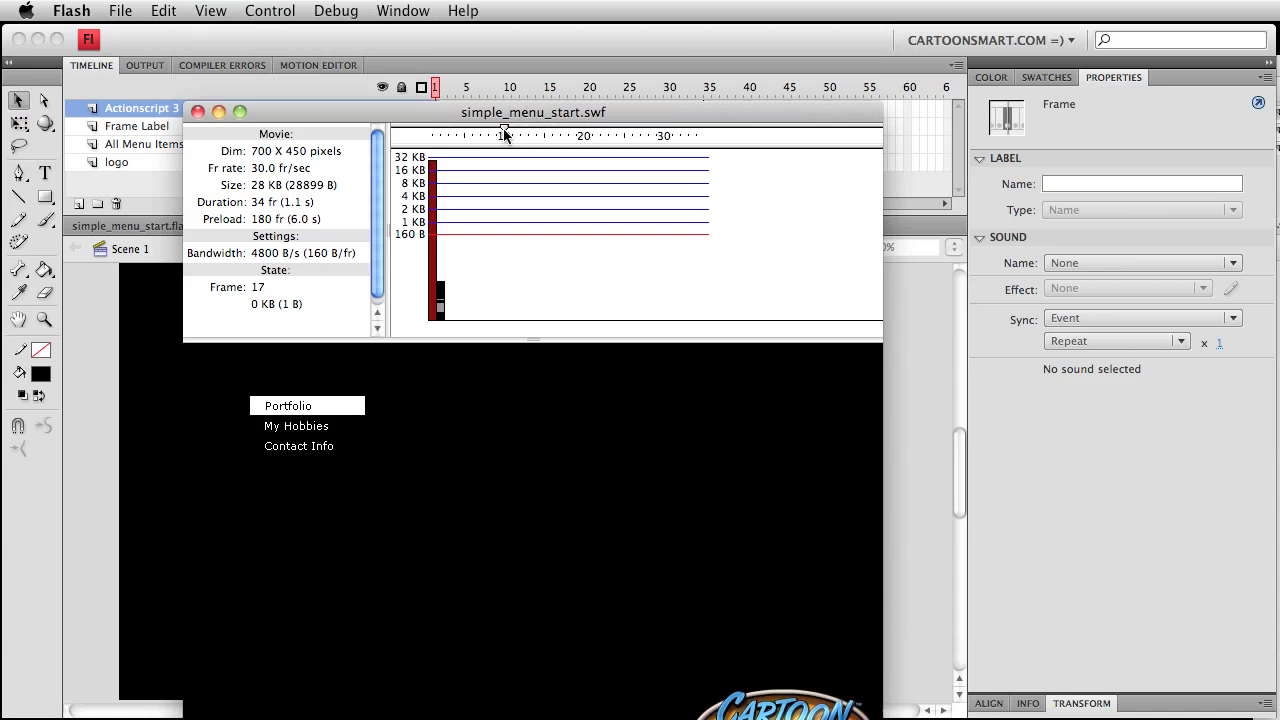
pyautogui.moveTo(512, 138)
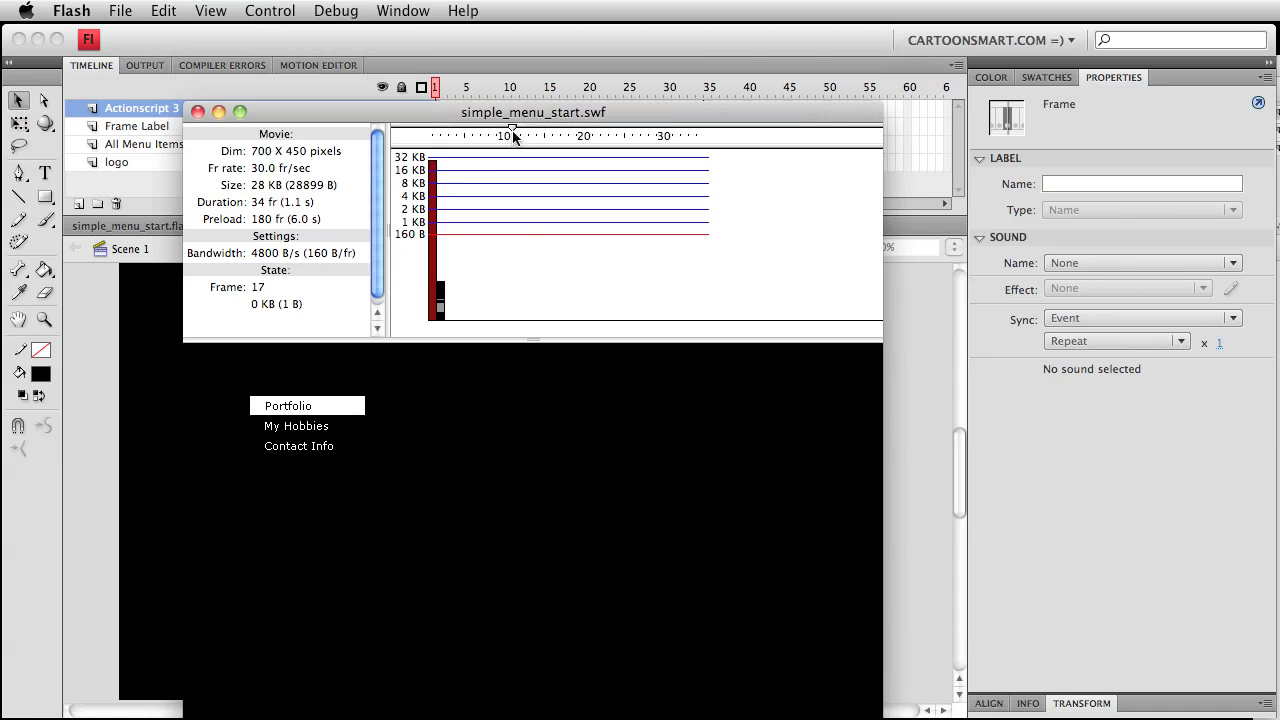
pyautogui.moveTo(512, 140)
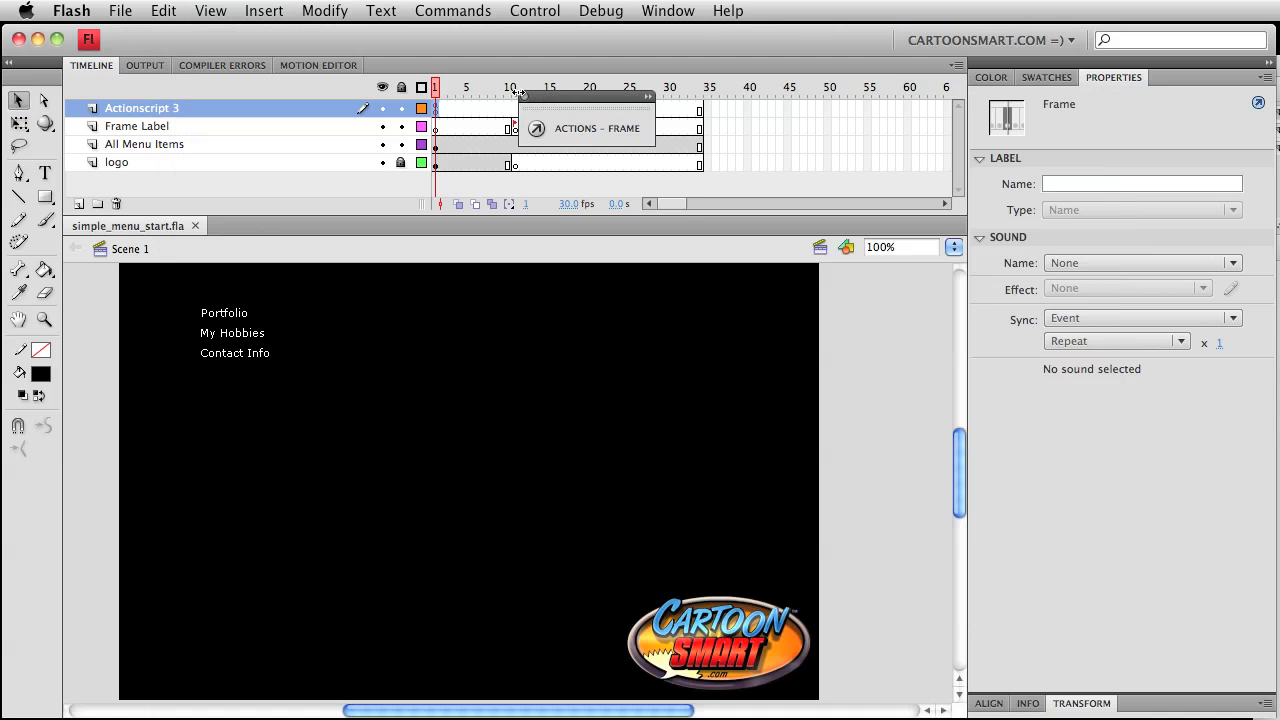
pyautogui.moveTo(518, 94)
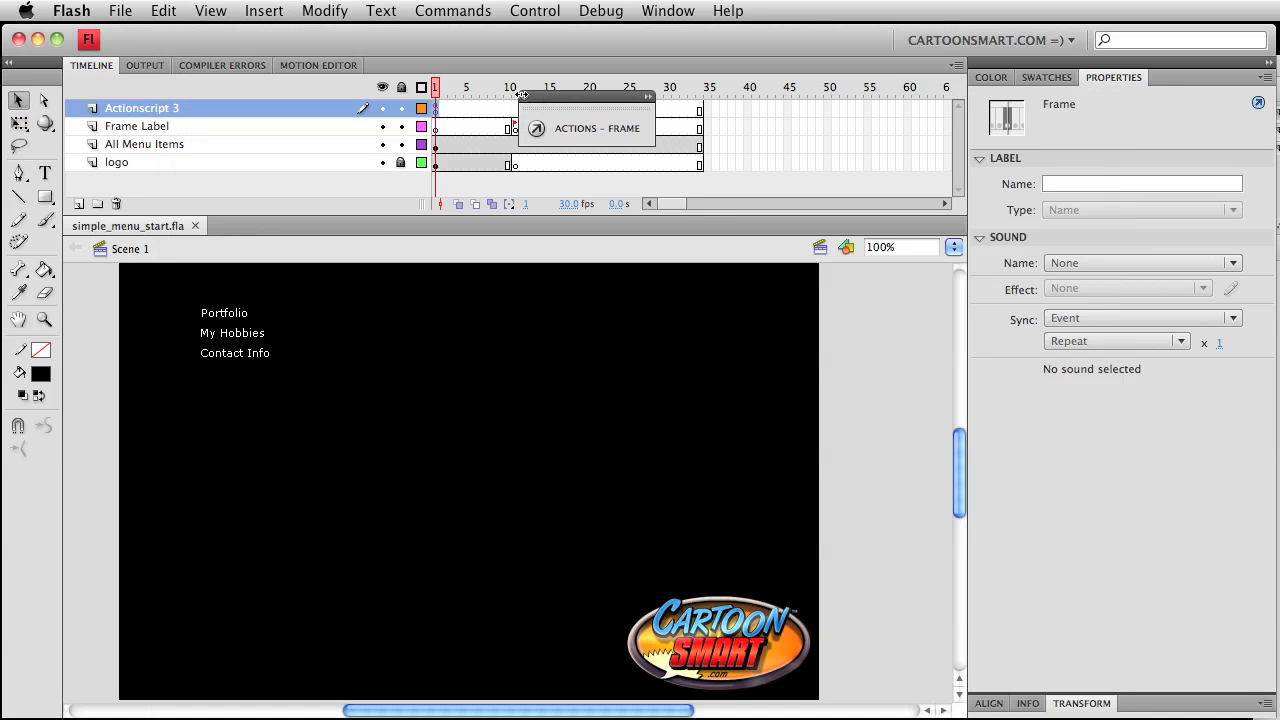
# Step: Select the All Menu Items layer and review its listener code in the Actions panel
pyautogui.click(144, 144)
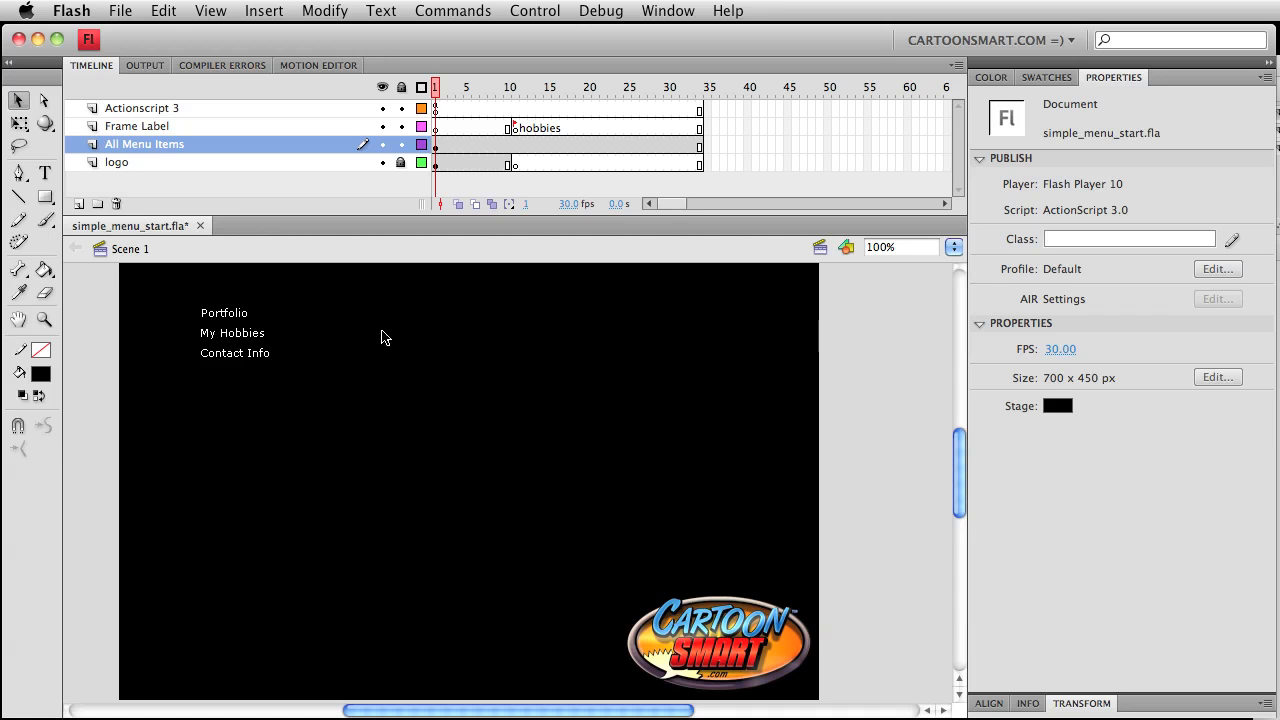
pyautogui.moveTo(224, 324)
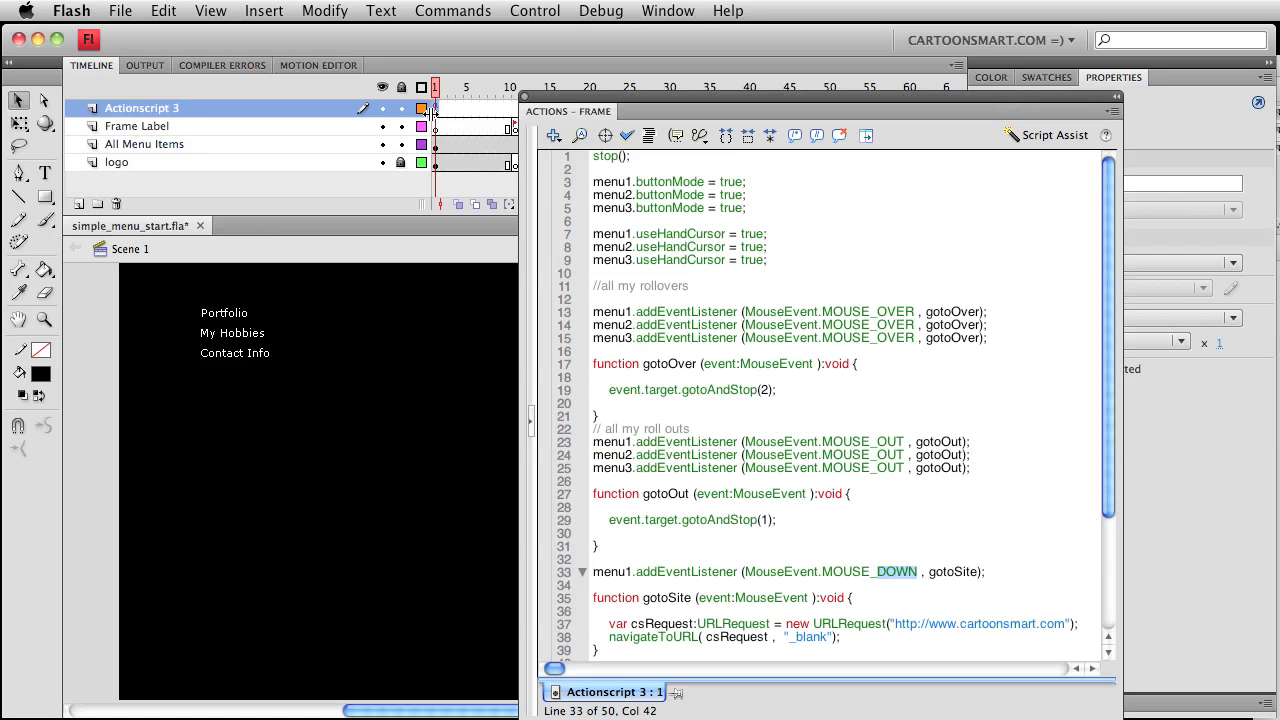
pyautogui.scroll(-3)
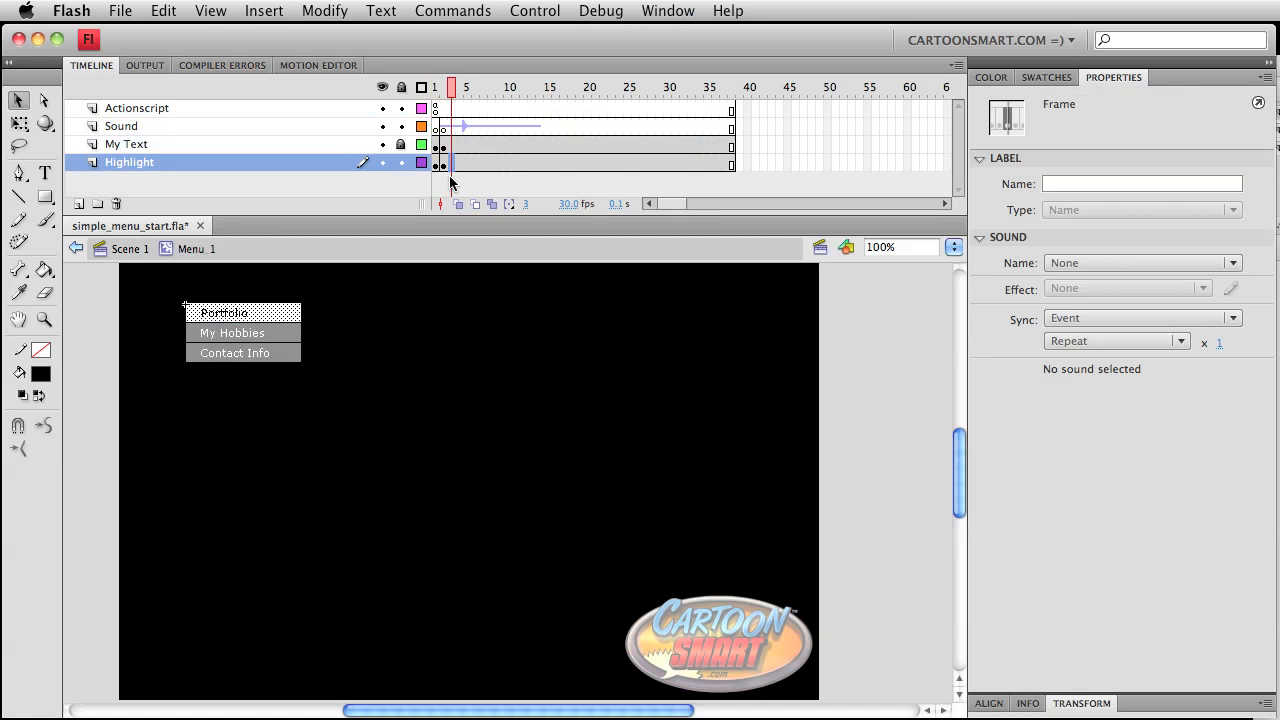
pyautogui.moveTo(436, 172)
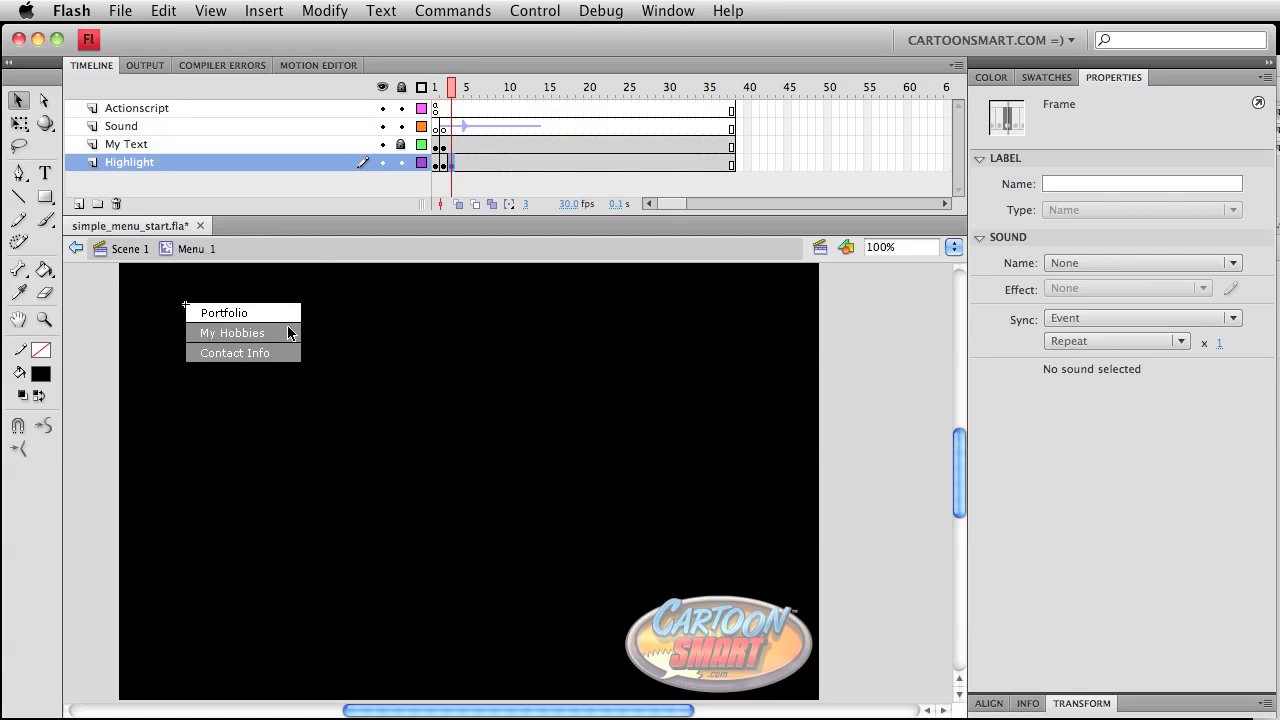
# Step: Select the Portfolio highlight bar on Menu 1's Highlight layer keyframe for recolouring teal
pyautogui.click(232, 332)
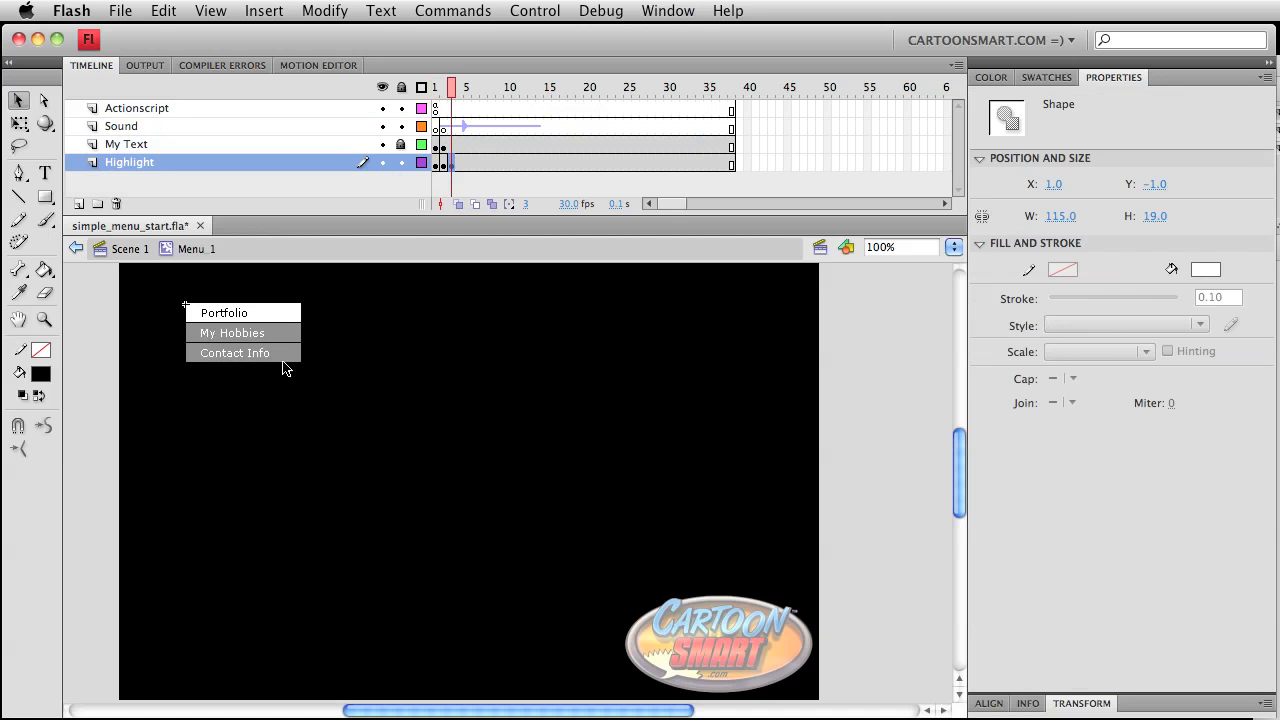
pyautogui.click(452, 162)
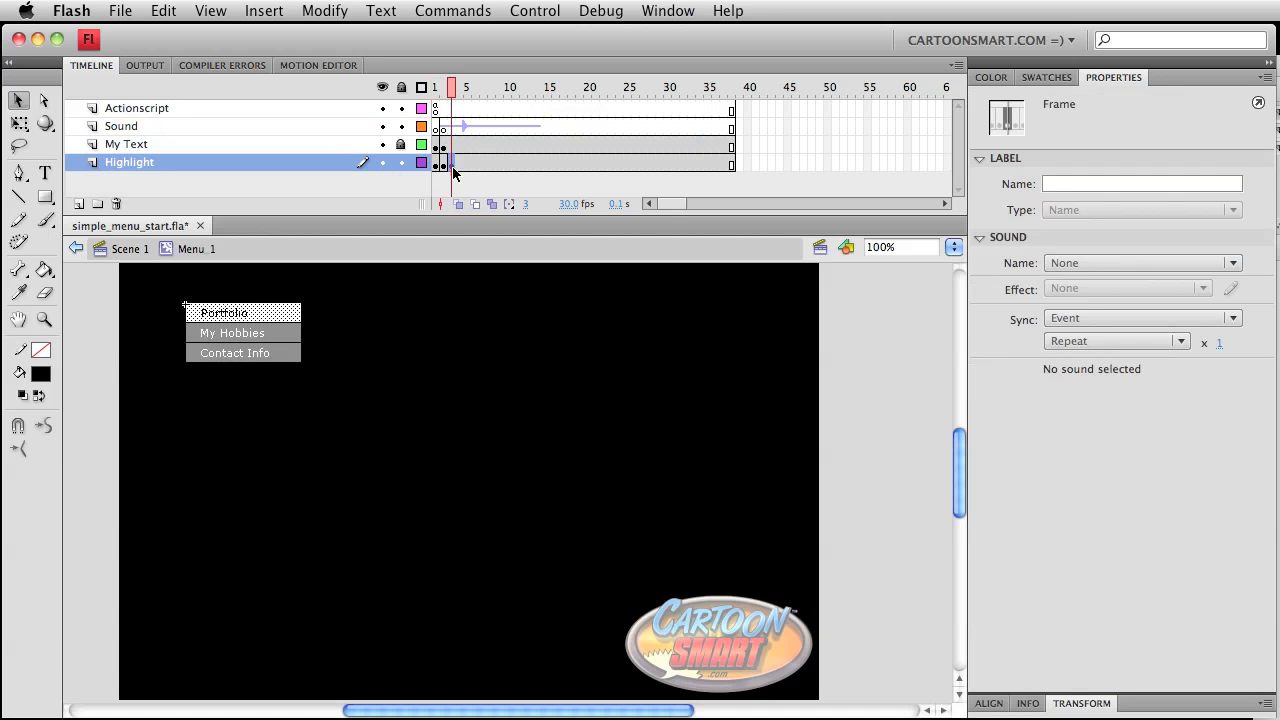
pyautogui.click(40, 374)
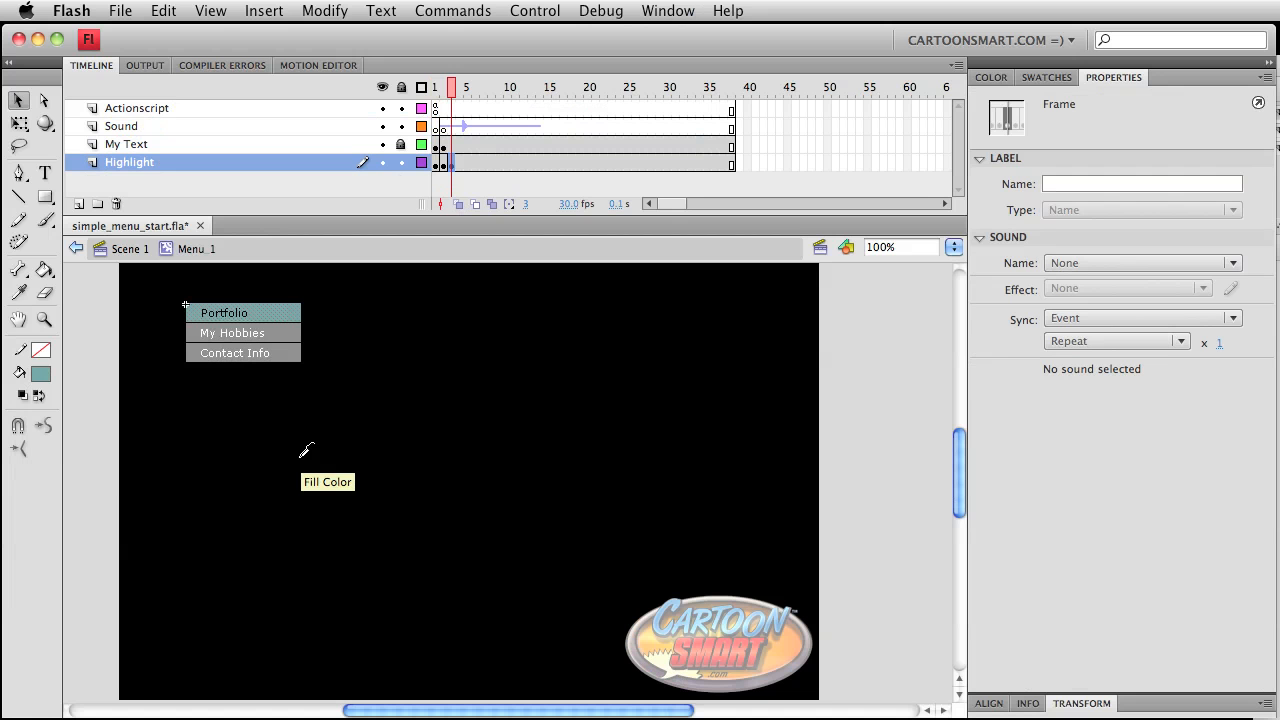
pyautogui.moveTo(308, 450)
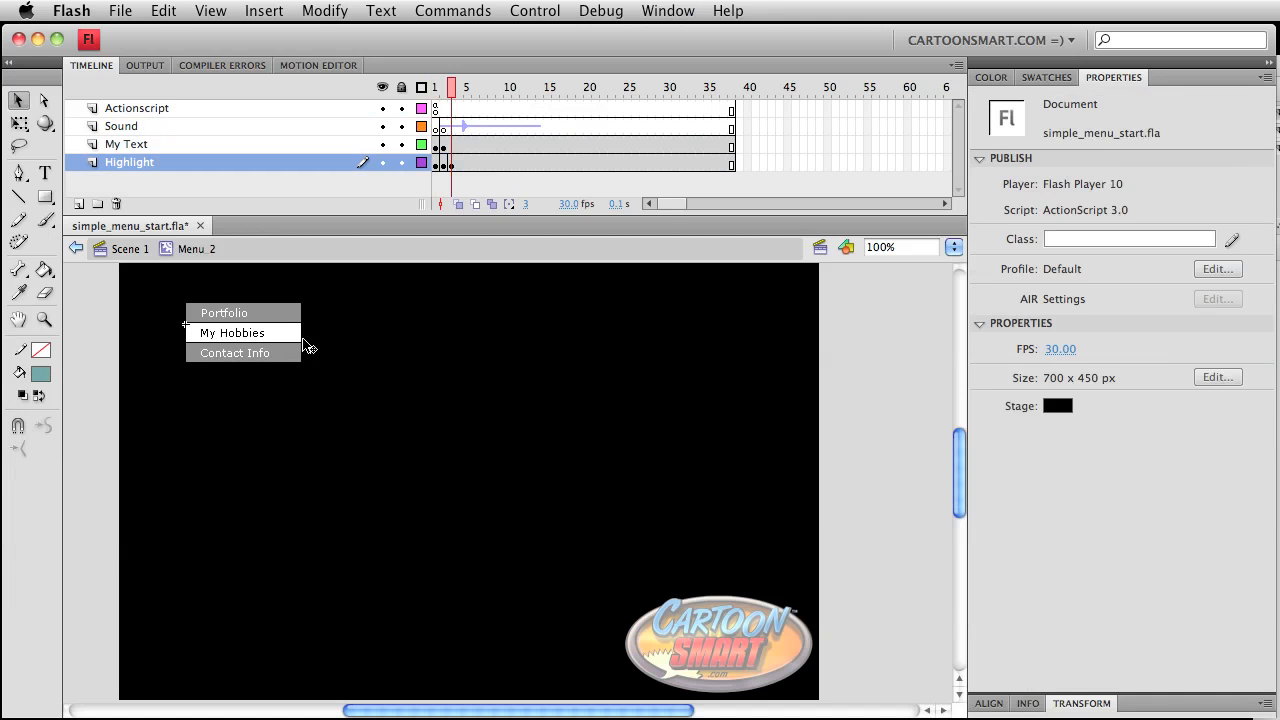
# Step: Fill the Contact Info highlight bar in Menu 3 green and return to Scene 1
pyautogui.click(232, 332)
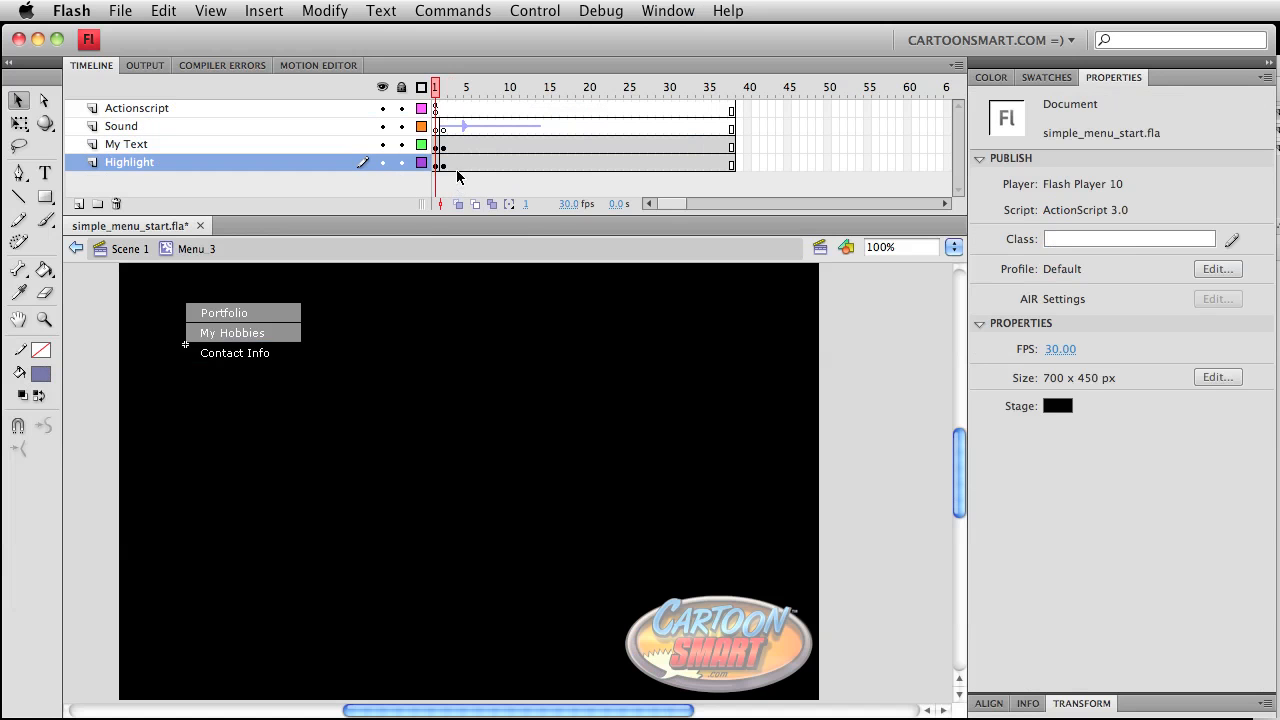
pyautogui.click(452, 162)
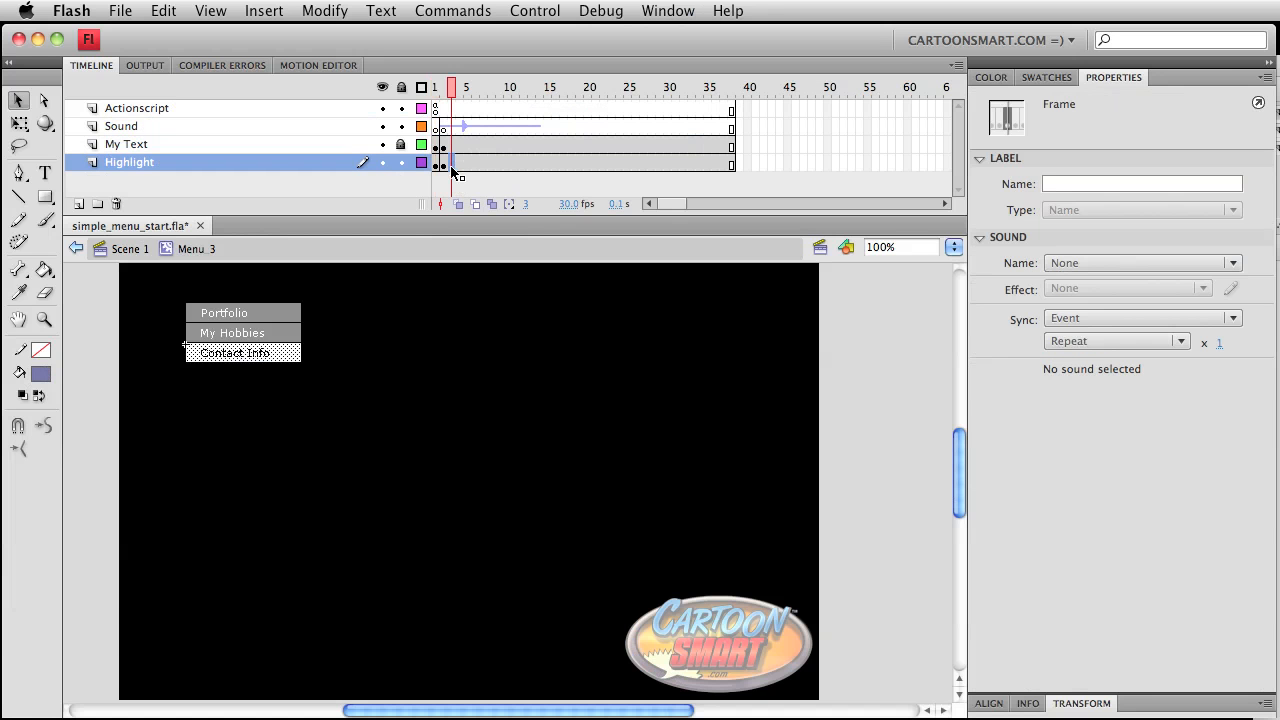
pyautogui.click(40, 374)
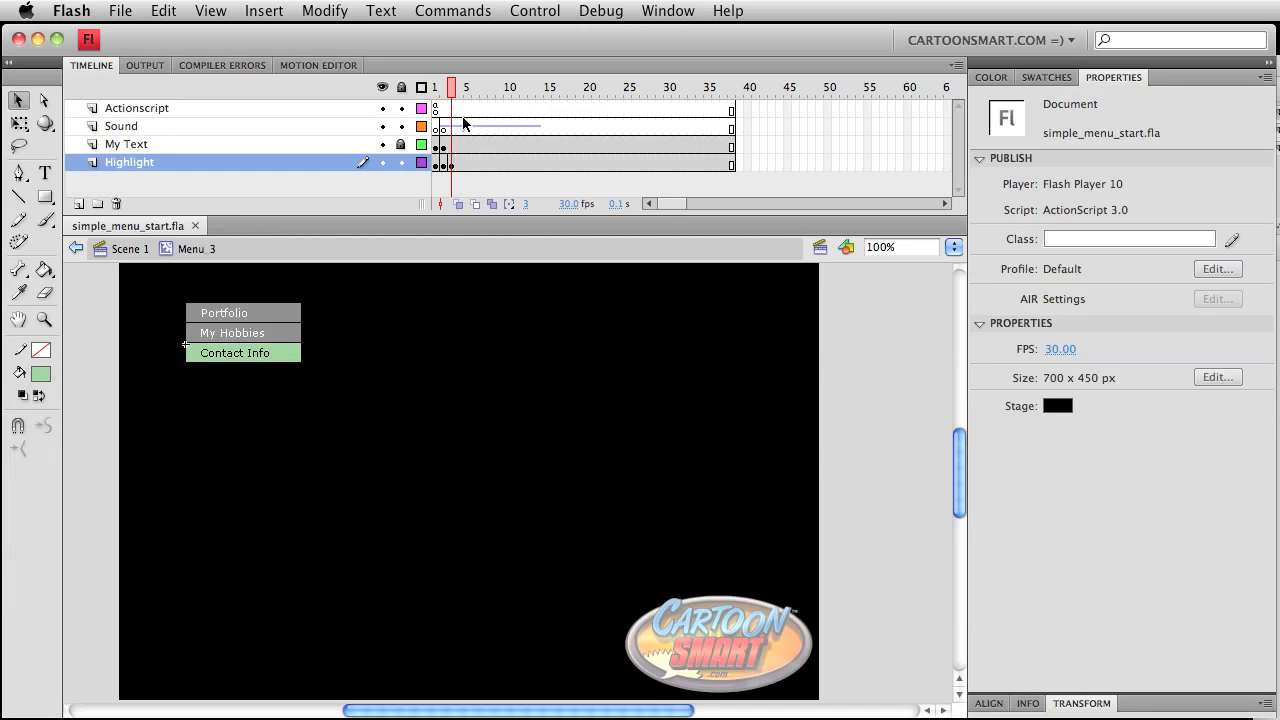
pyautogui.click(440, 88)
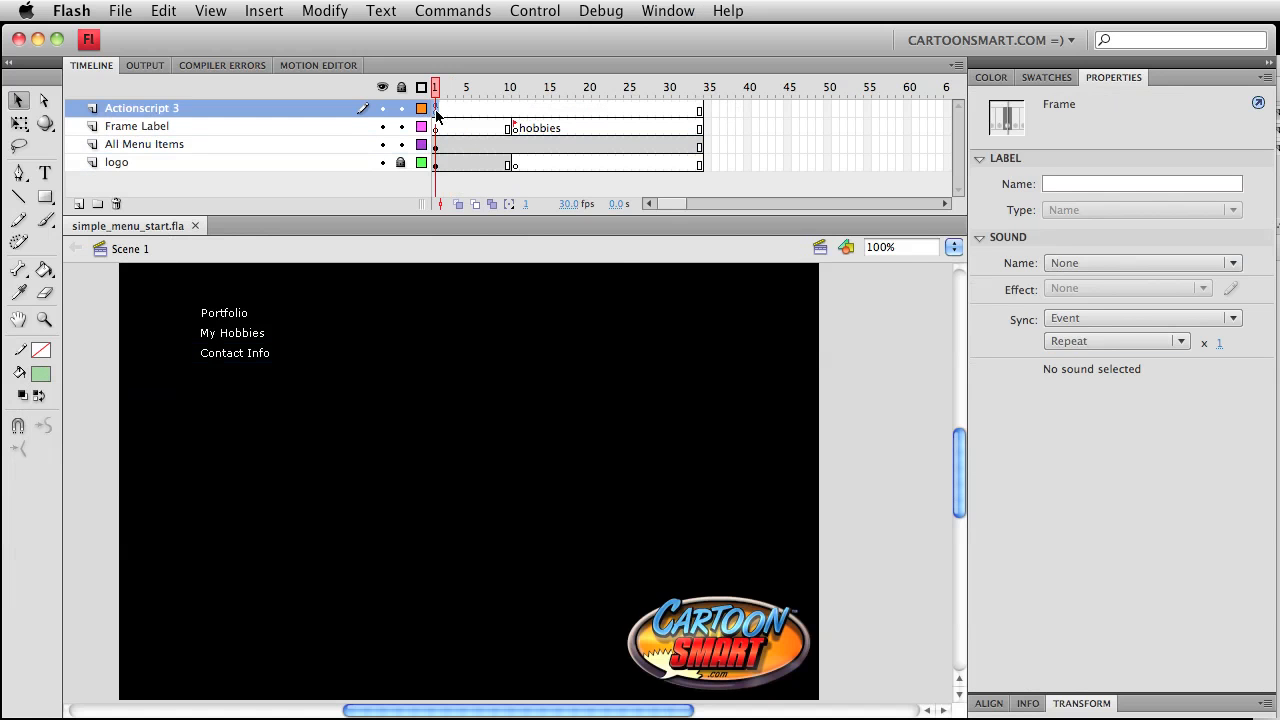
# Step: Change the menu1 and menu2 listeners from MOUSE_DOWN to MOUSE_UP in the frame script
pyautogui.click(436, 108)
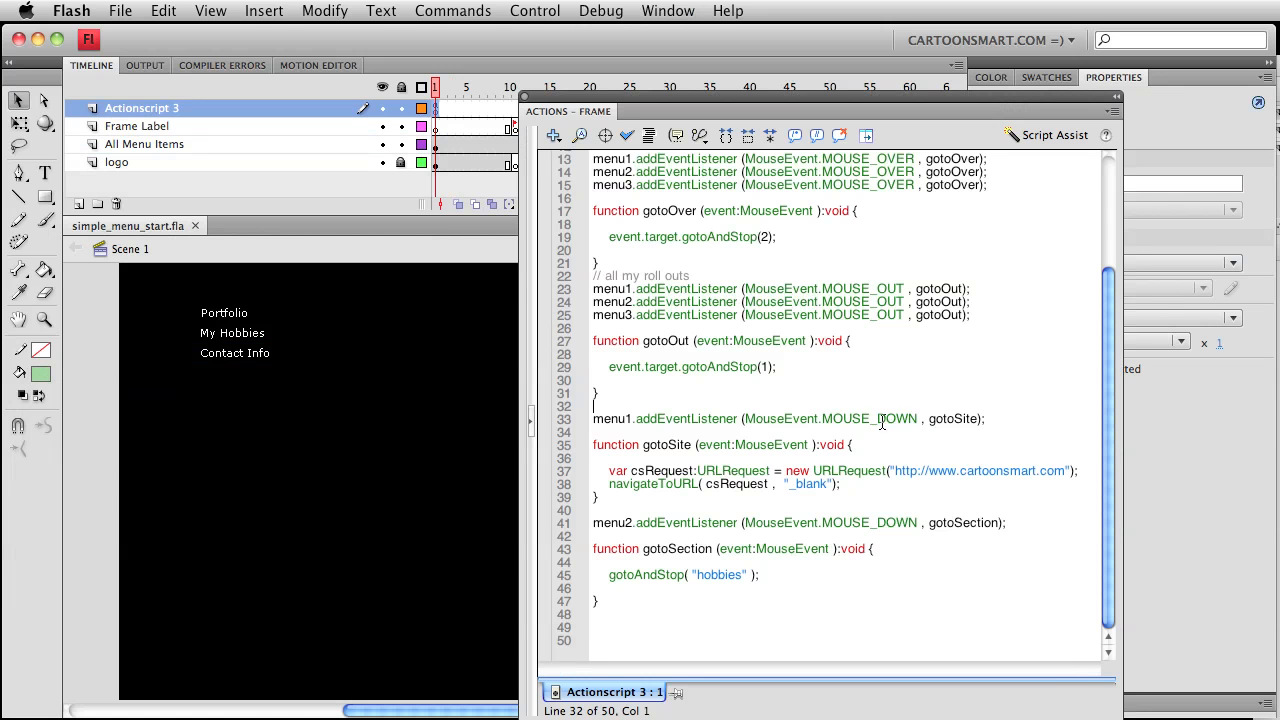
pyautogui.doubleClick(898, 418)
pyautogui.write('UP')
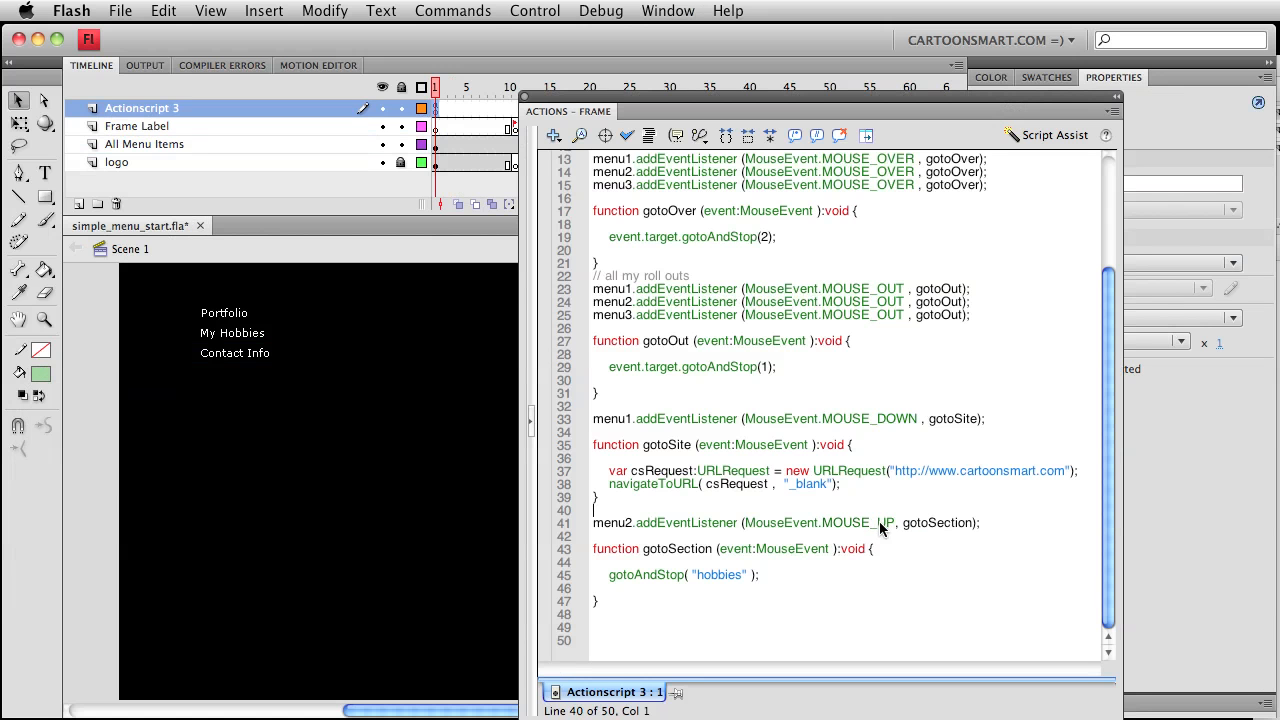
pyautogui.doubleClick(898, 418)
pyautogui.write('UP')
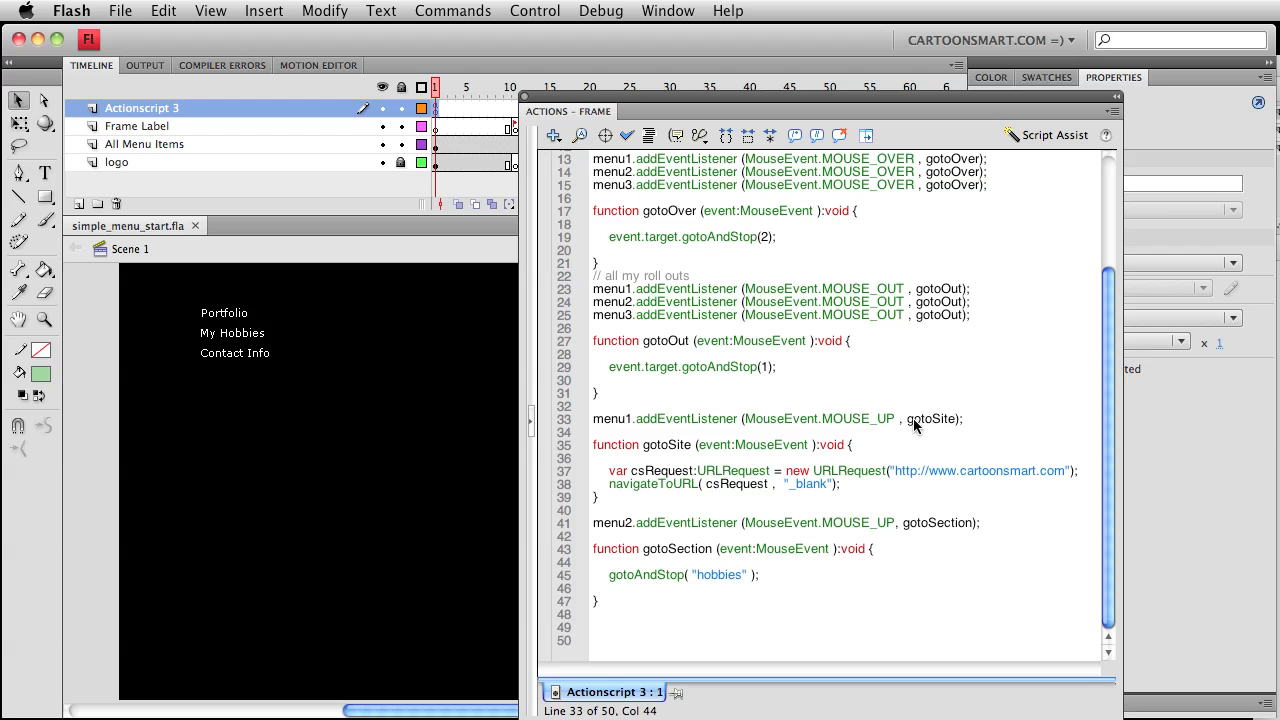
pyautogui.click(892, 418)
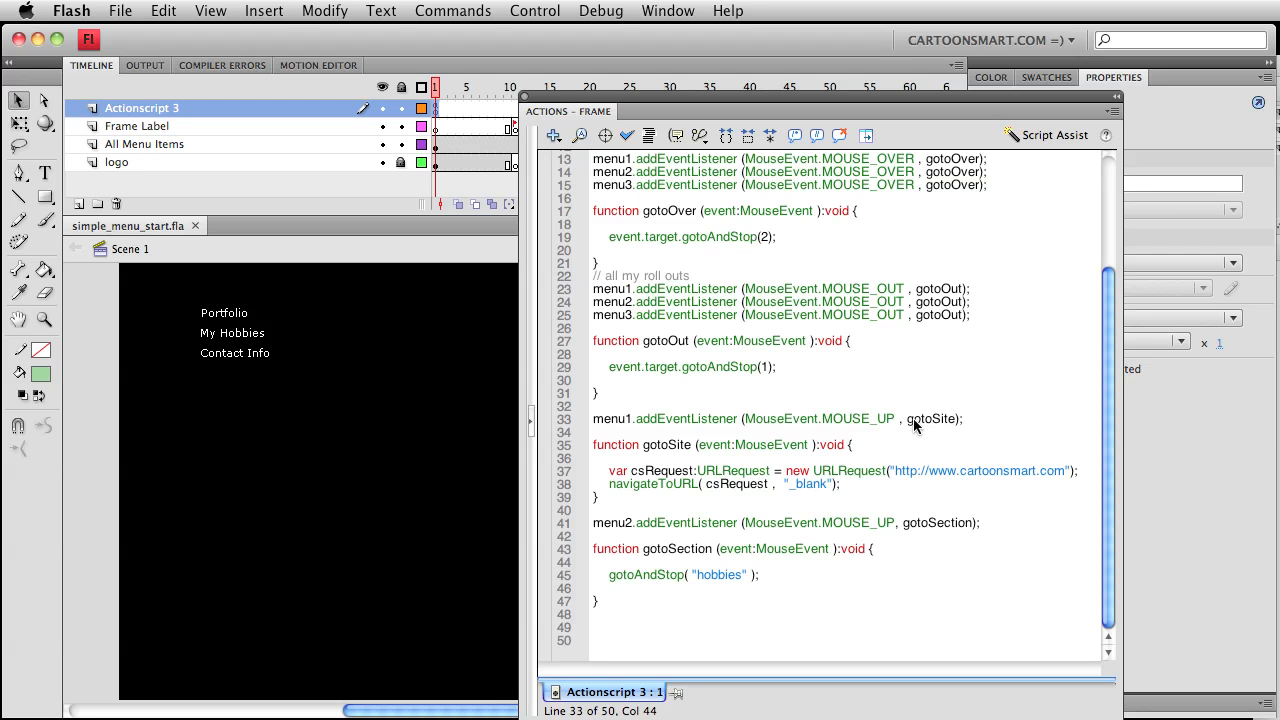
pyautogui.moveTo(370, 352)
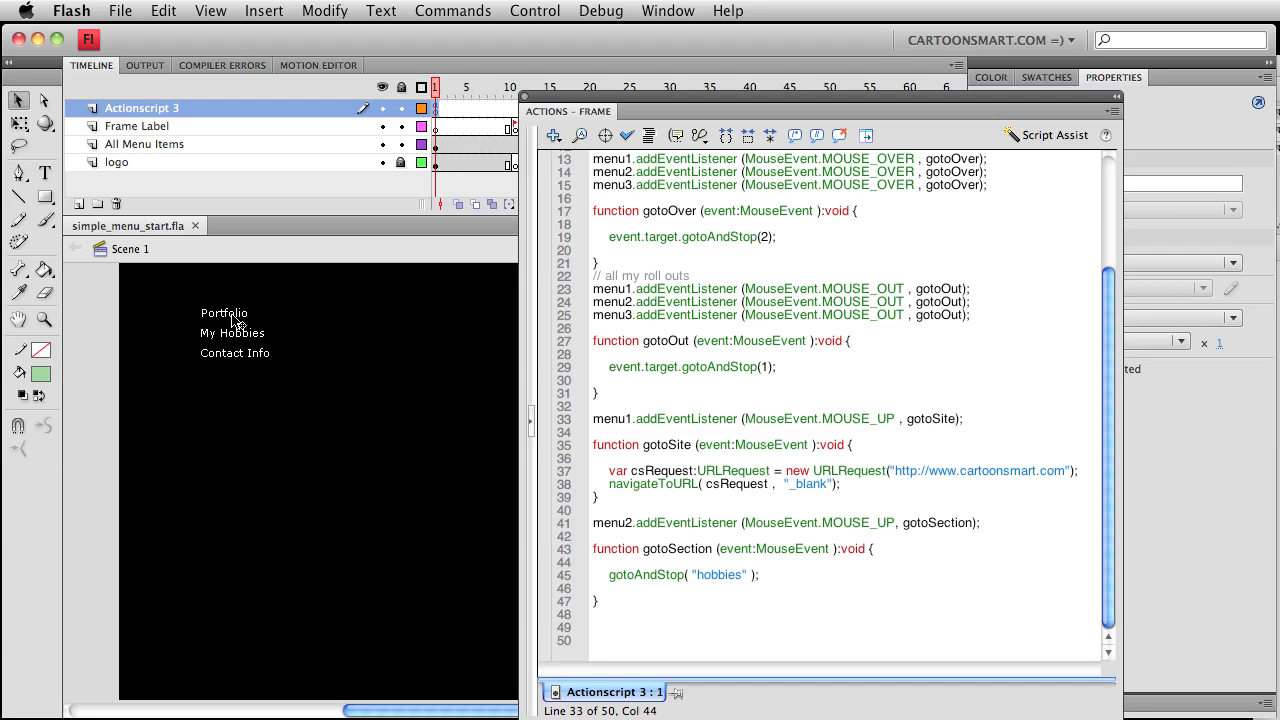
# Step: Duplicate the roll-out block as a MOUSE_DOWN block calling gotoDown to send items to frame 3
pyautogui.click(892, 418)
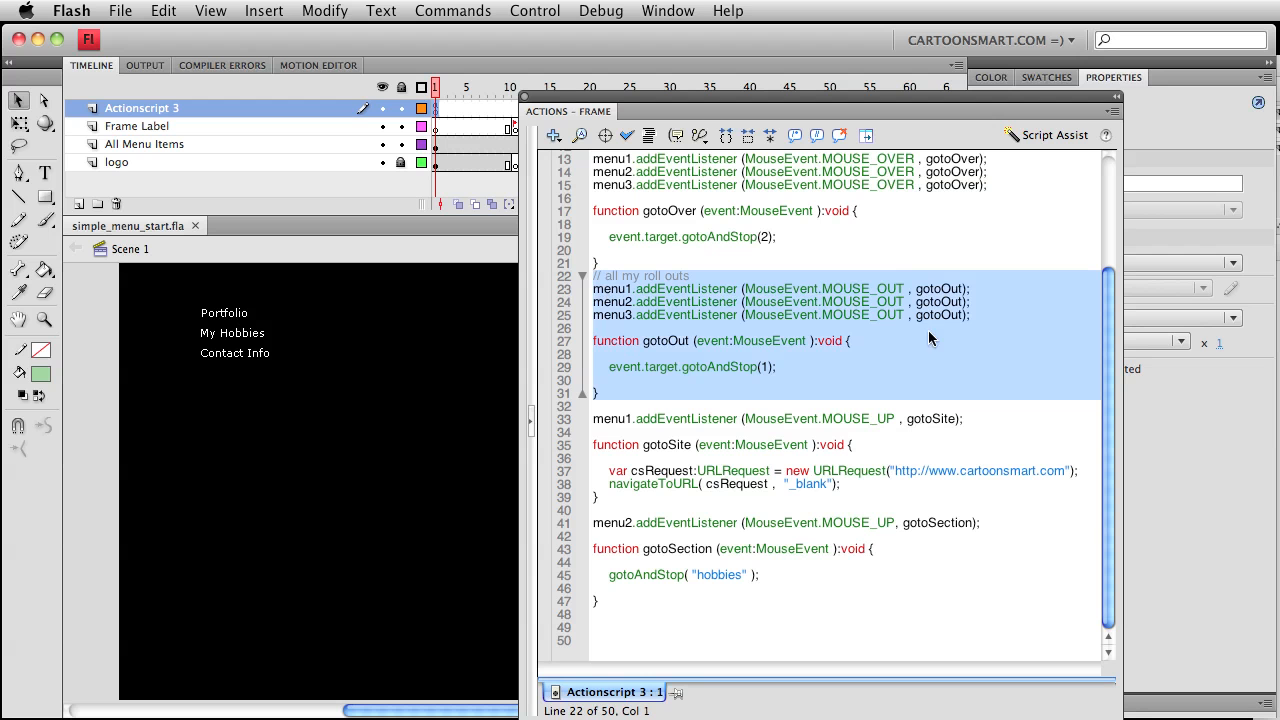
pyautogui.moveTo(890, 292)
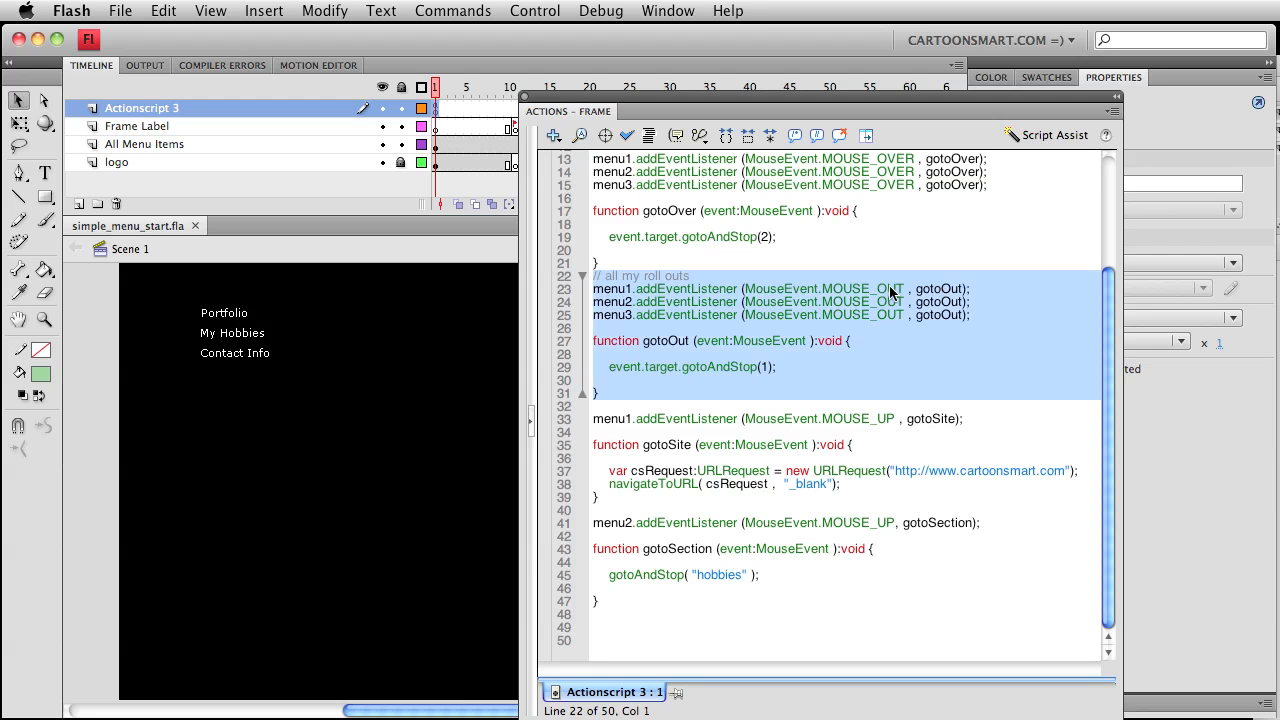
pyautogui.moveTo(752, 384)
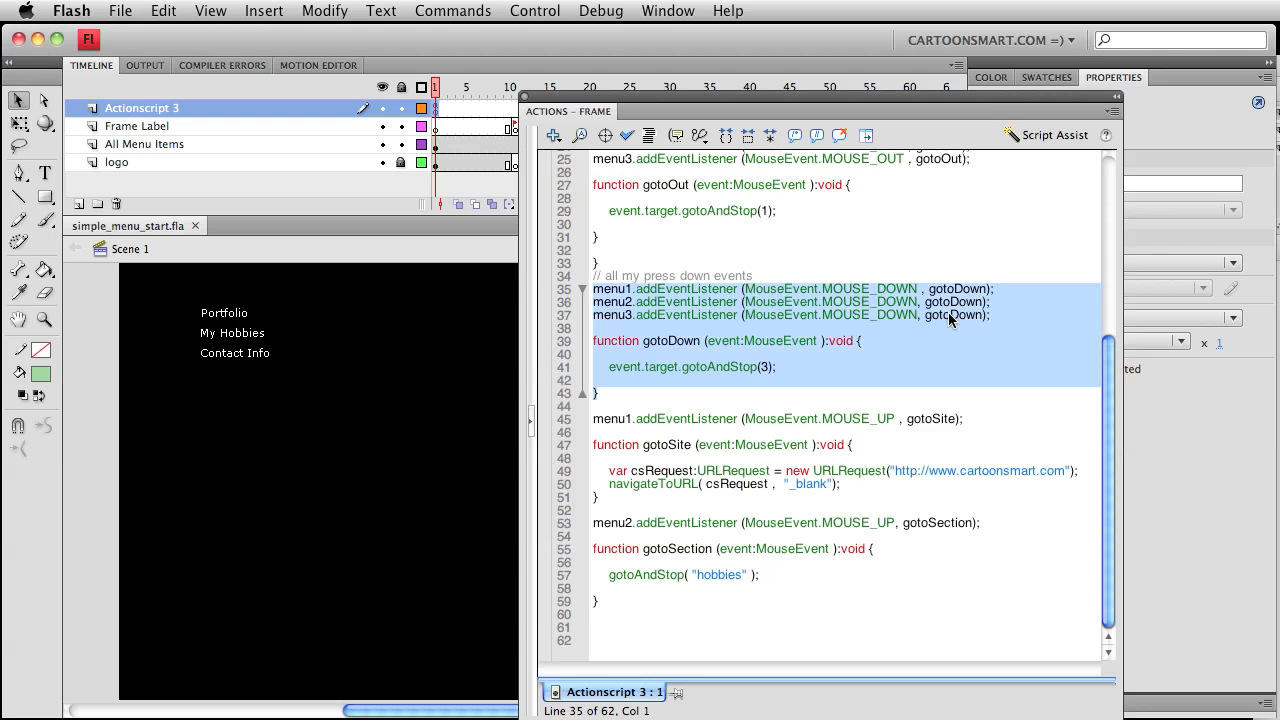
pyautogui.click(764, 368)
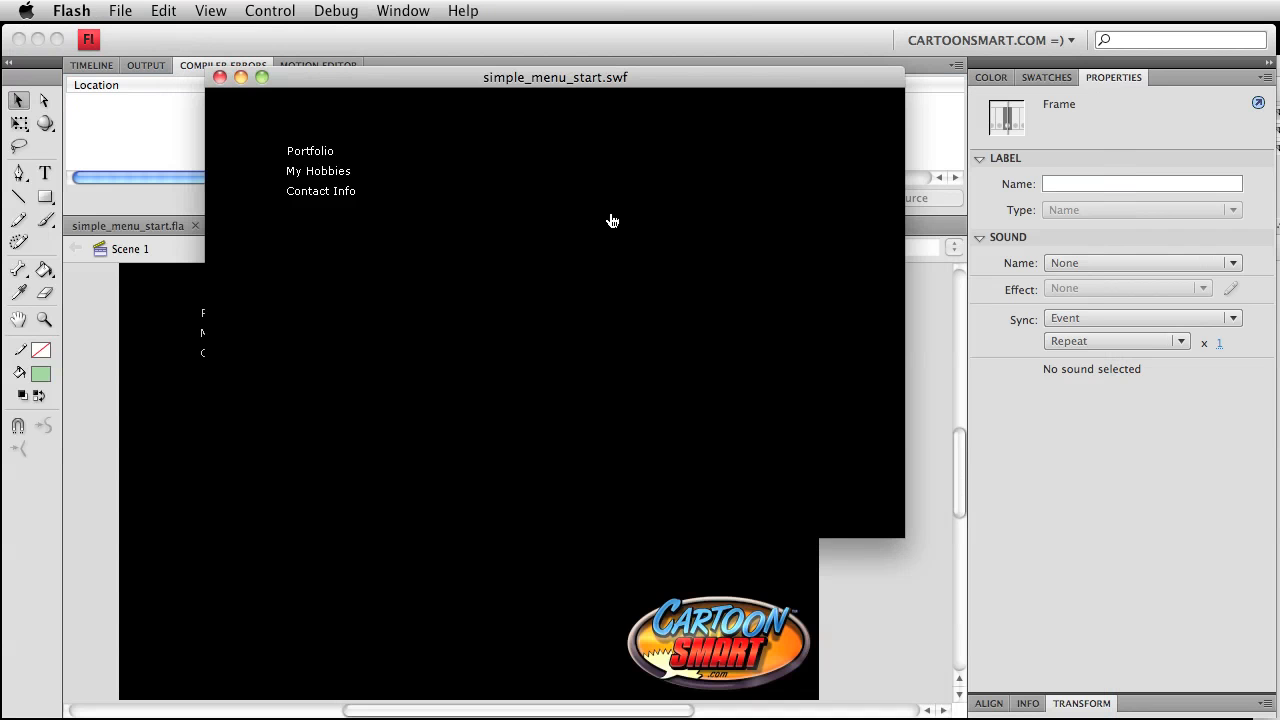
pyautogui.moveTo(320, 192)
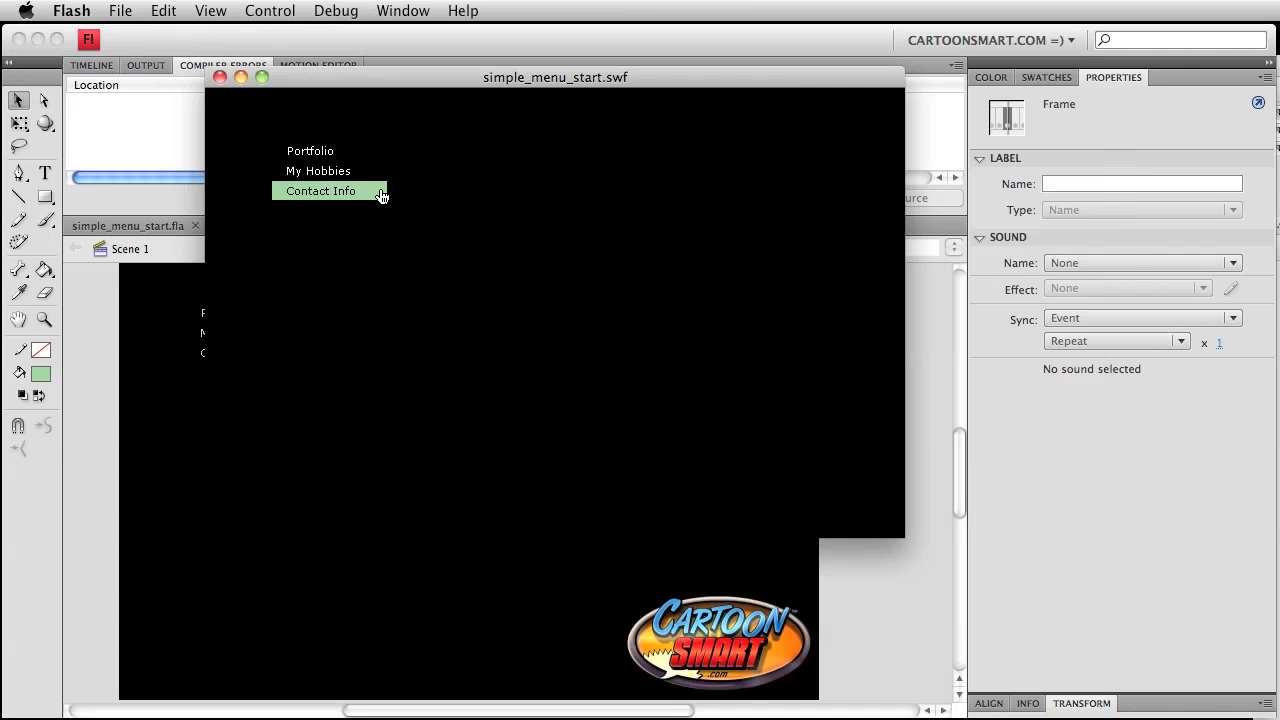
pyautogui.moveTo(400, 140)
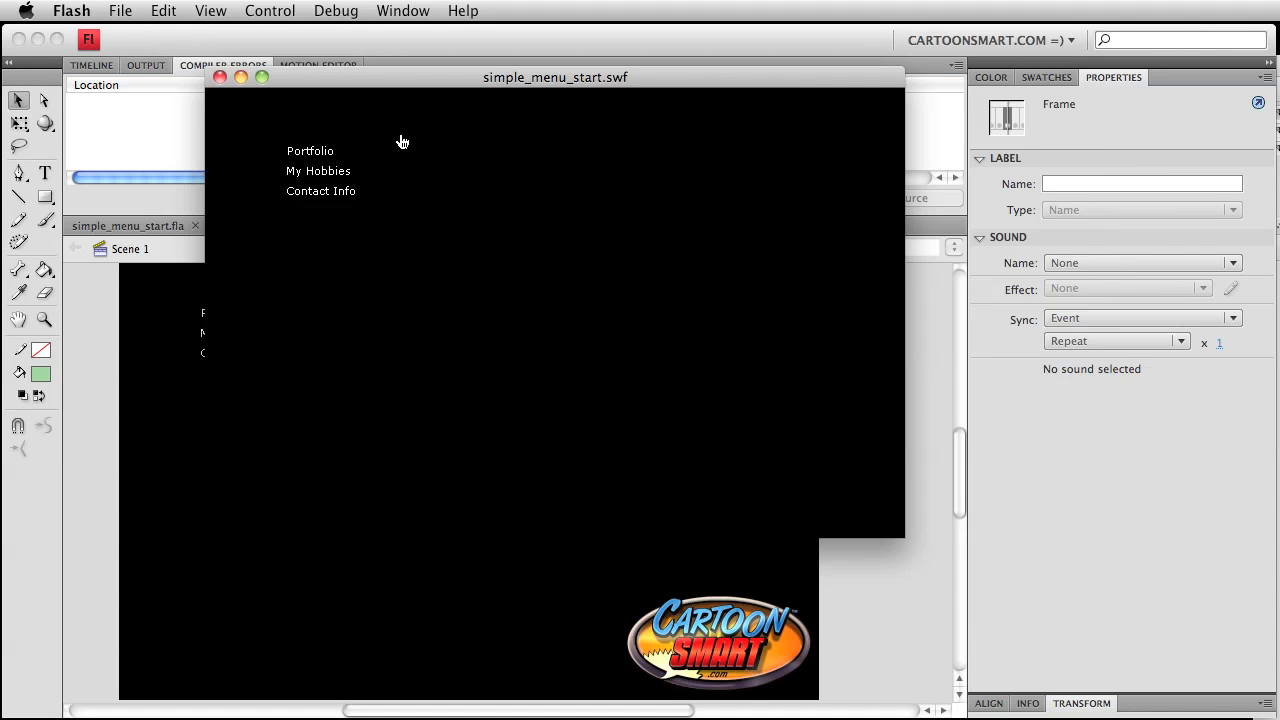
pyautogui.moveTo(342, 146)
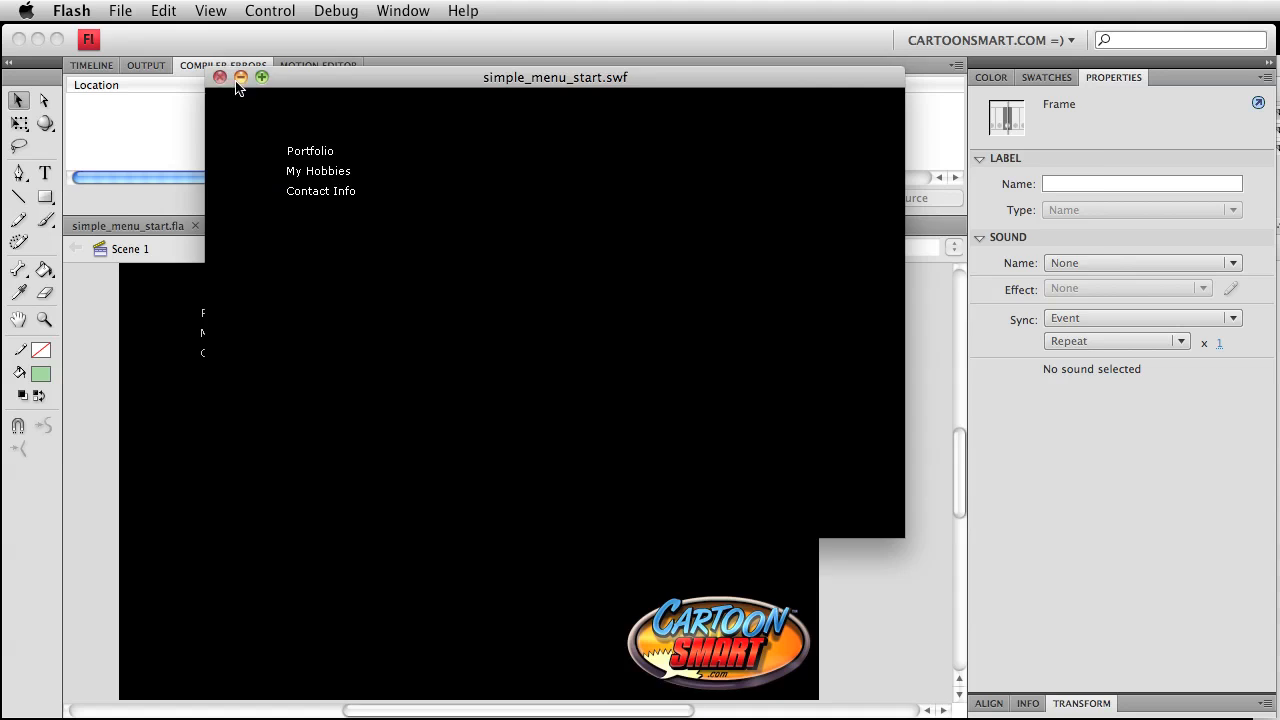
pyautogui.click(220, 76)
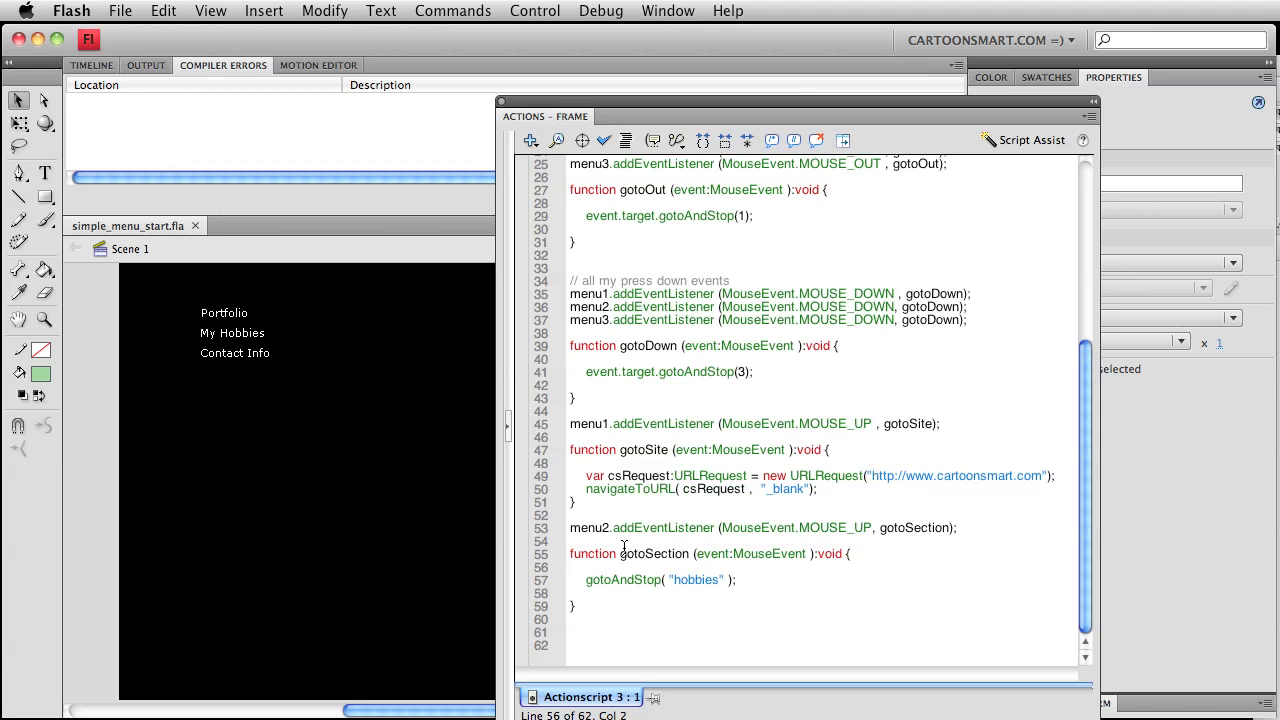
# Step: Add menu1.gotoAndStop(1) in gotoSite and menu2.gotoAndStop(1) in gotoSection, then close the script
pyautogui.write('menu2.goto')
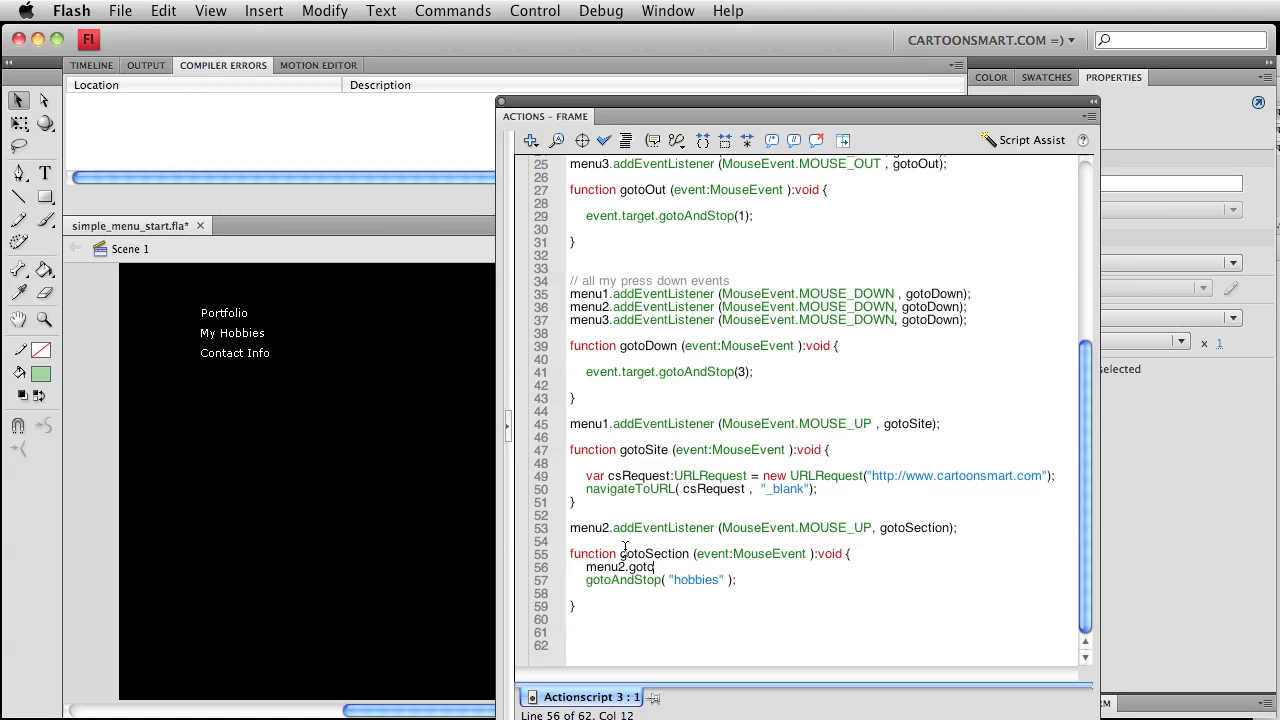
pyautogui.write('AndStop')
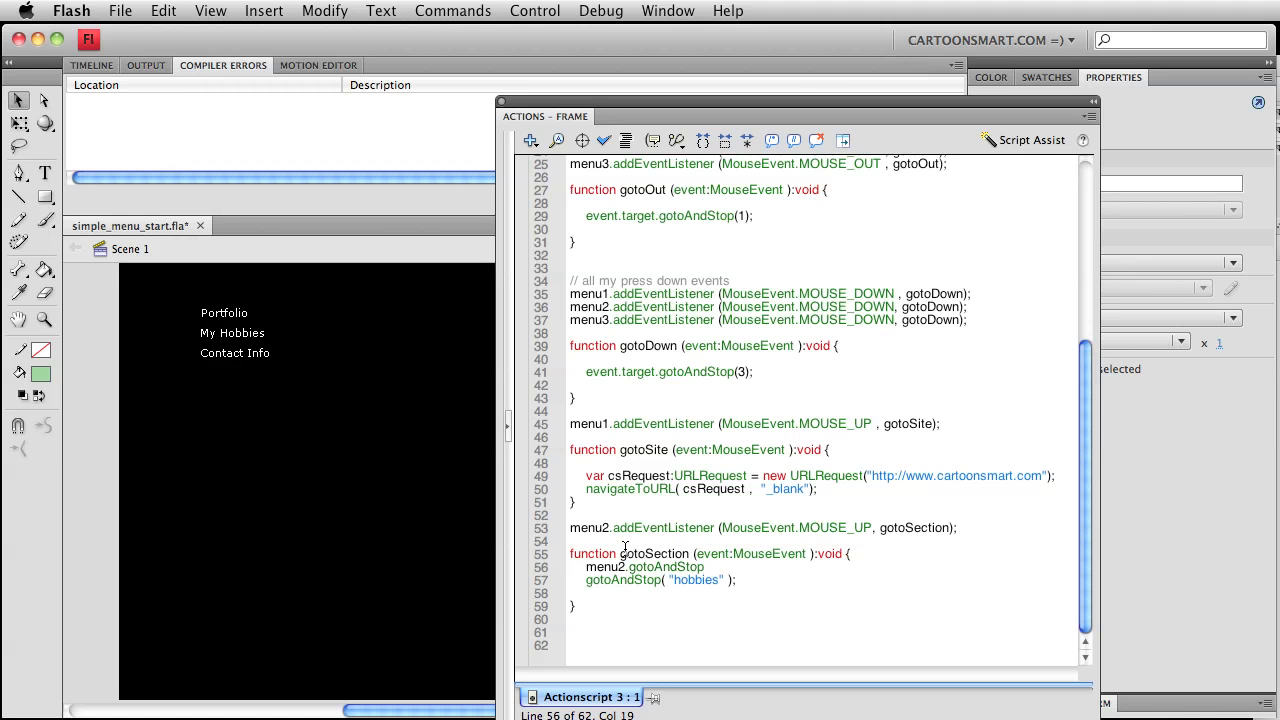
pyautogui.write('(1);')
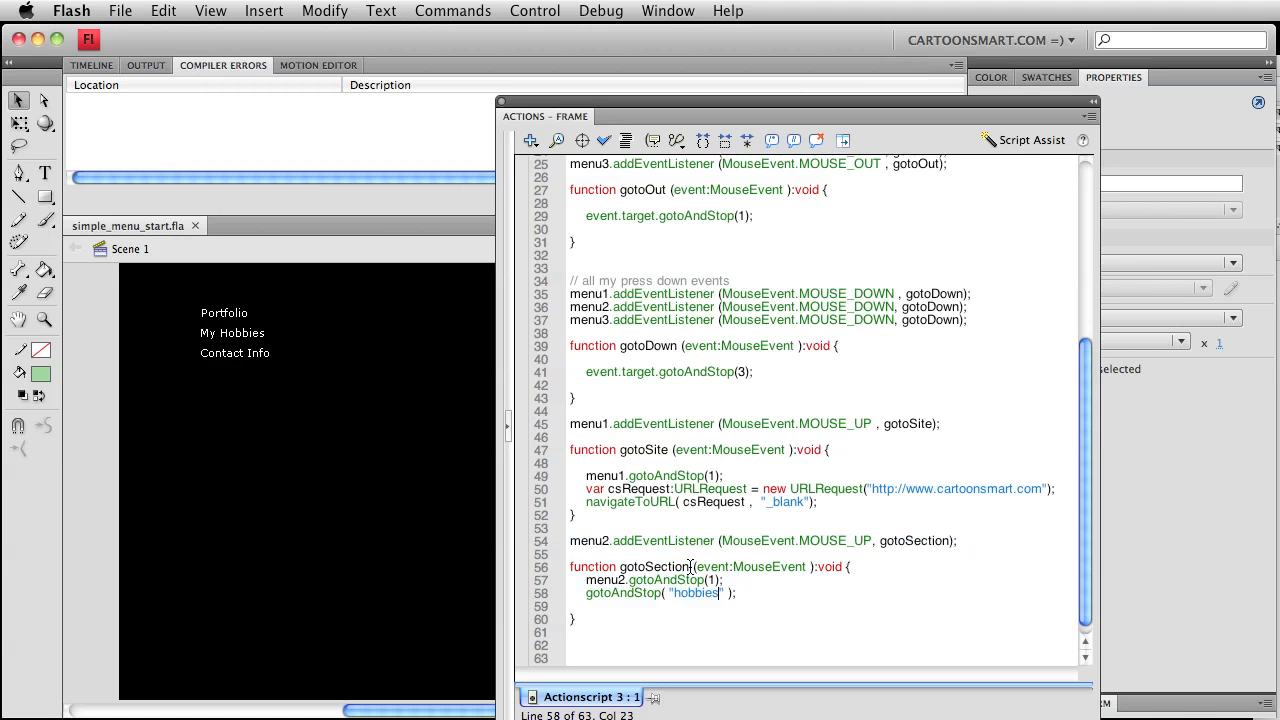
pyautogui.doubleClick(652, 568)
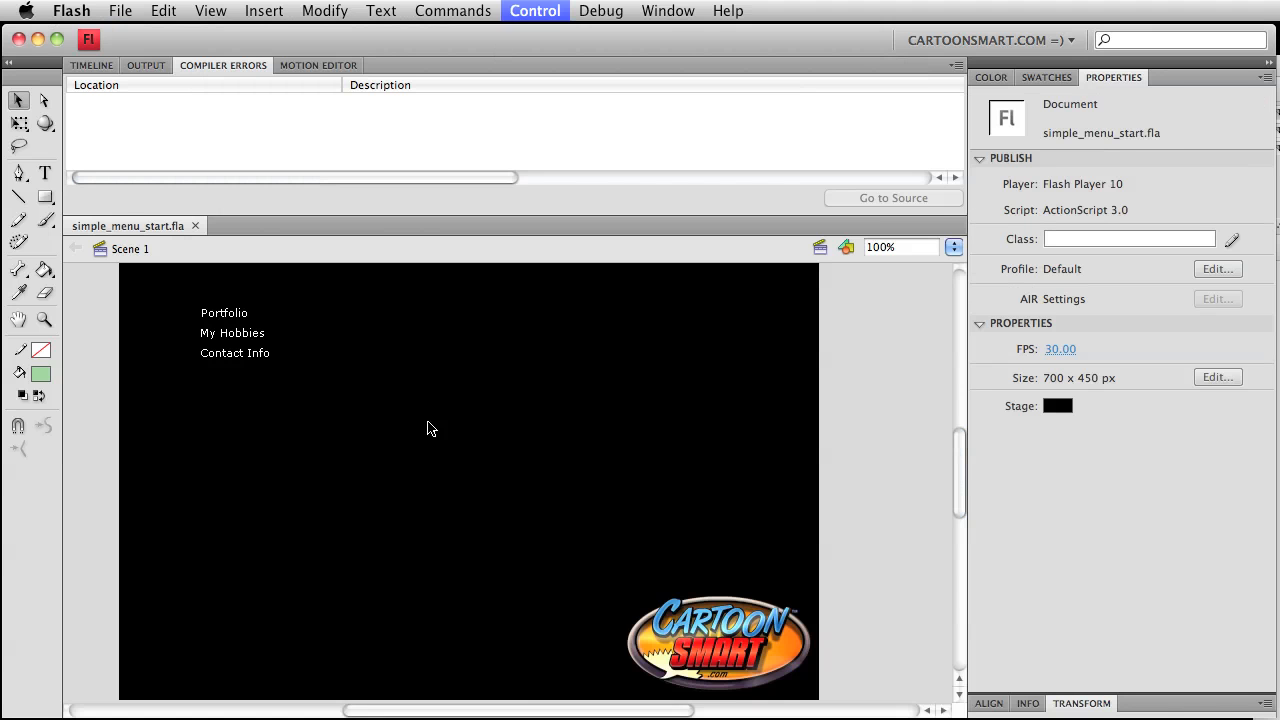
pyautogui.click(534, 12)
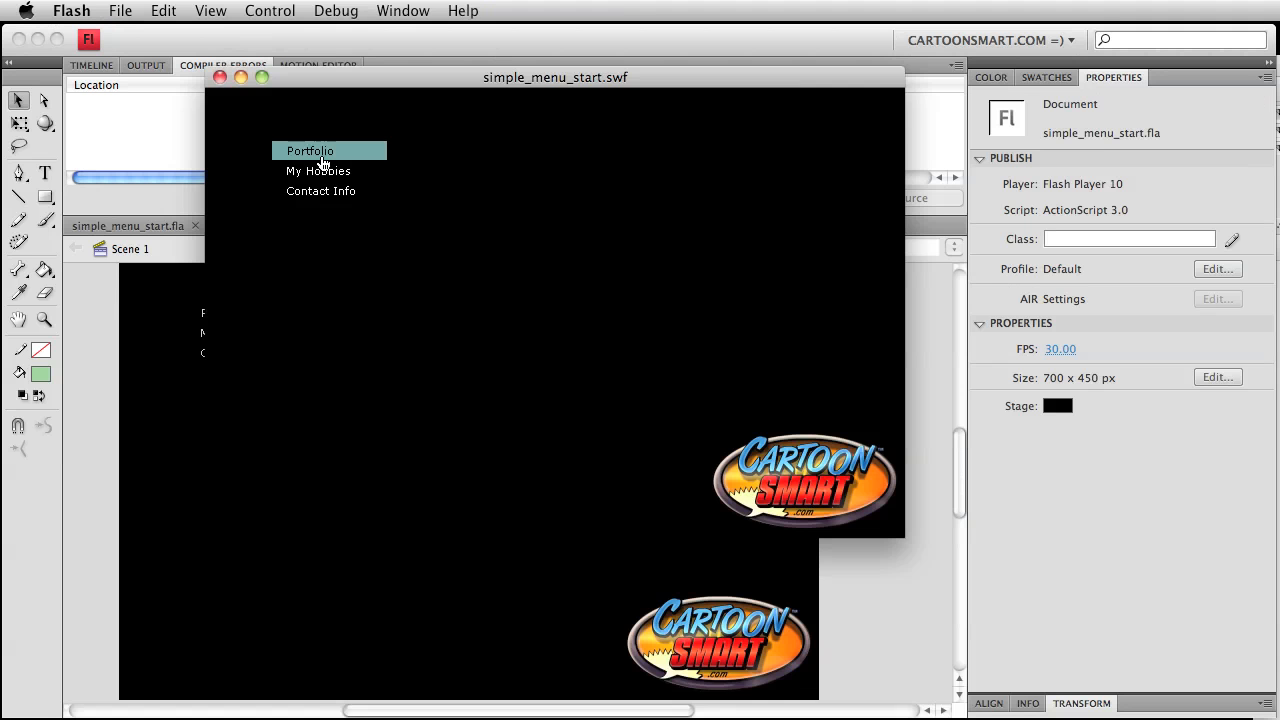
pyautogui.click(310, 150)
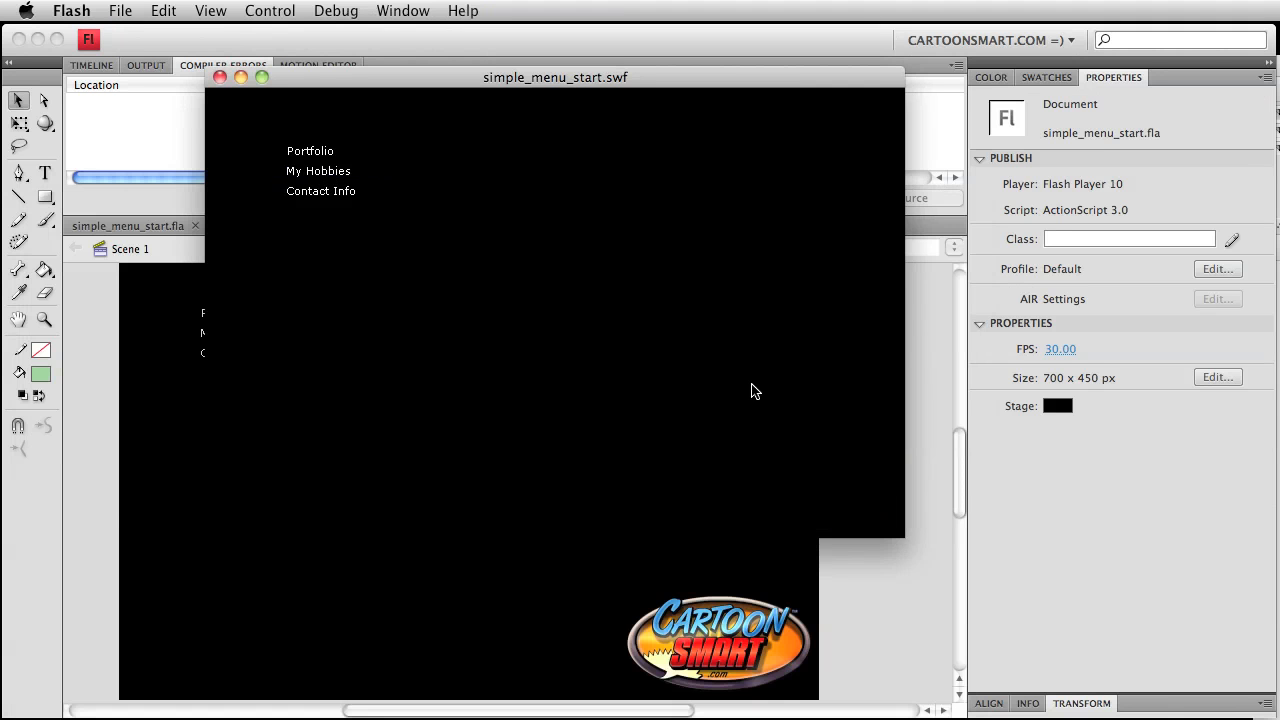
pyautogui.moveTo(330, 170)
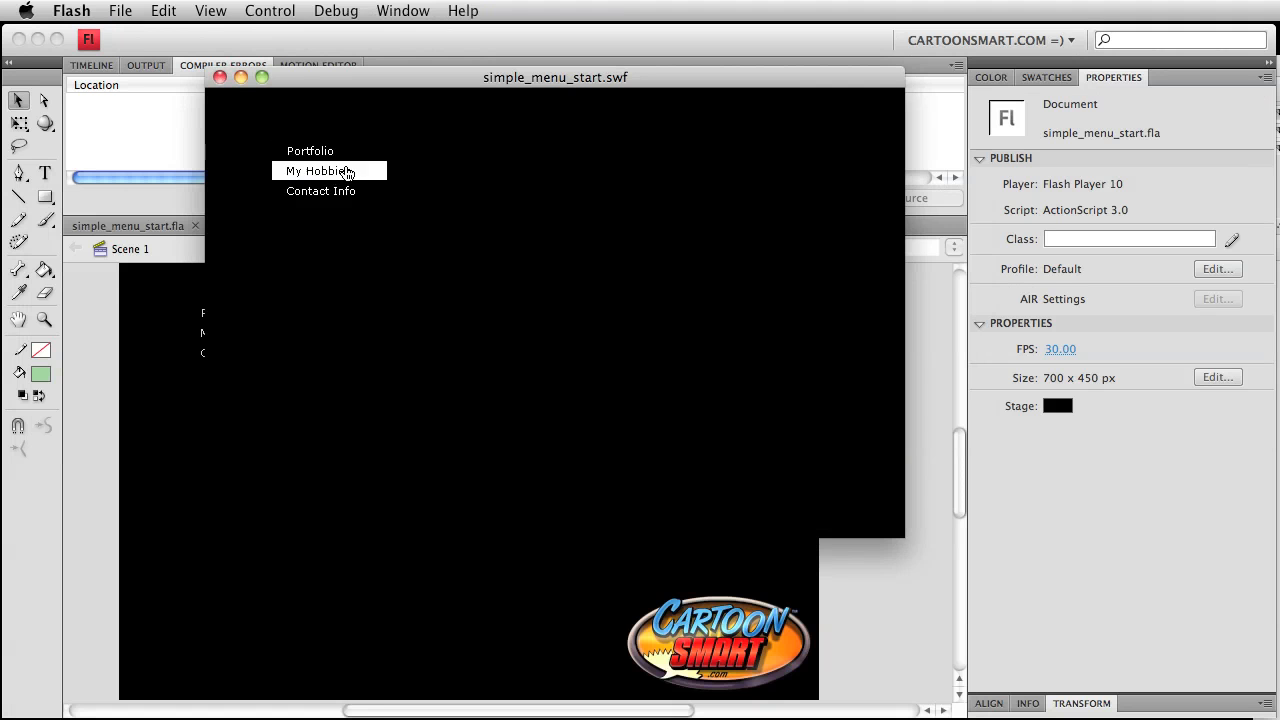
pyautogui.click(220, 76)
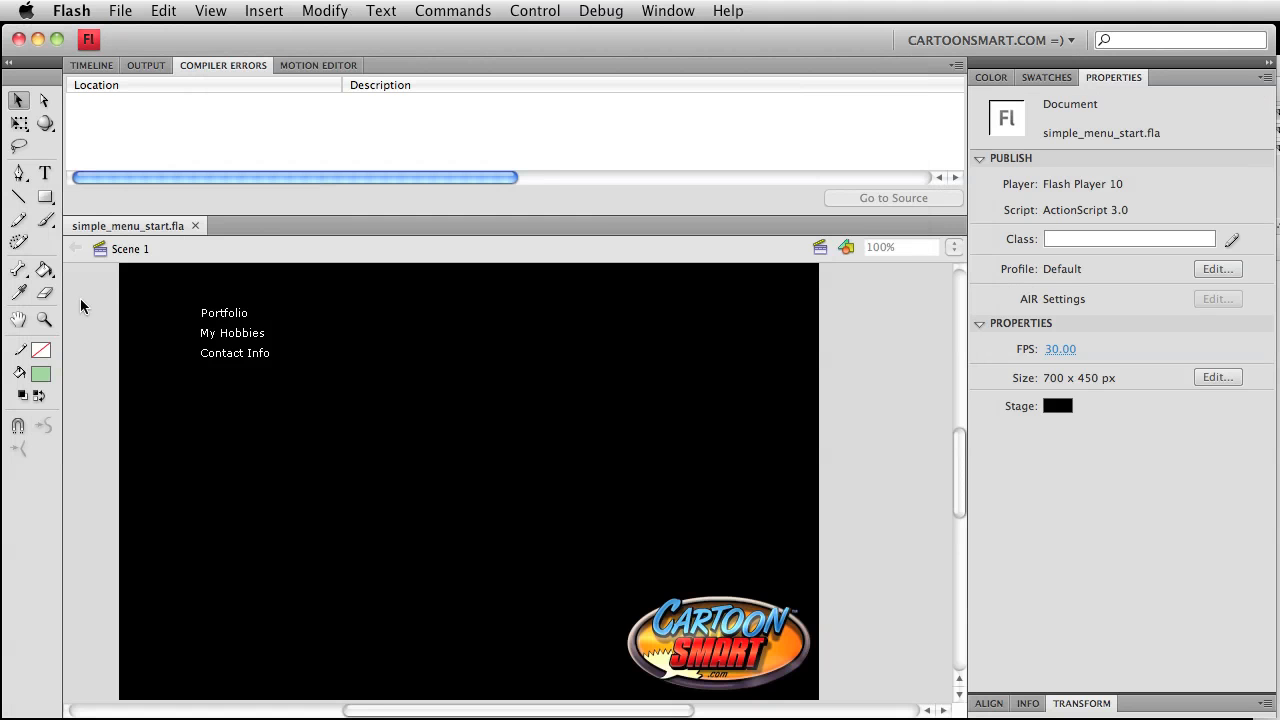
pyautogui.click(92, 64)
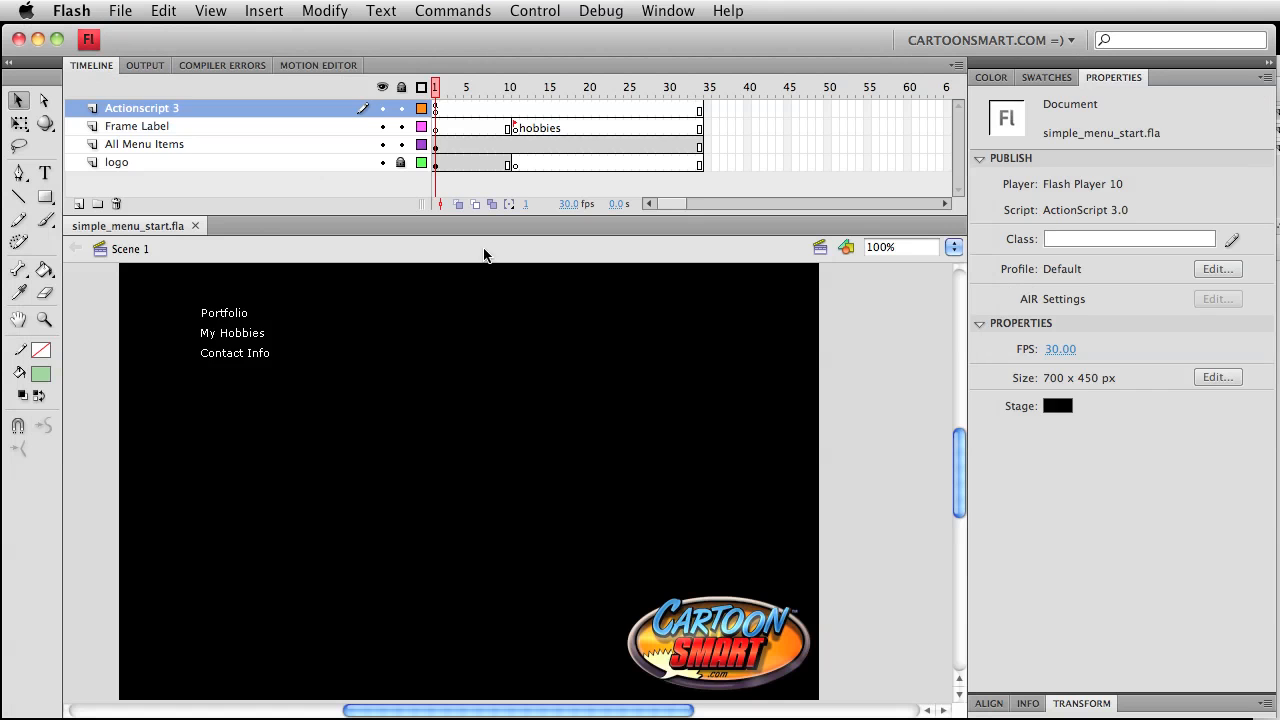
# Step: Edit the Menu 1 symbol and select the 115×18 Portfolio highlight shape for modifying
pyautogui.doubleClick(224, 312)
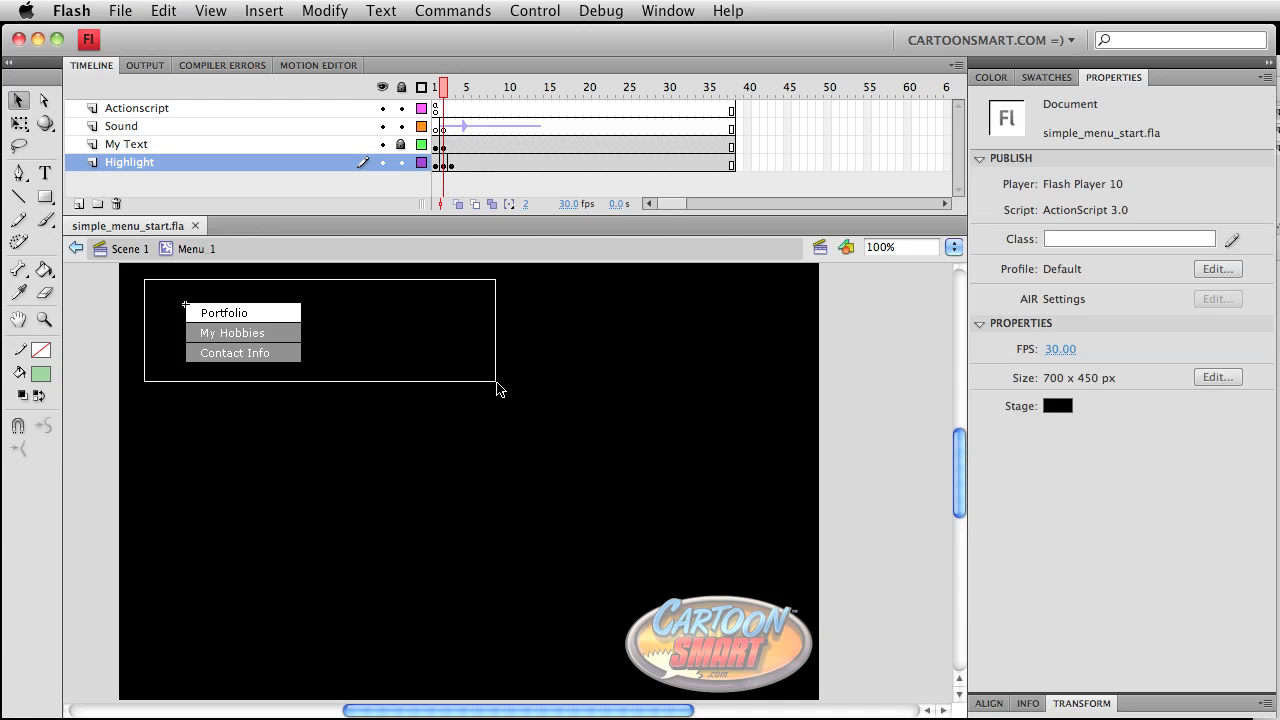
pyautogui.click(242, 312)
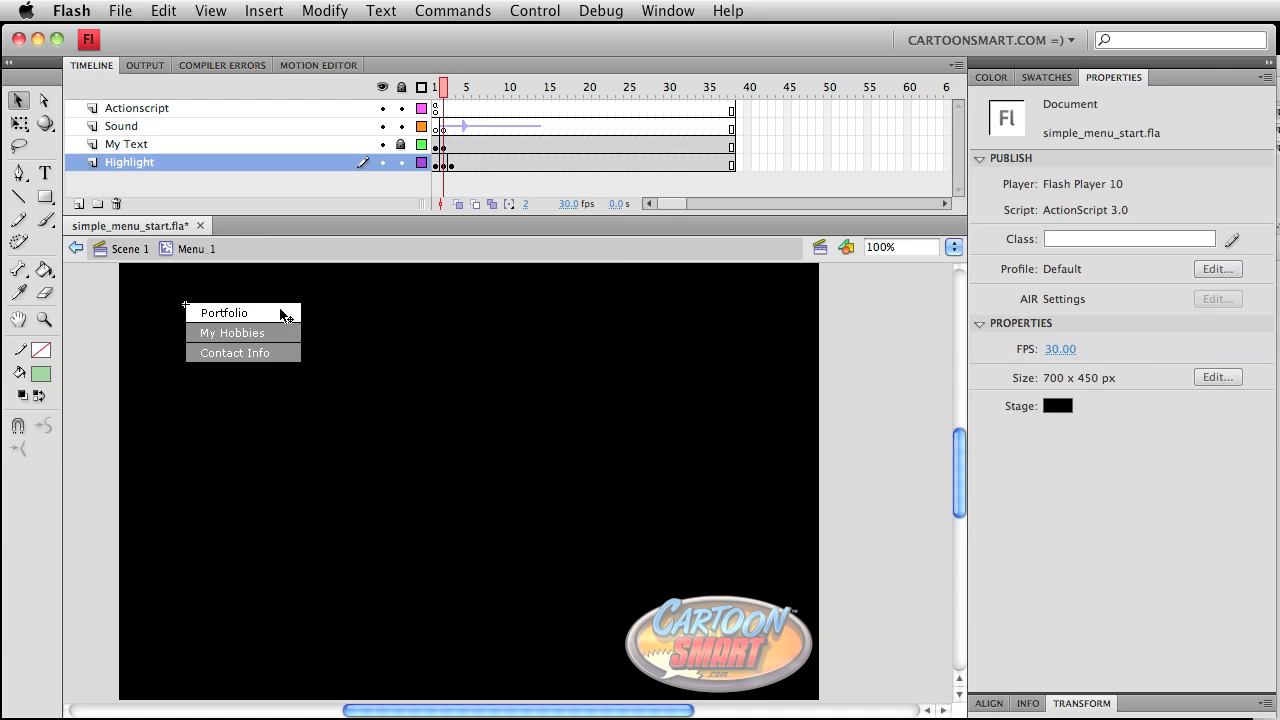
pyautogui.click(224, 312)
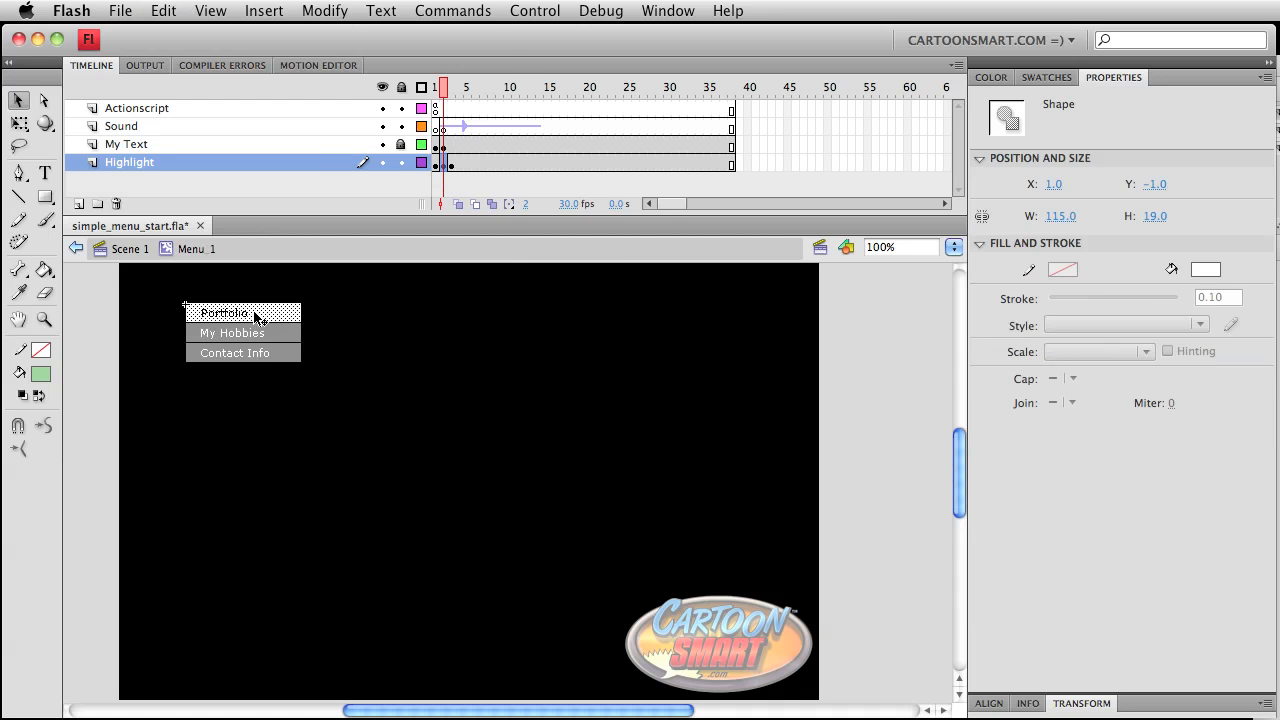
pyautogui.click(324, 12)
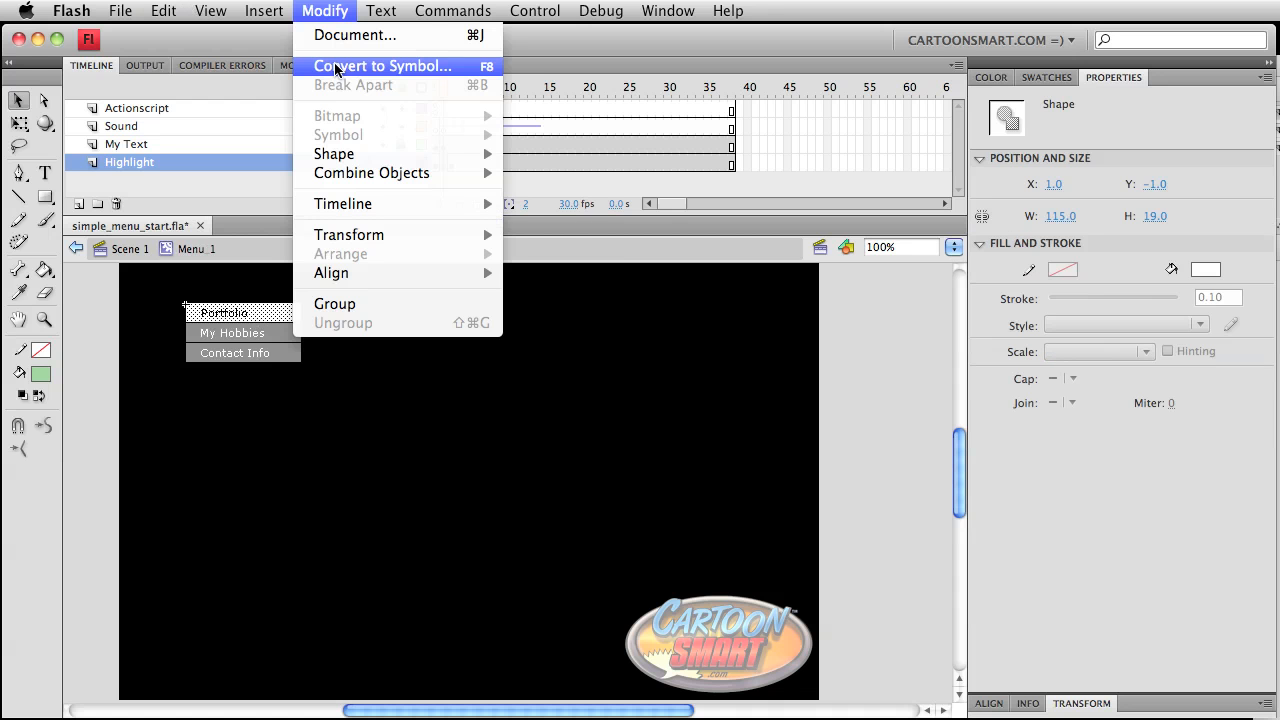
# Step: Convert the highlight shape to a movie clip symbol named animated_highlight
pyautogui.click(382, 66)
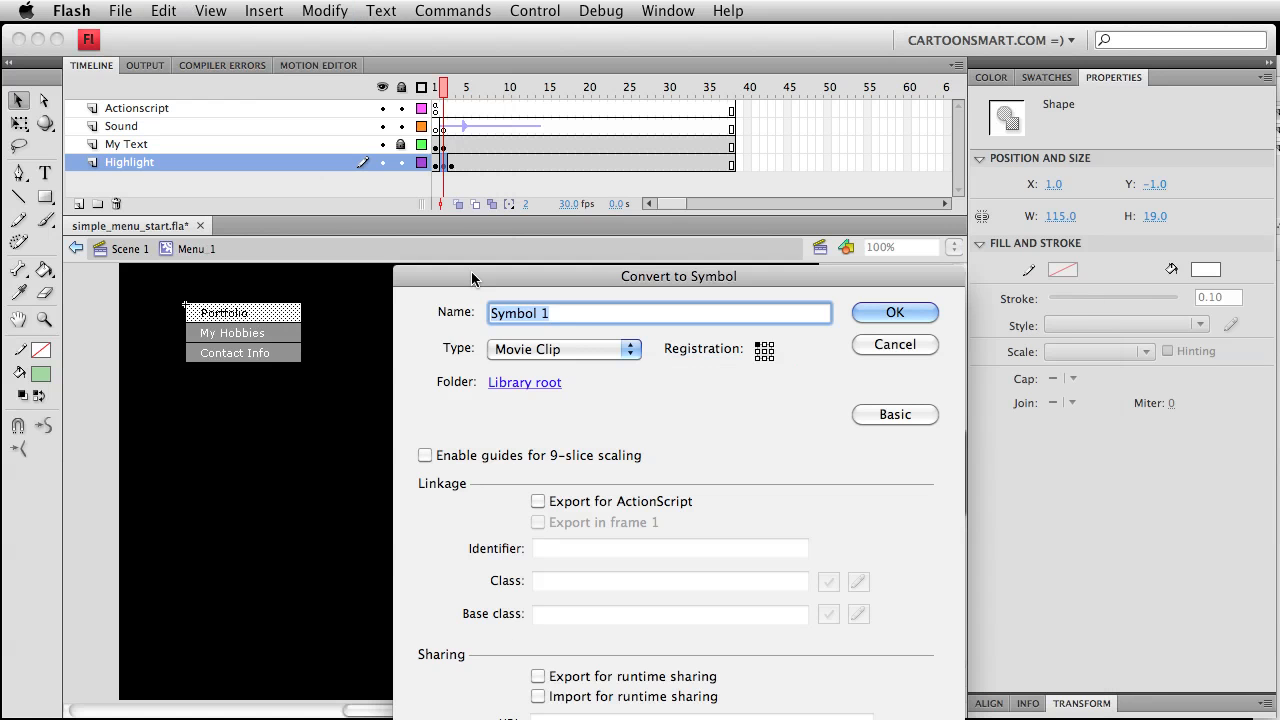
pyautogui.write('animated_high')
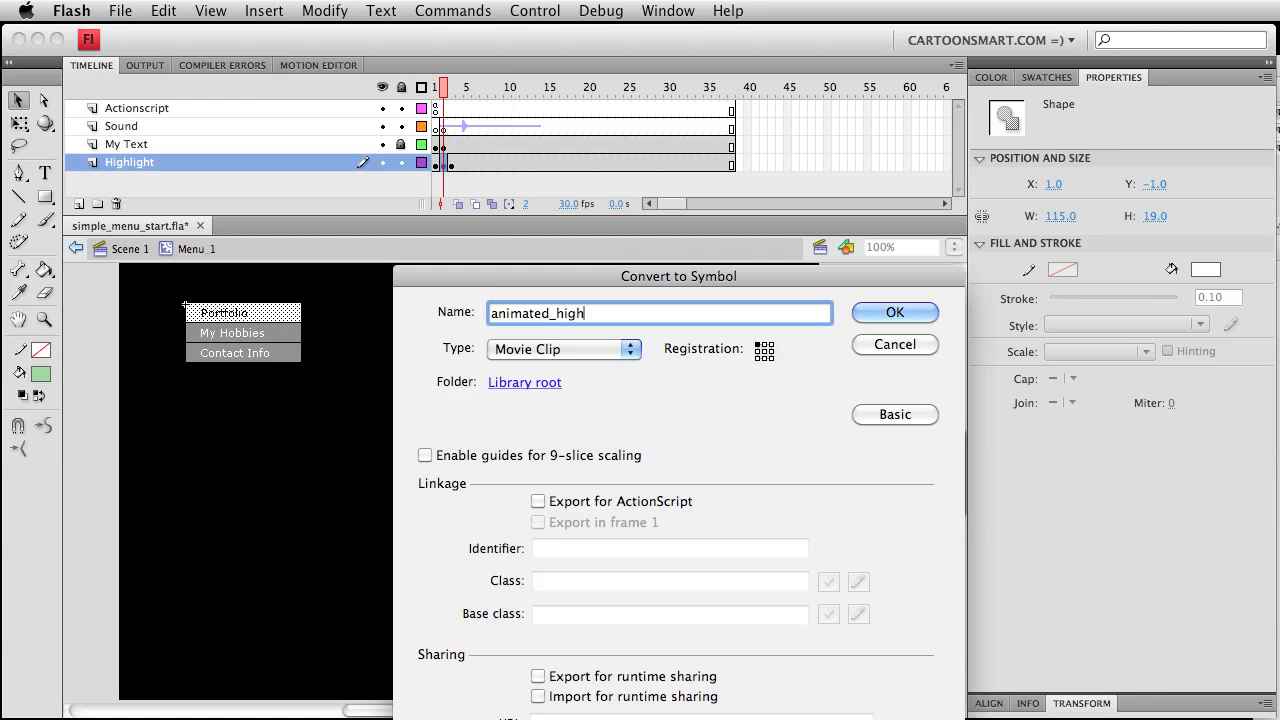
pyautogui.click(892, 312)
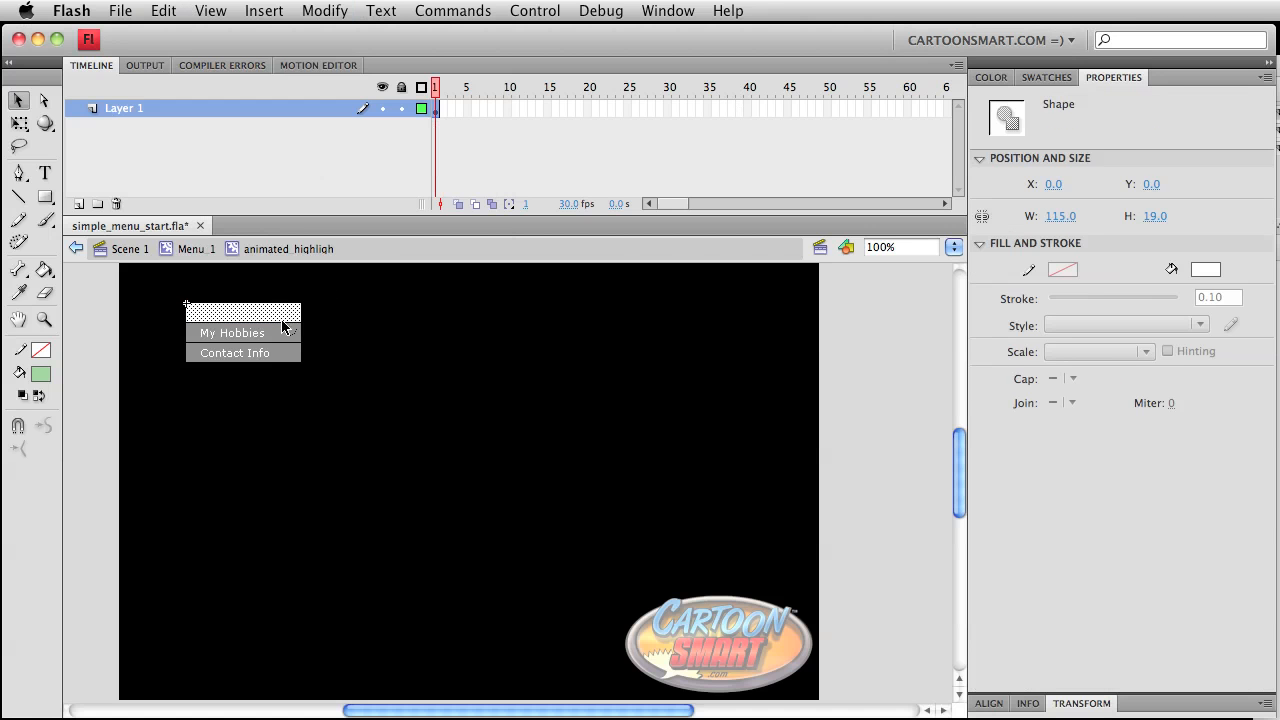
pyautogui.moveTo(544, 356)
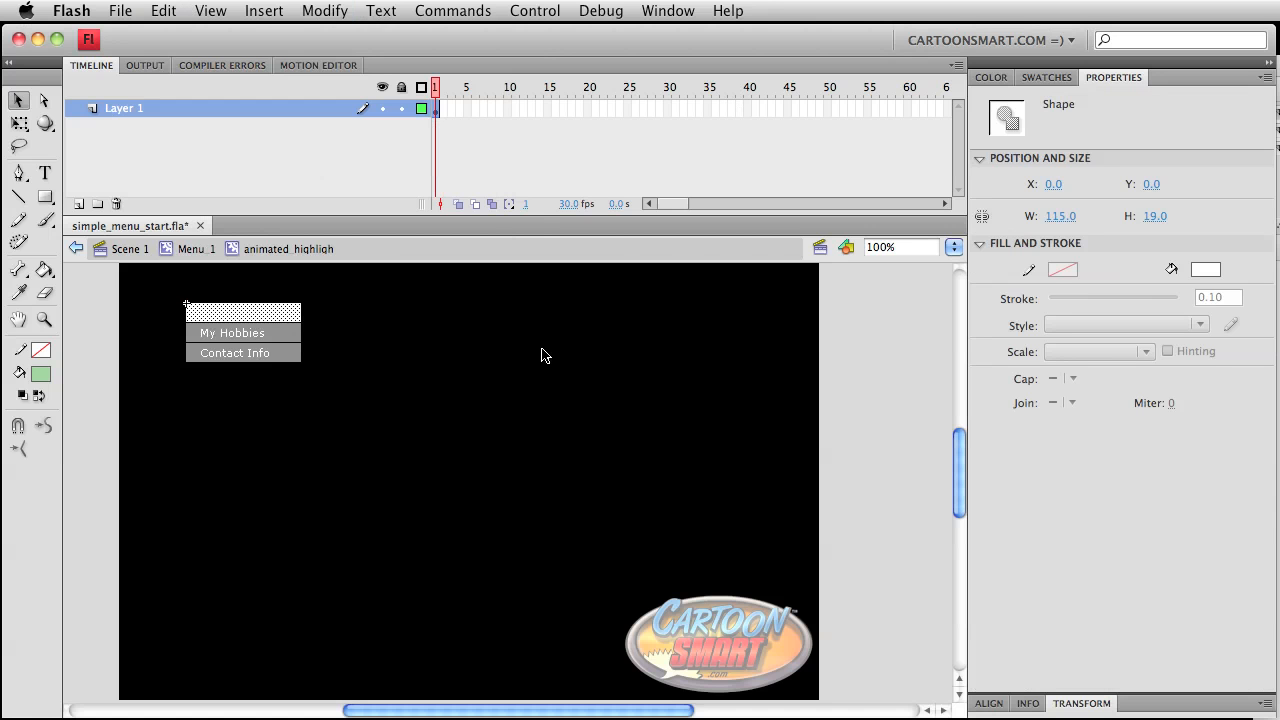
pyautogui.moveTo(360, 8)
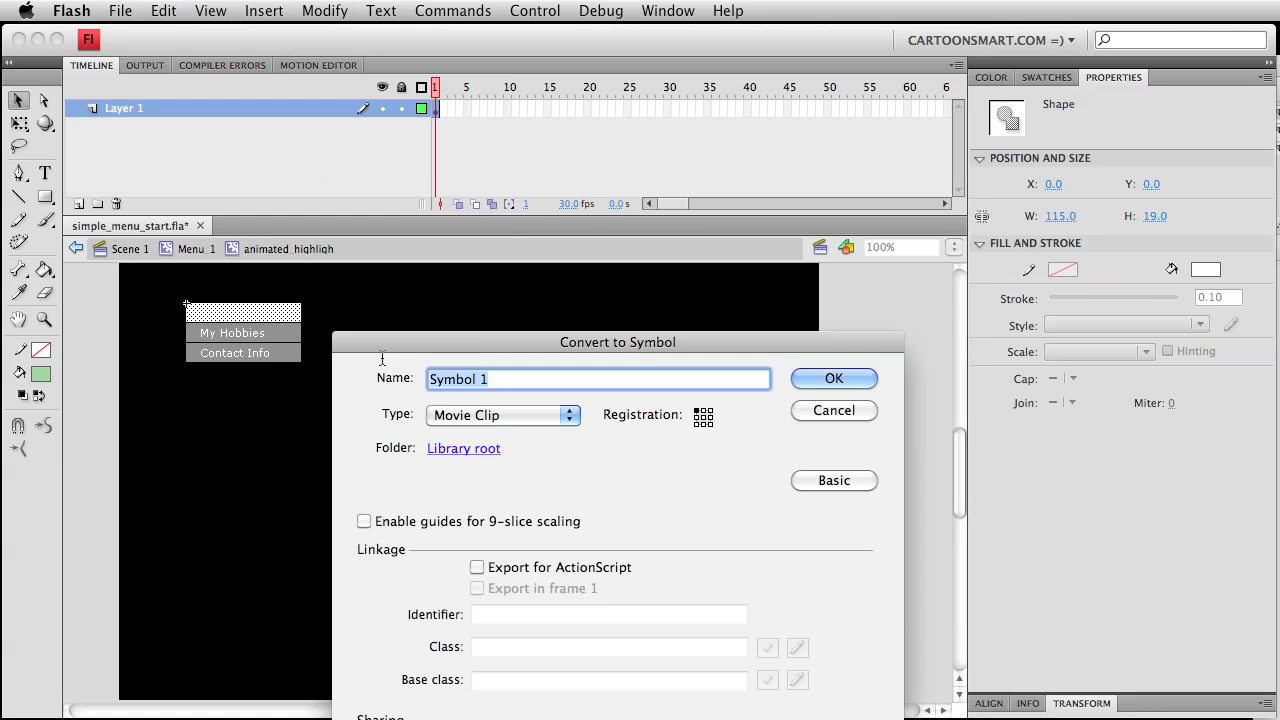
# Step: Convert the nested shape to a movie clip named 'highlight within animated highlight'
pyautogui.write('hig')
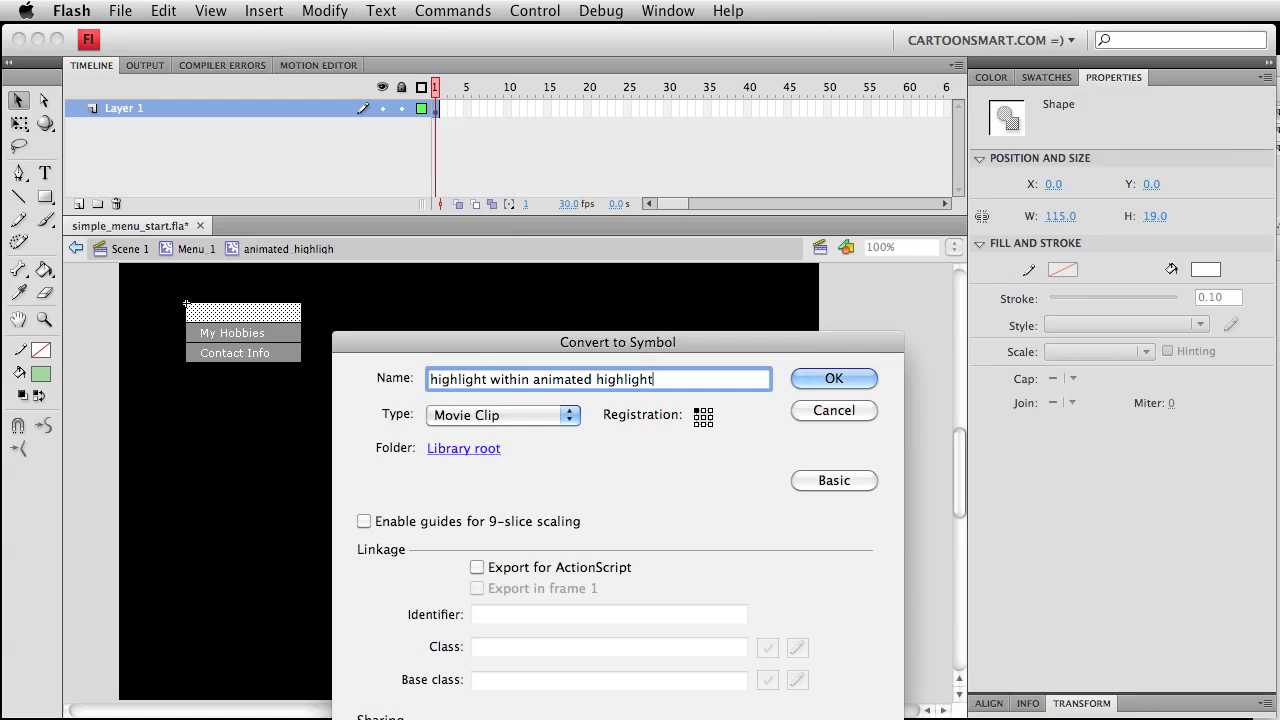
pyautogui.click(832, 378)
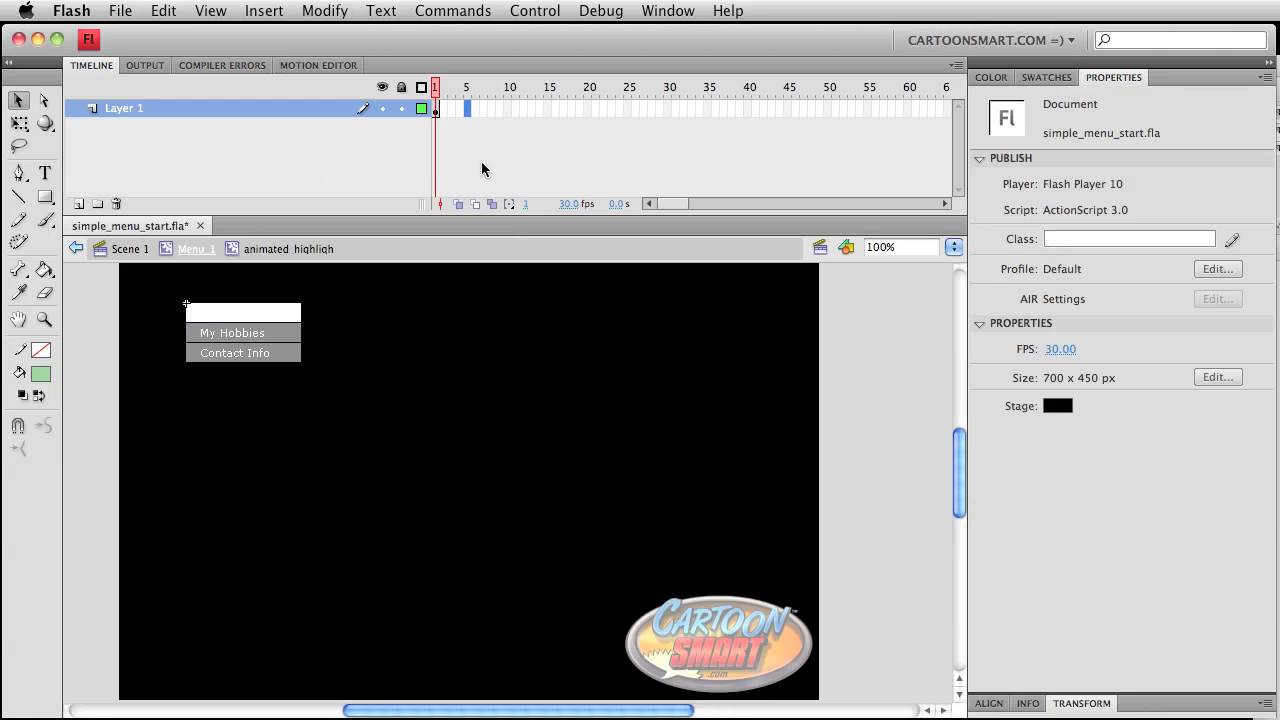
# Step: Create a classic tween across frames 1 to 5 on Layer 1 and select the highlight clip on frame 1
pyautogui.click(466, 108)
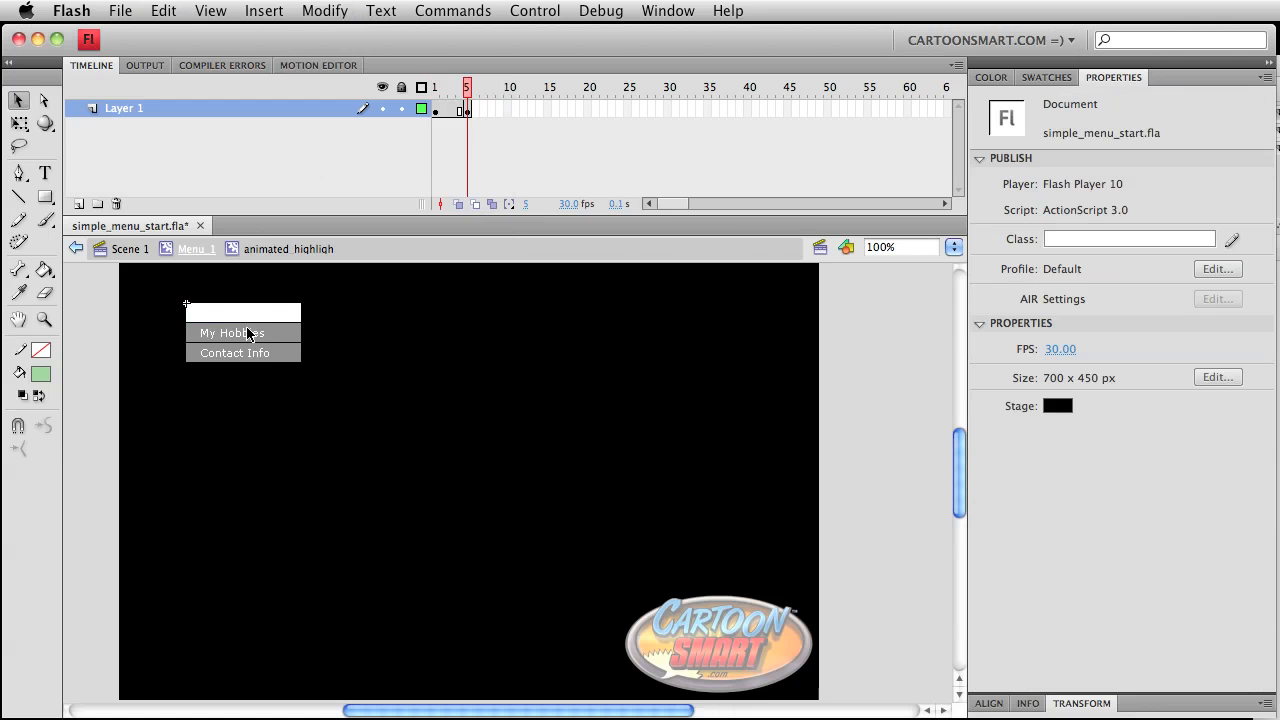
pyautogui.moveTo(256, 324)
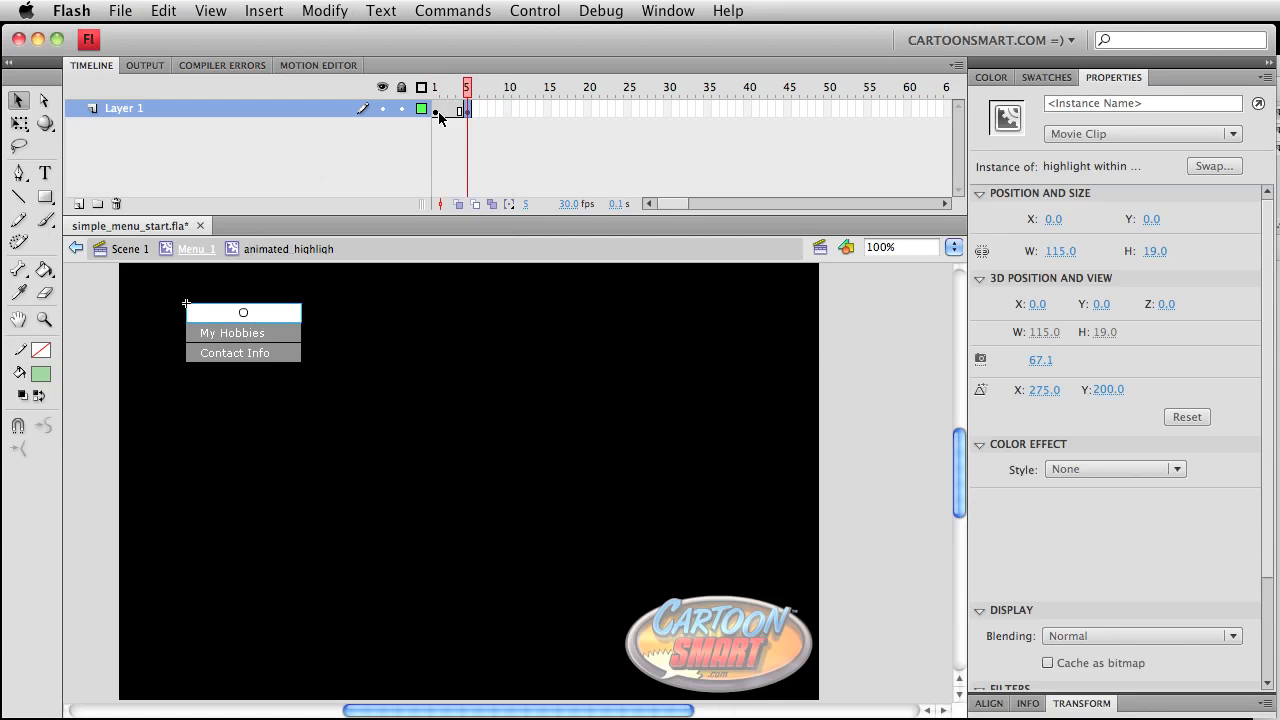
pyautogui.rightClick(436, 110)
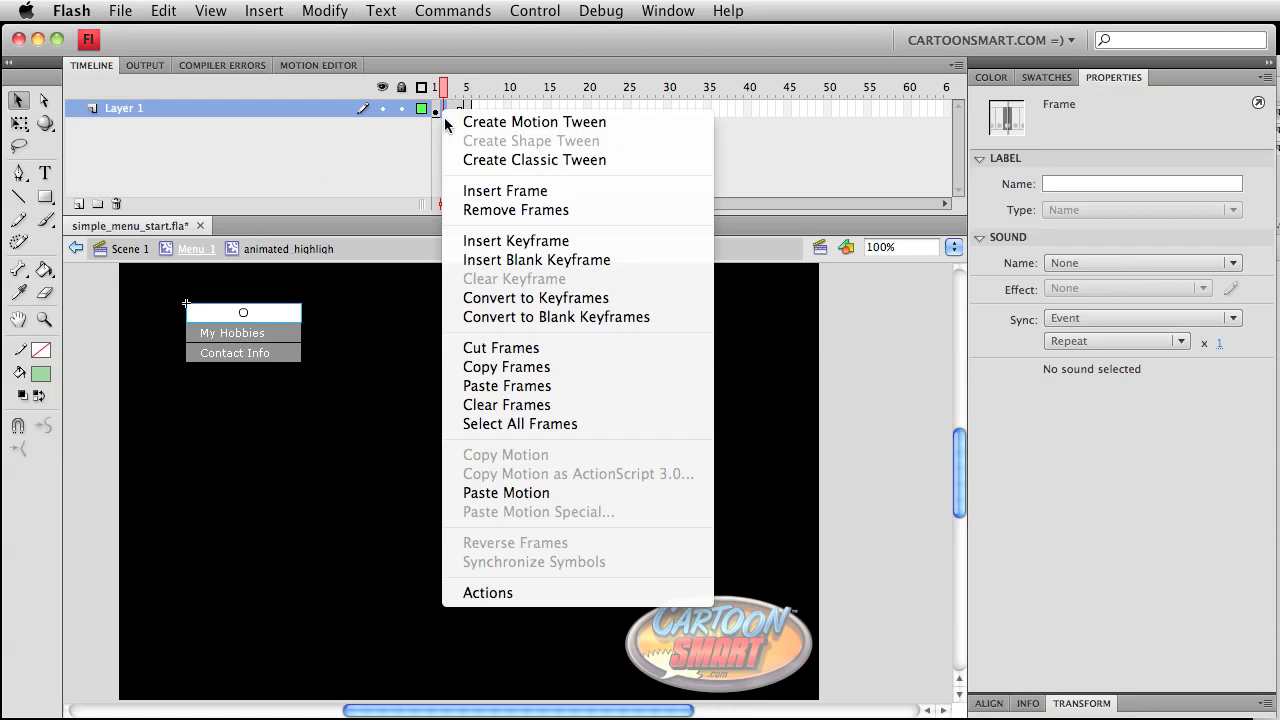
pyautogui.moveTo(534, 160)
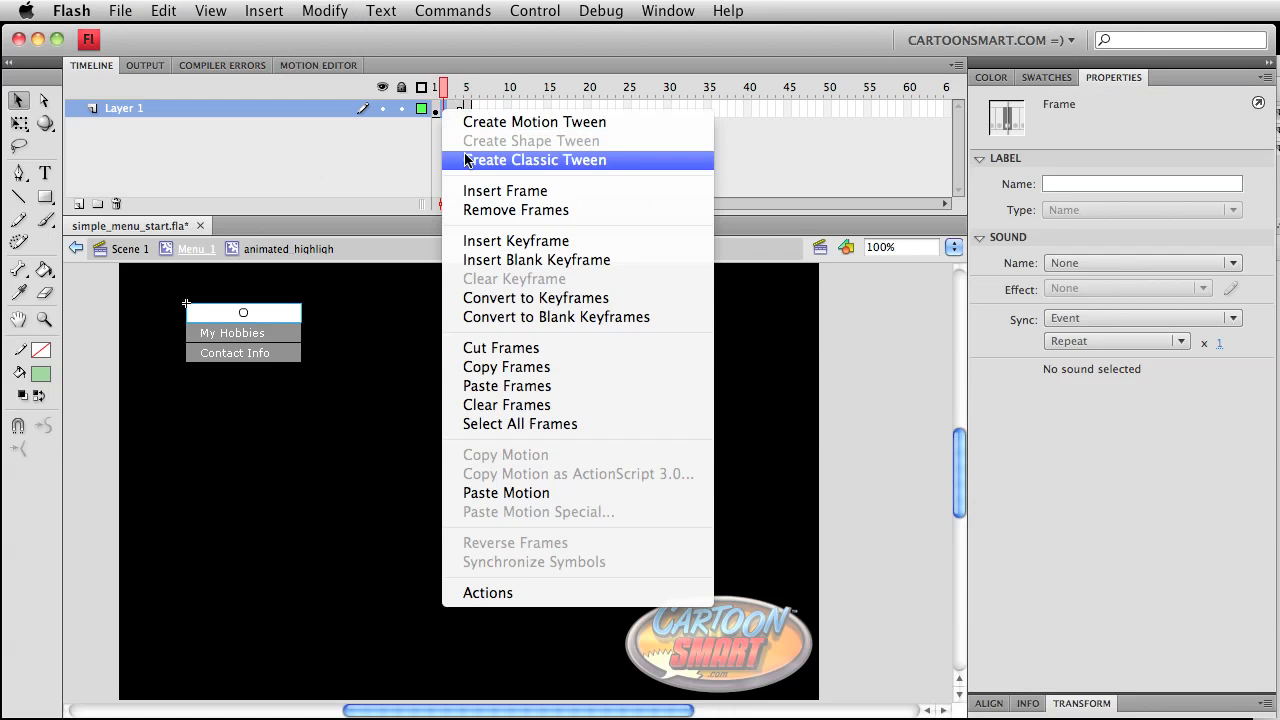
pyautogui.moveTo(488, 160)
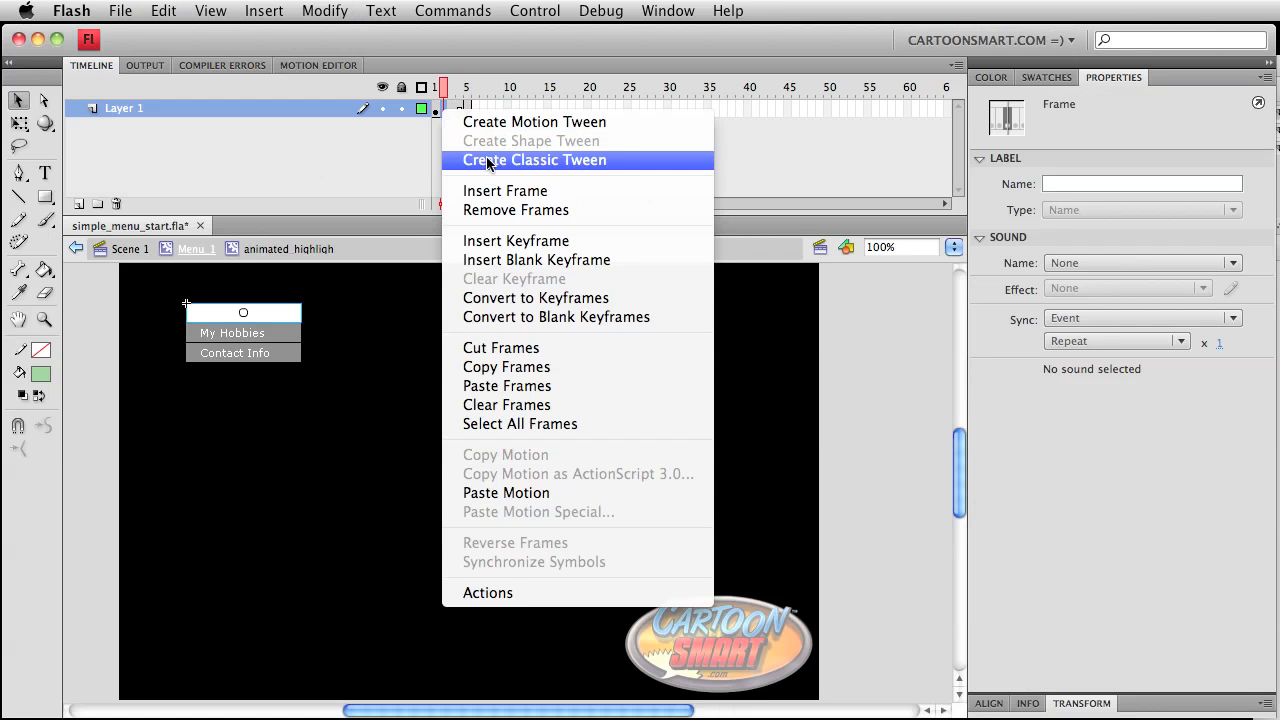
pyautogui.moveTo(534, 122)
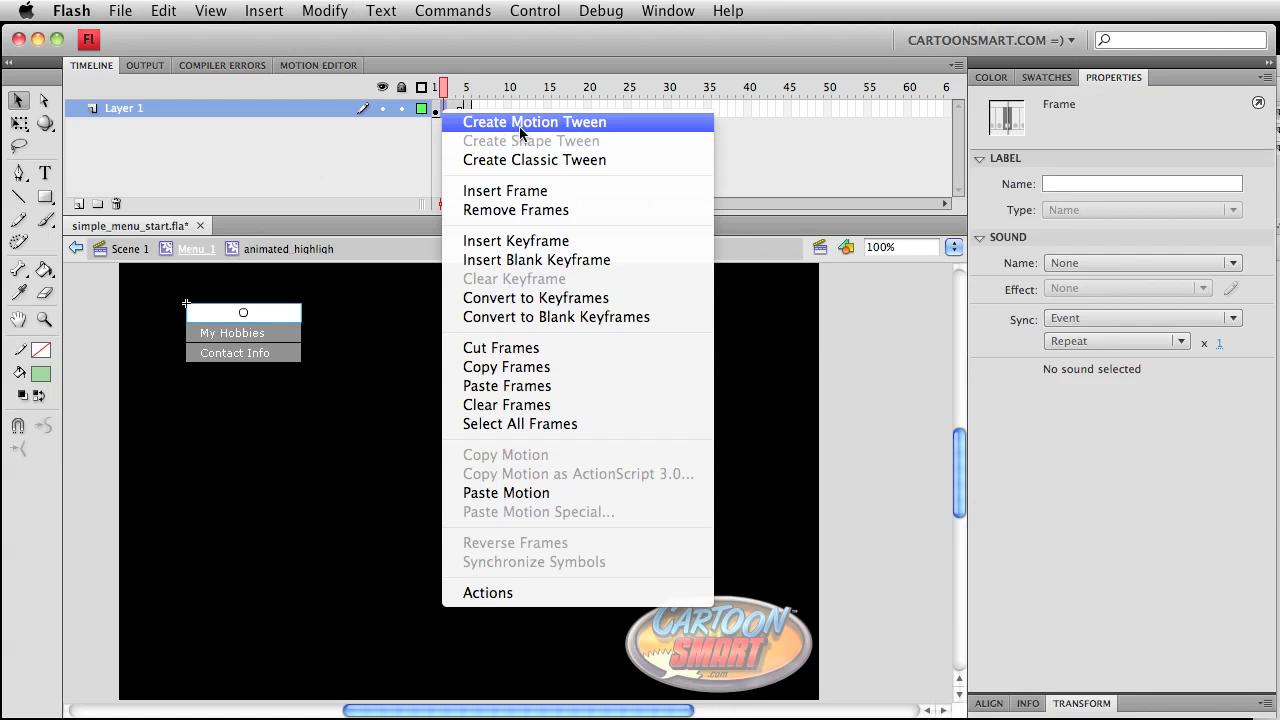
pyautogui.moveTo(520, 128)
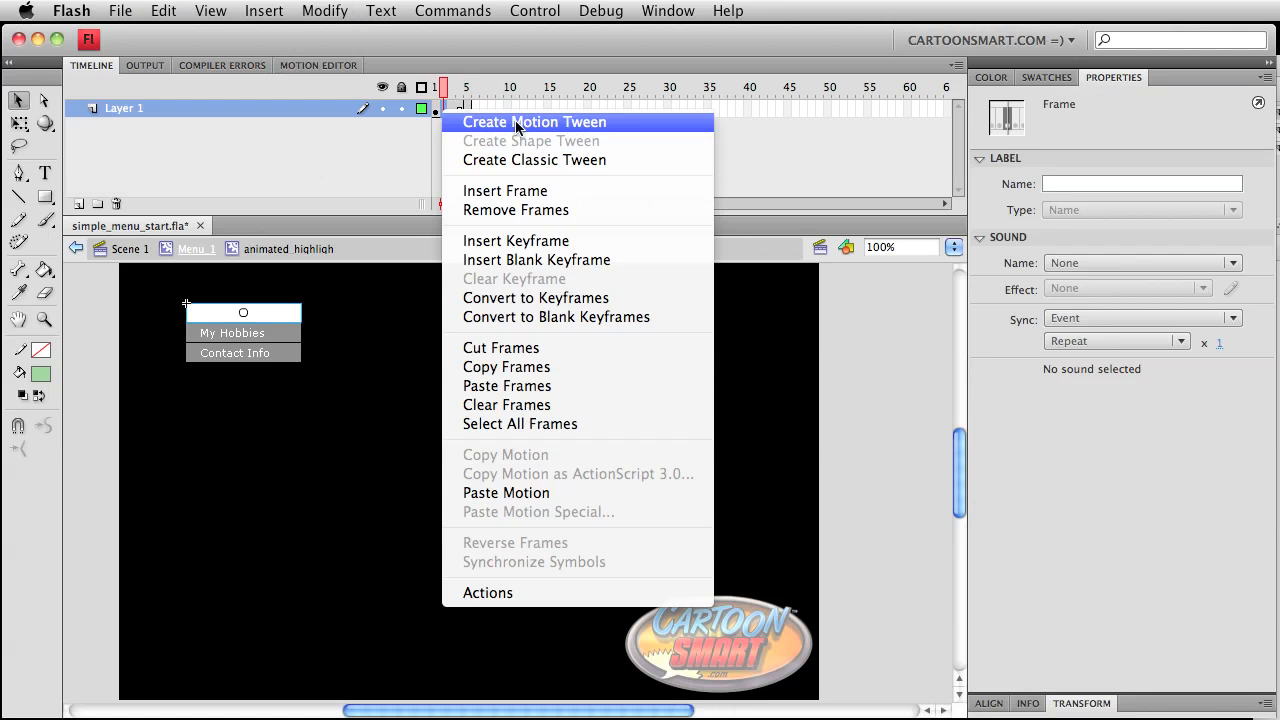
pyautogui.moveTo(534, 160)
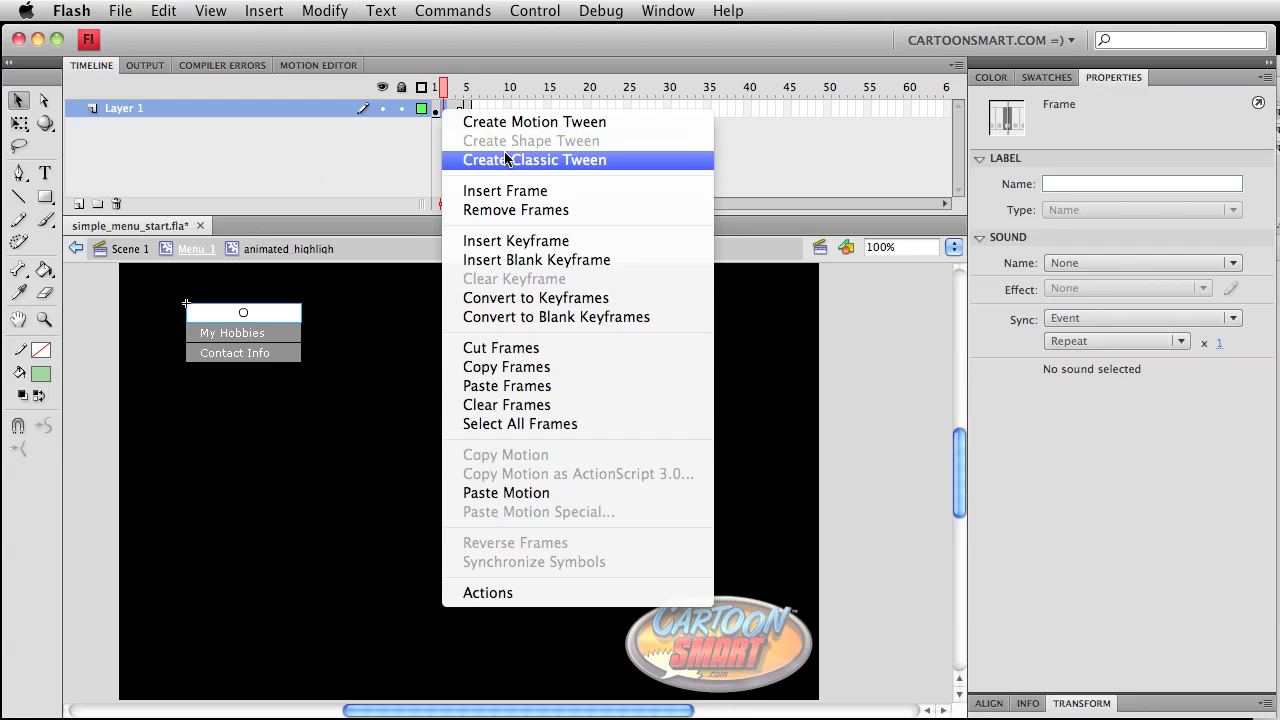
pyautogui.click(534, 160)
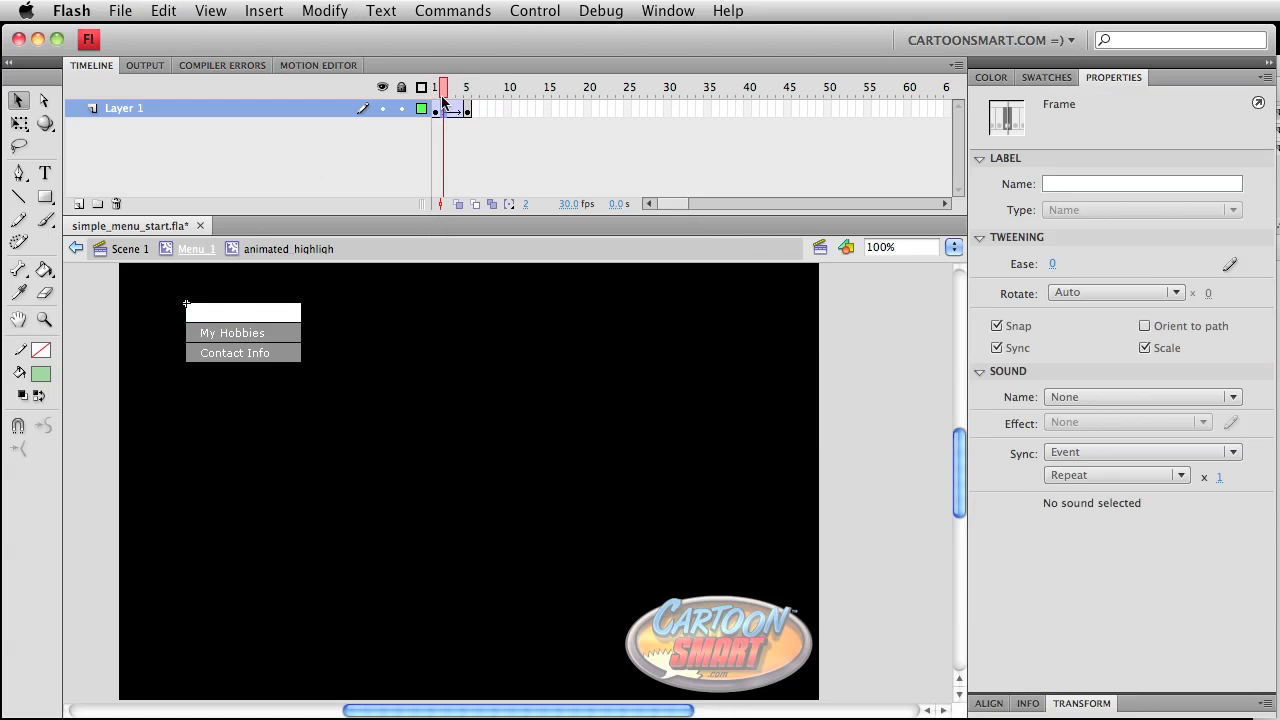
pyautogui.click(242, 312)
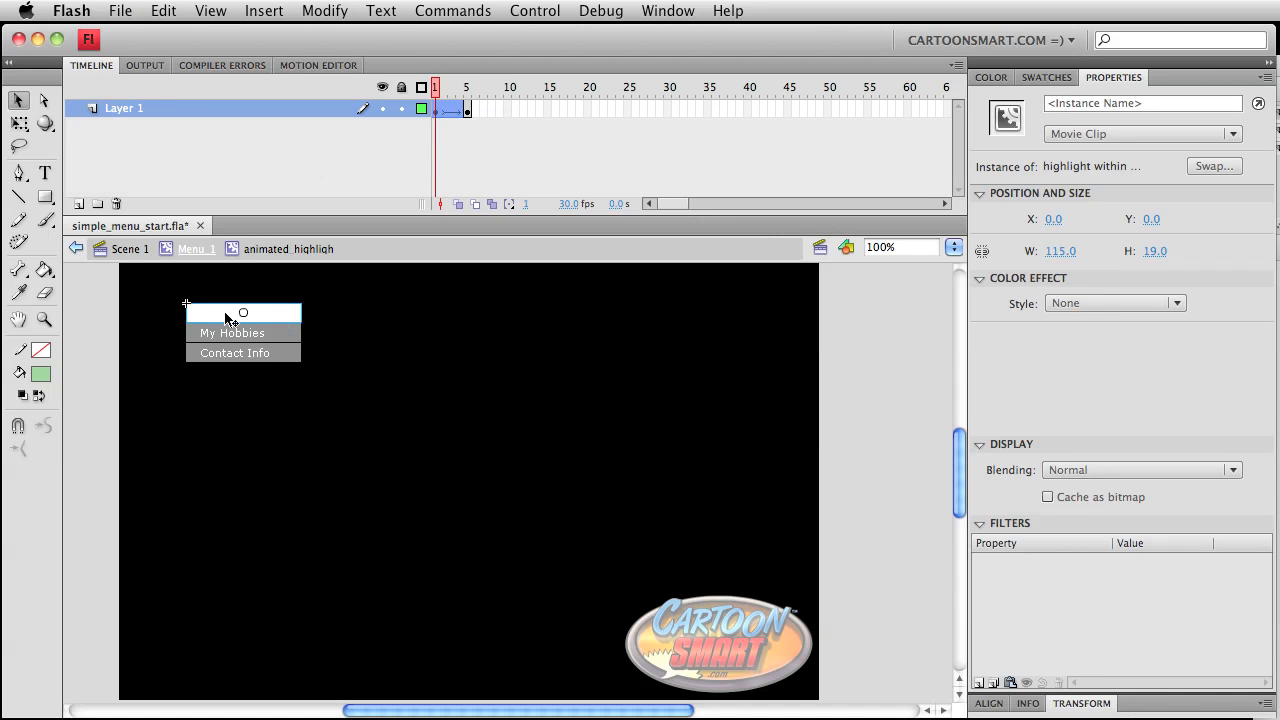
# Step: Set the frame-1 highlight clip's Color Effect style to Alpha so it starts transparent
pyautogui.click(1114, 302)
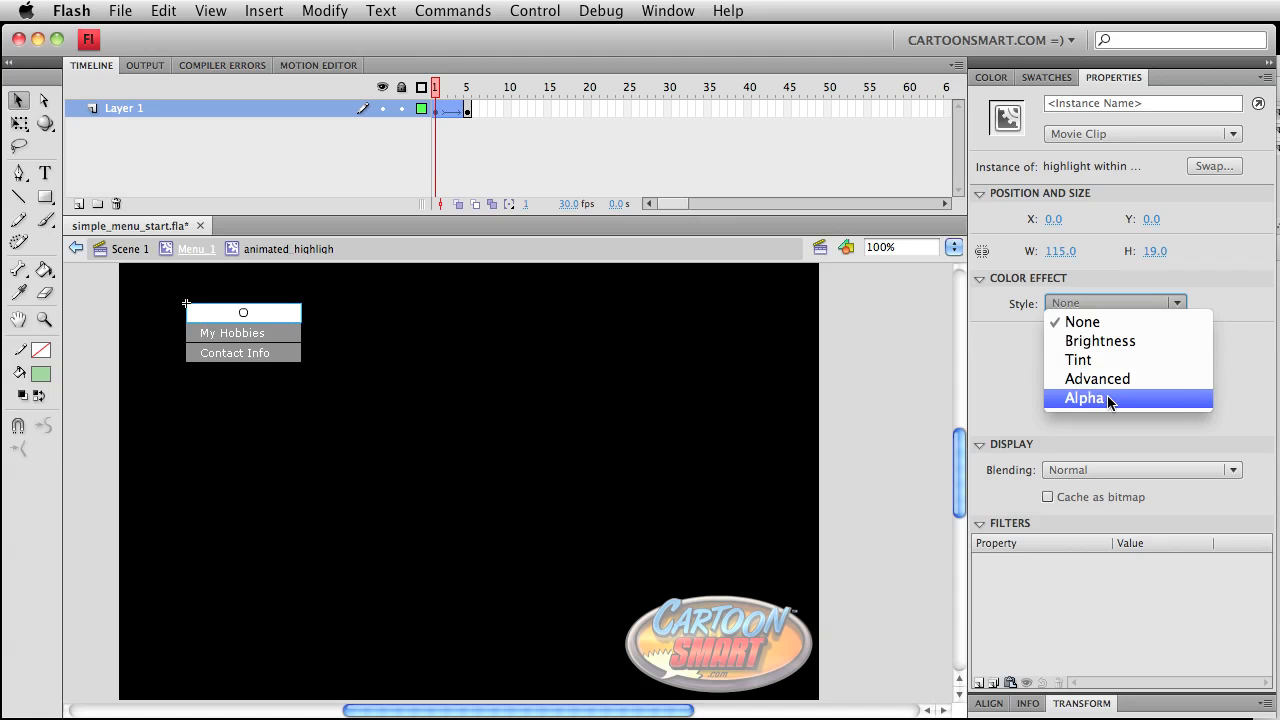
pyautogui.click(1084, 398)
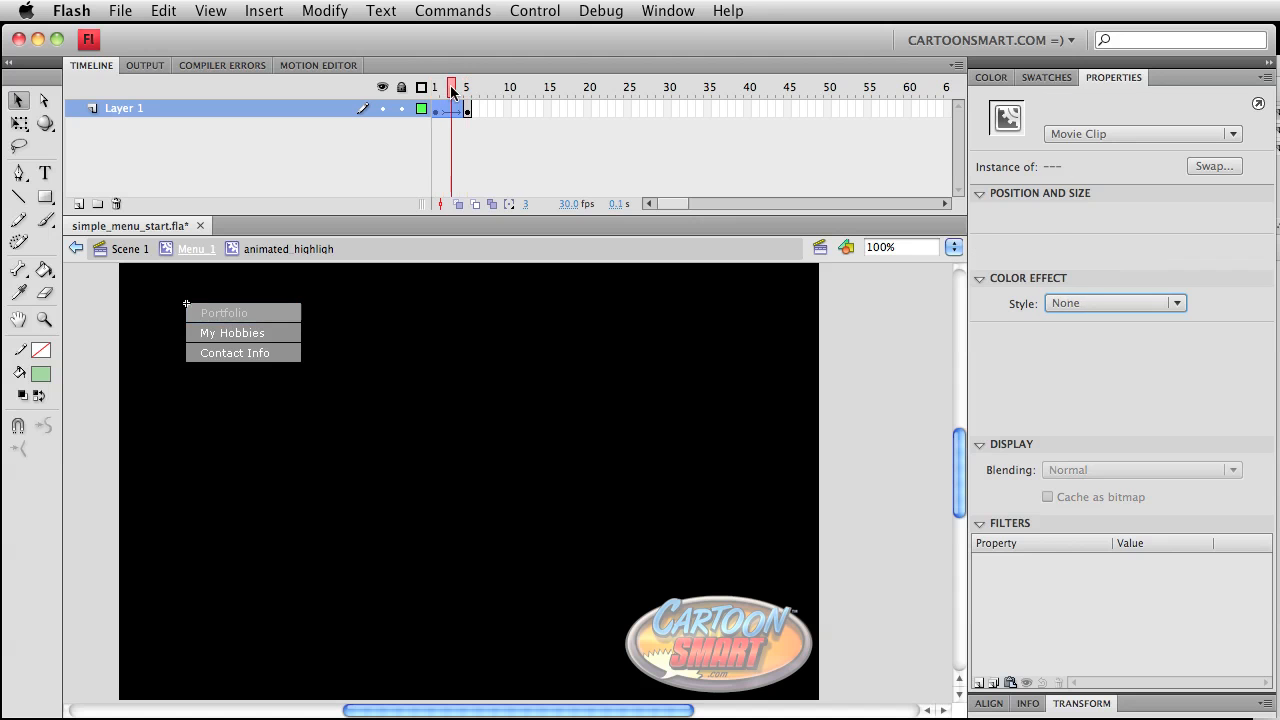
pyautogui.click(436, 88)
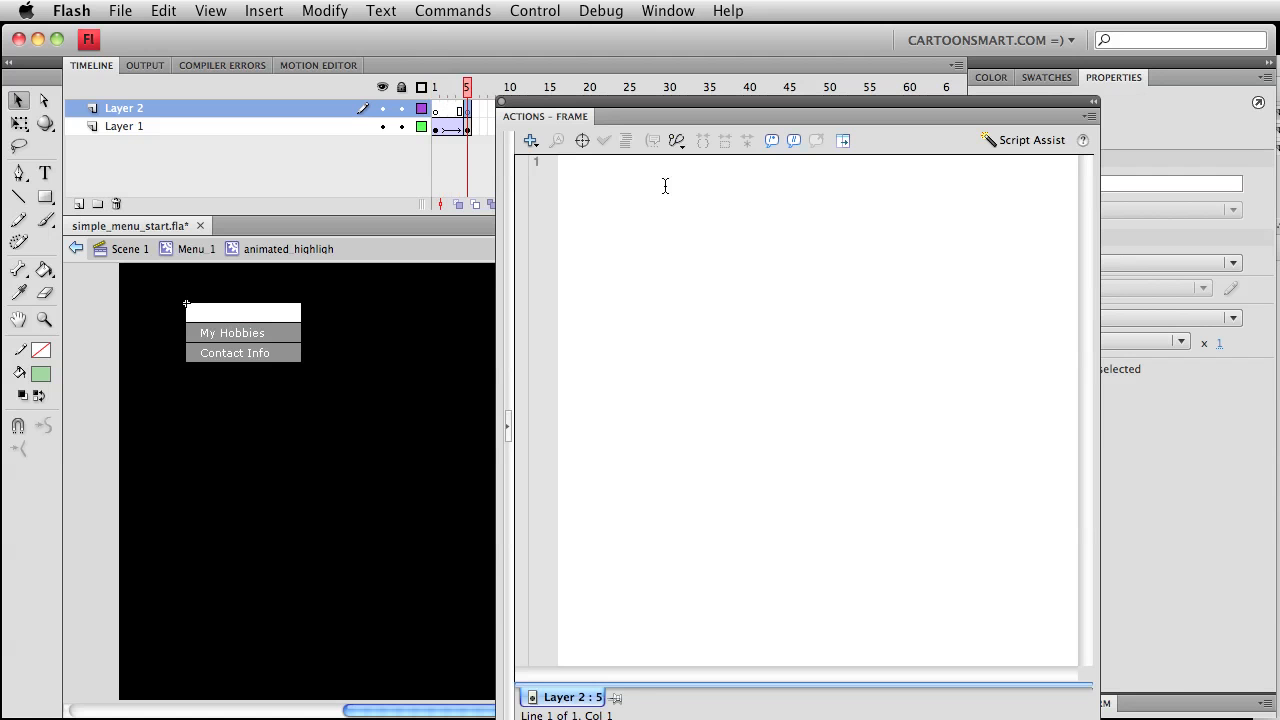
# Step: Enter a stop(); action on Layer 2's frame 5 script
pyautogui.write('stop(')
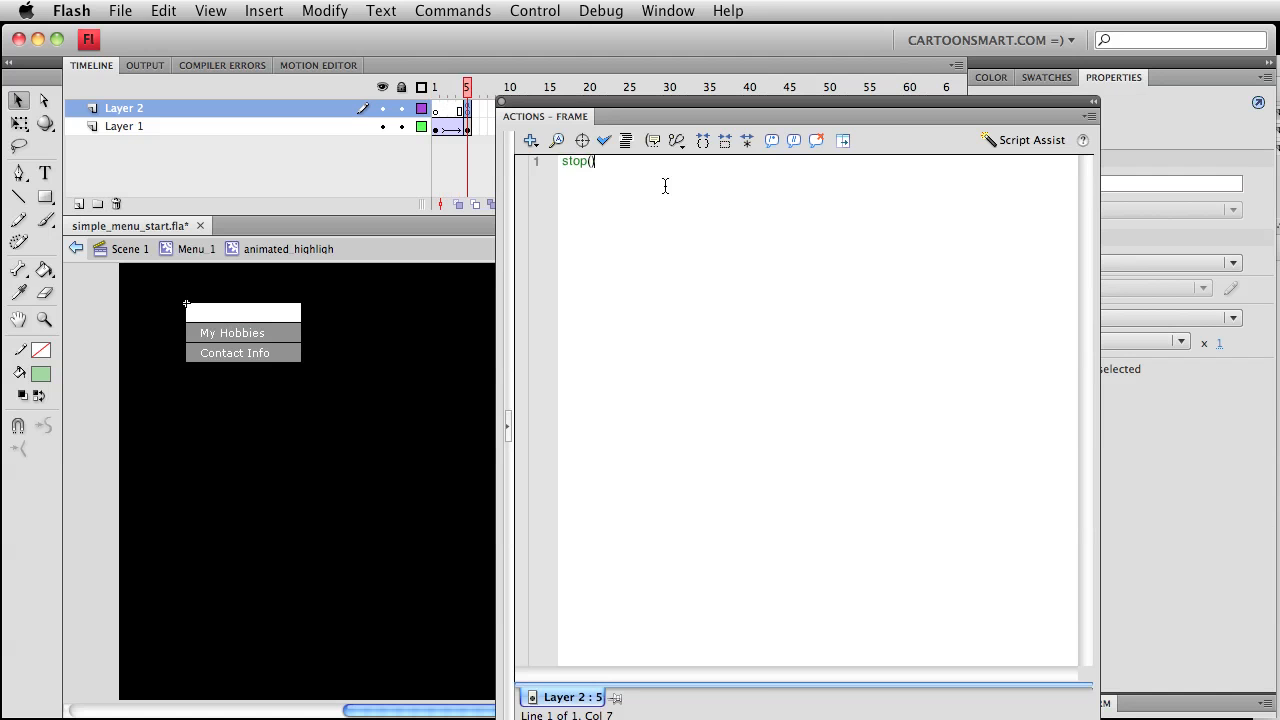
pyautogui.write(');')
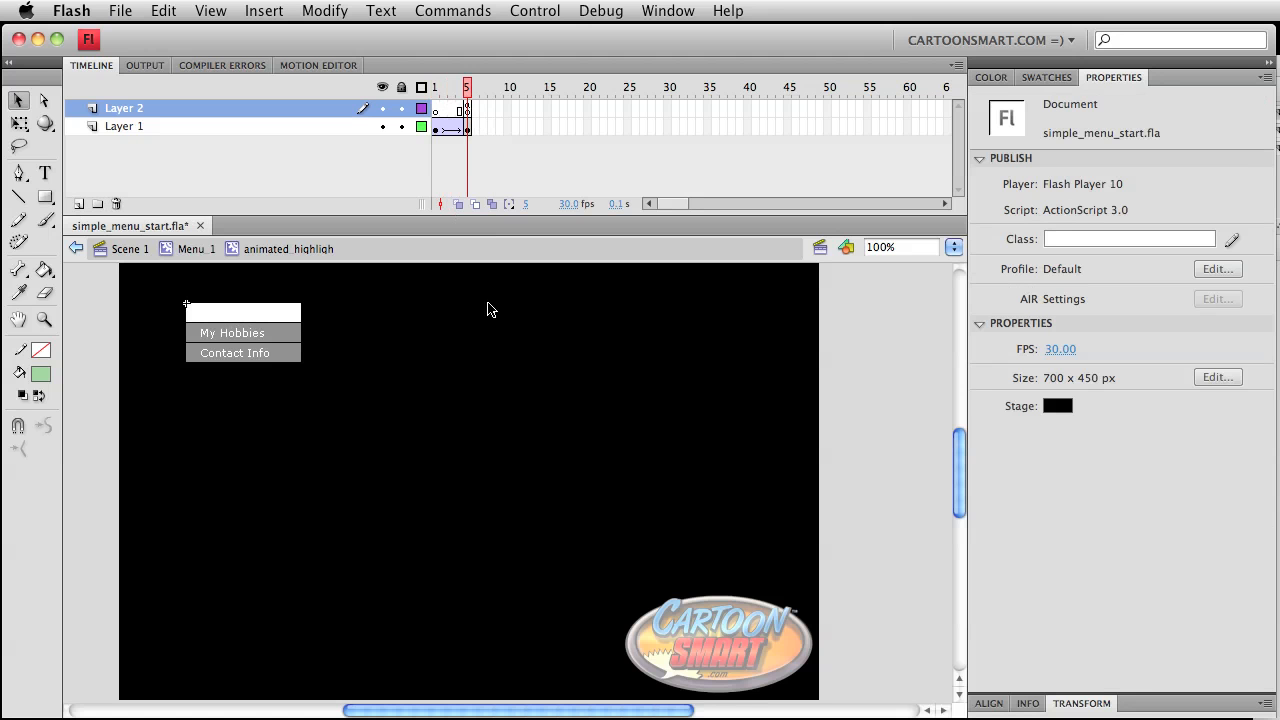
# Step: Select the Layer 1 tween and its frame-1 highlight instance to give it 11% alpha
pyautogui.click(124, 126)
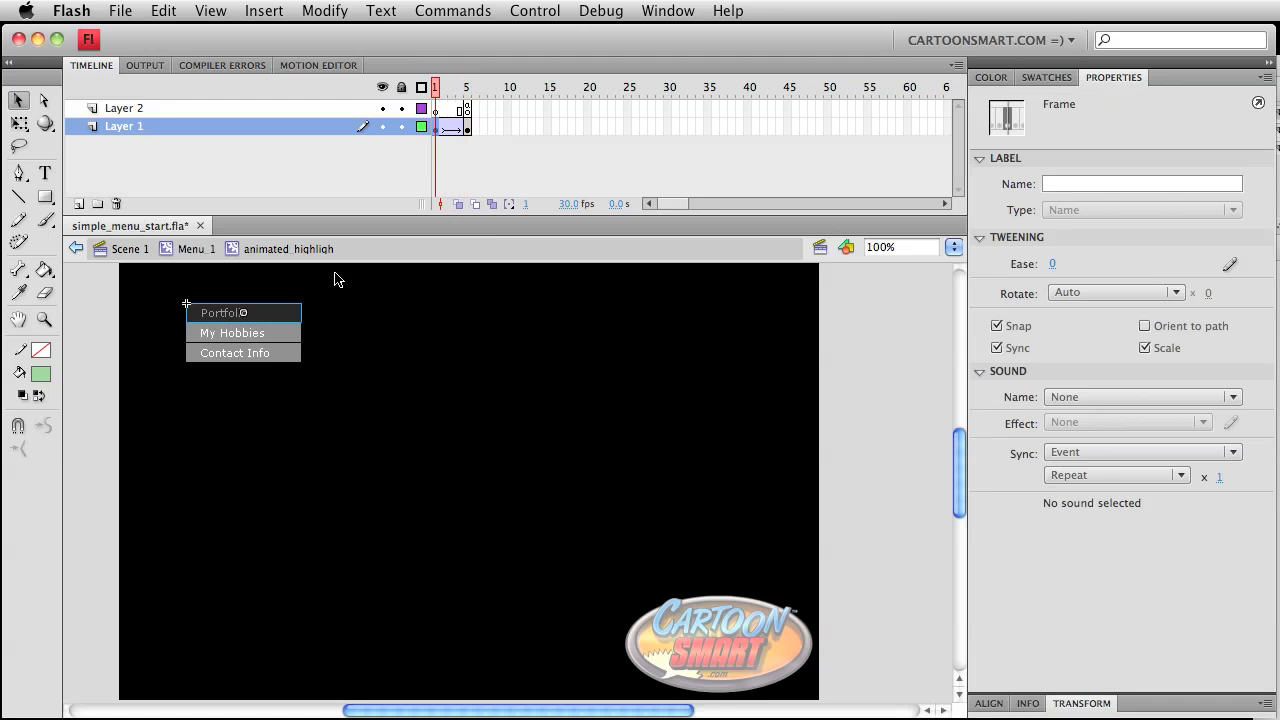
pyautogui.click(218, 312)
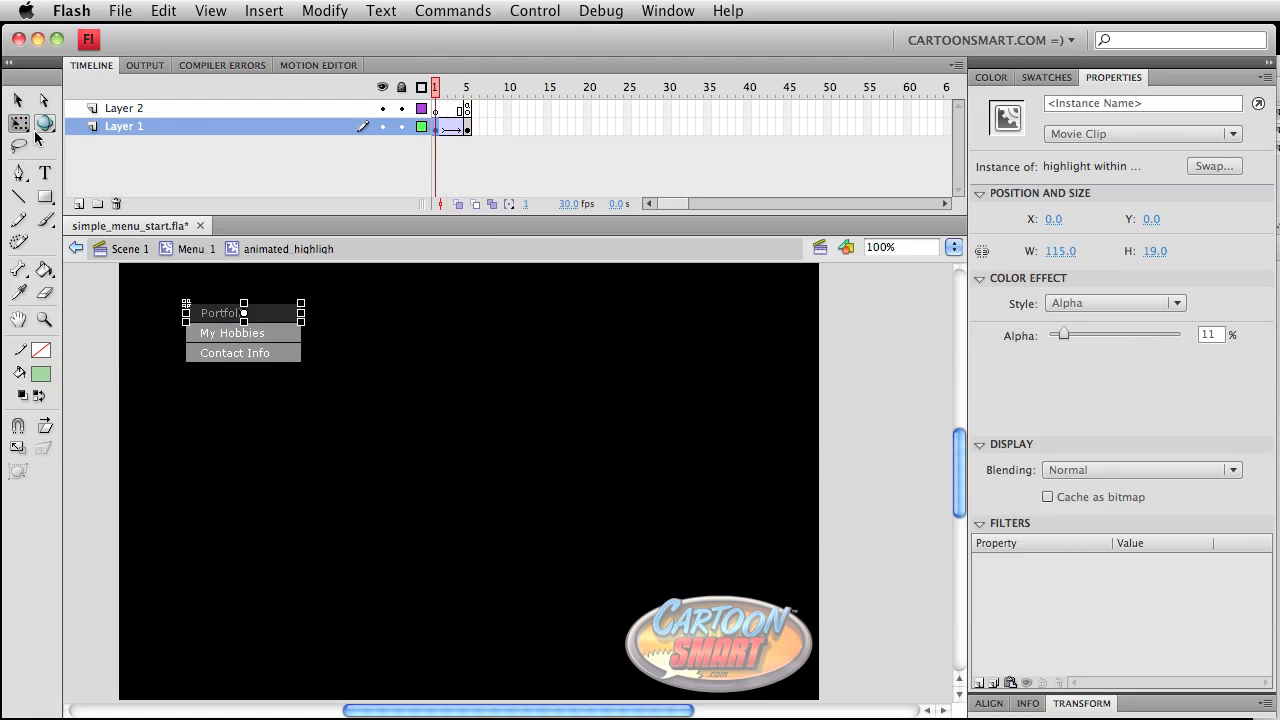
pyautogui.moveTo(20, 124)
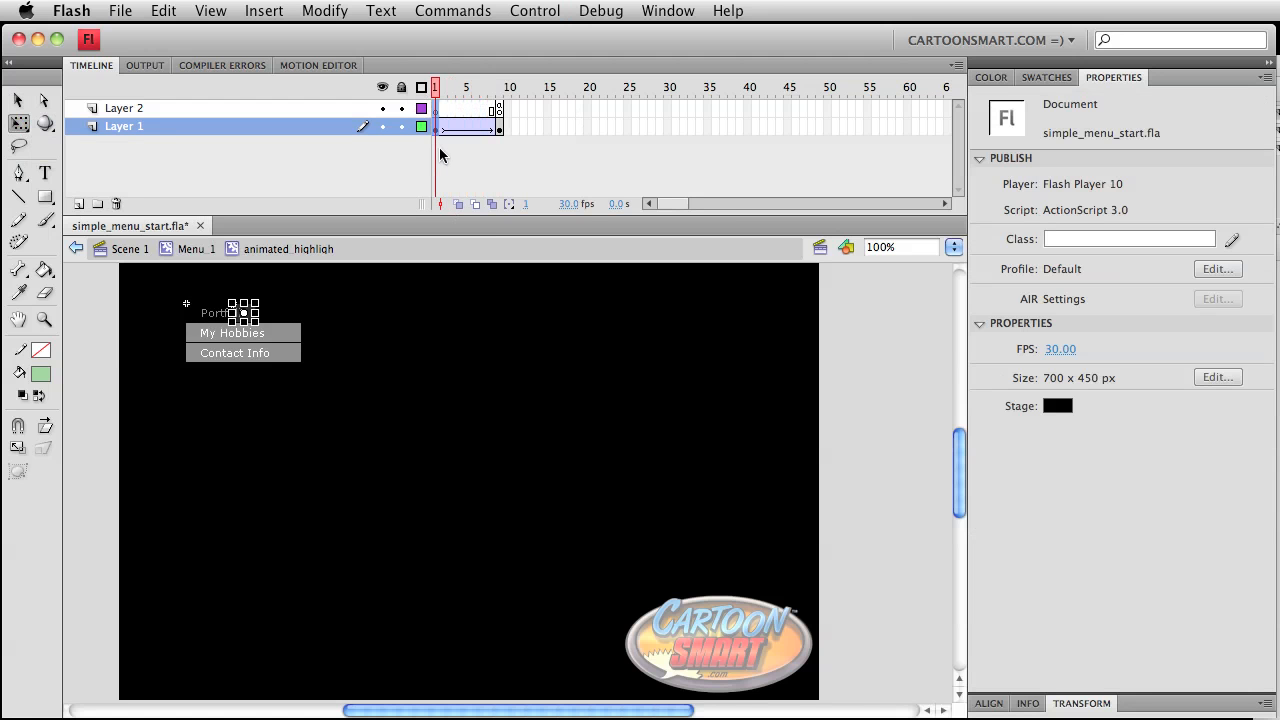
# Step: Return to Menu 1, enter Menu 2 for editing and select its animated highlight clip
pyautogui.click(500, 88)
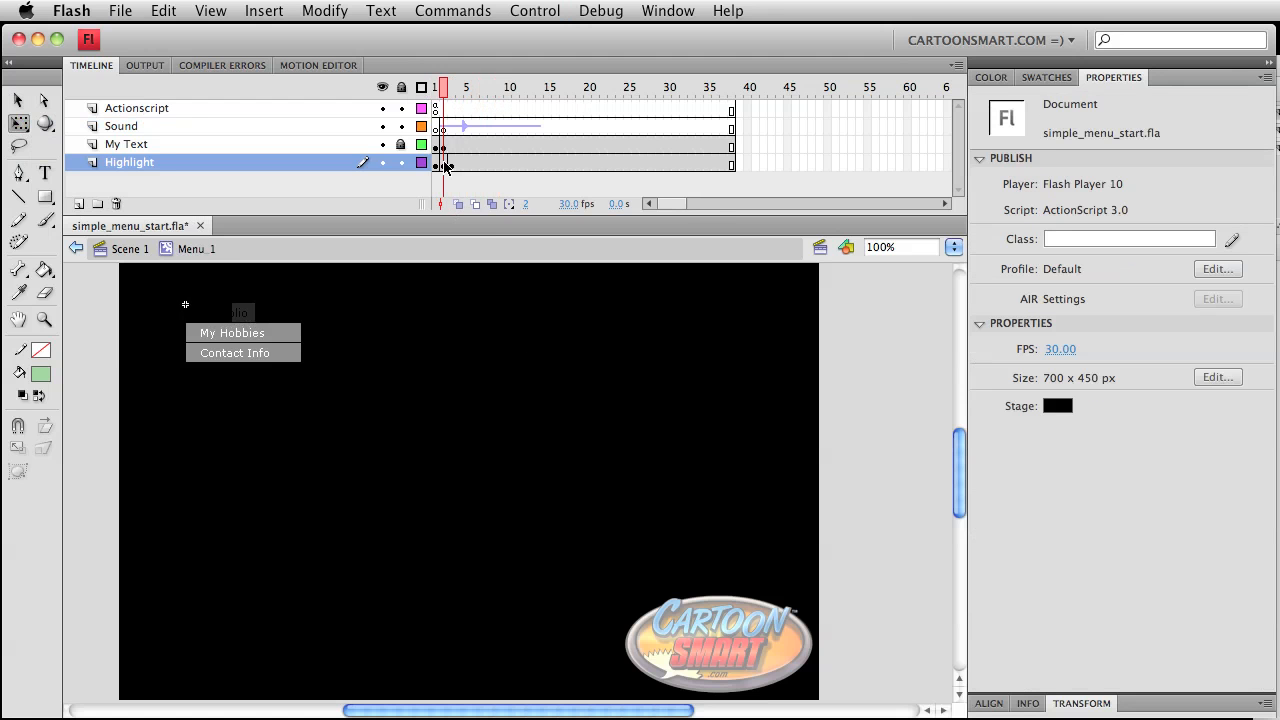
pyautogui.click(440, 162)
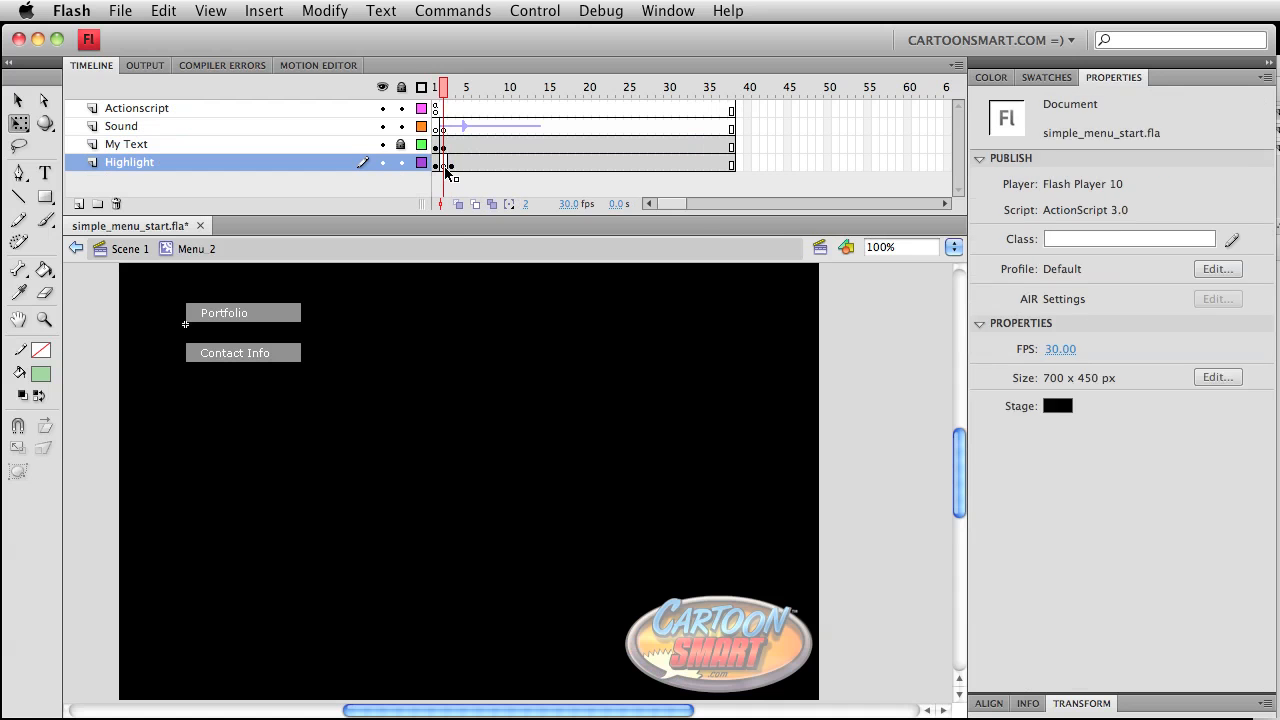
pyautogui.click(244, 332)
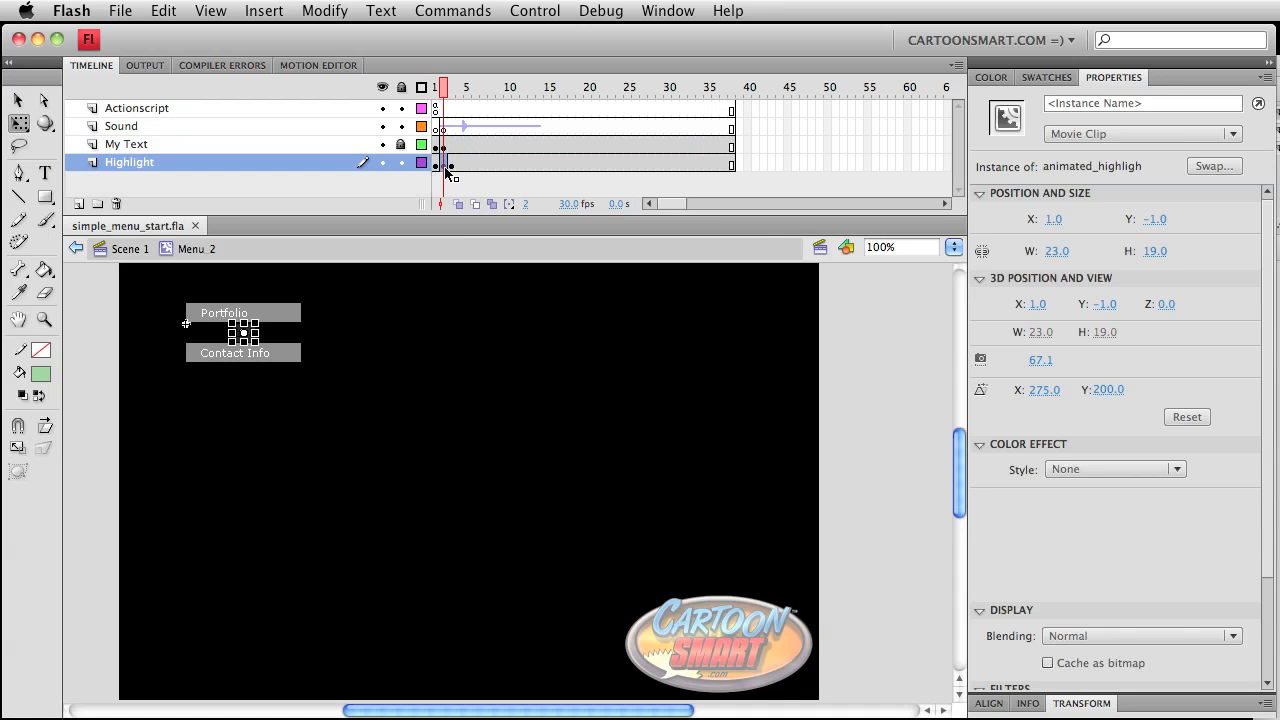